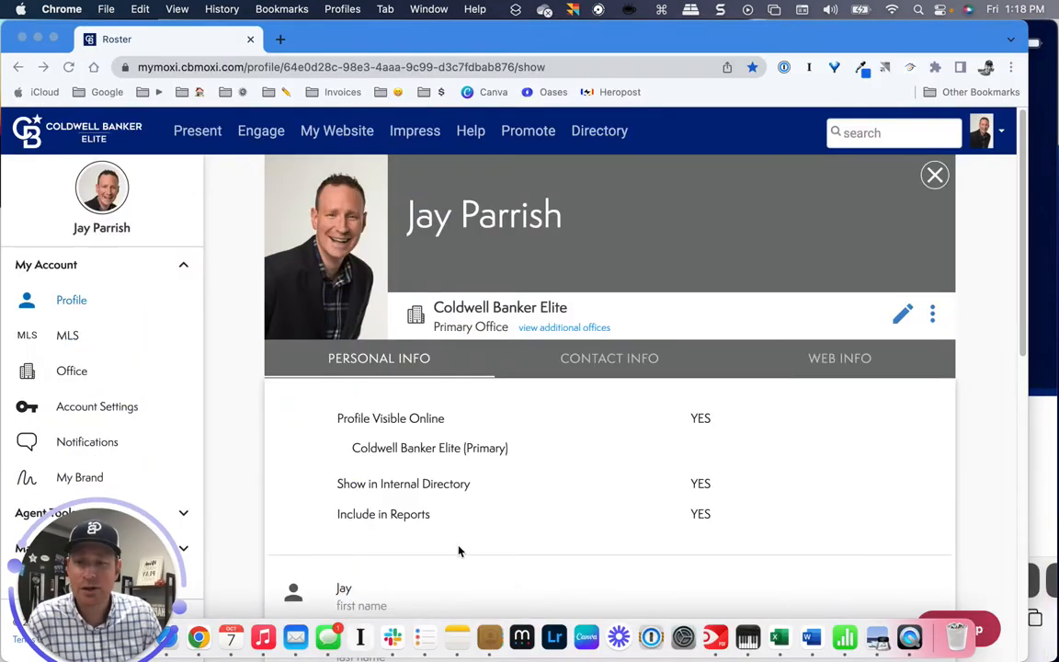
pyautogui.moveTo(478, 405)
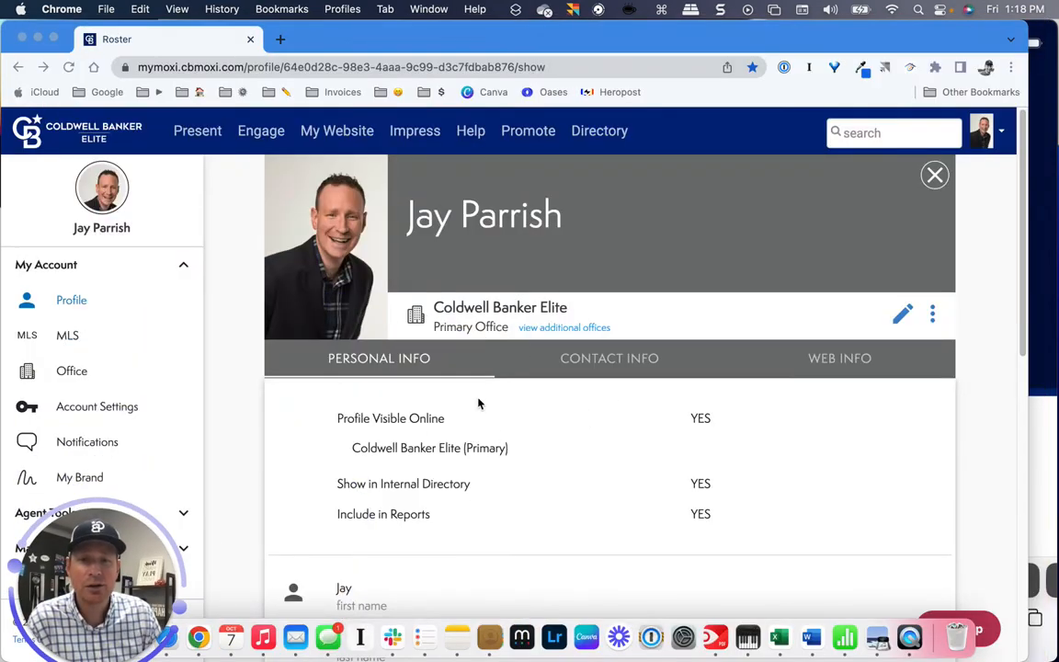
pyautogui.moveTo(442, 280)
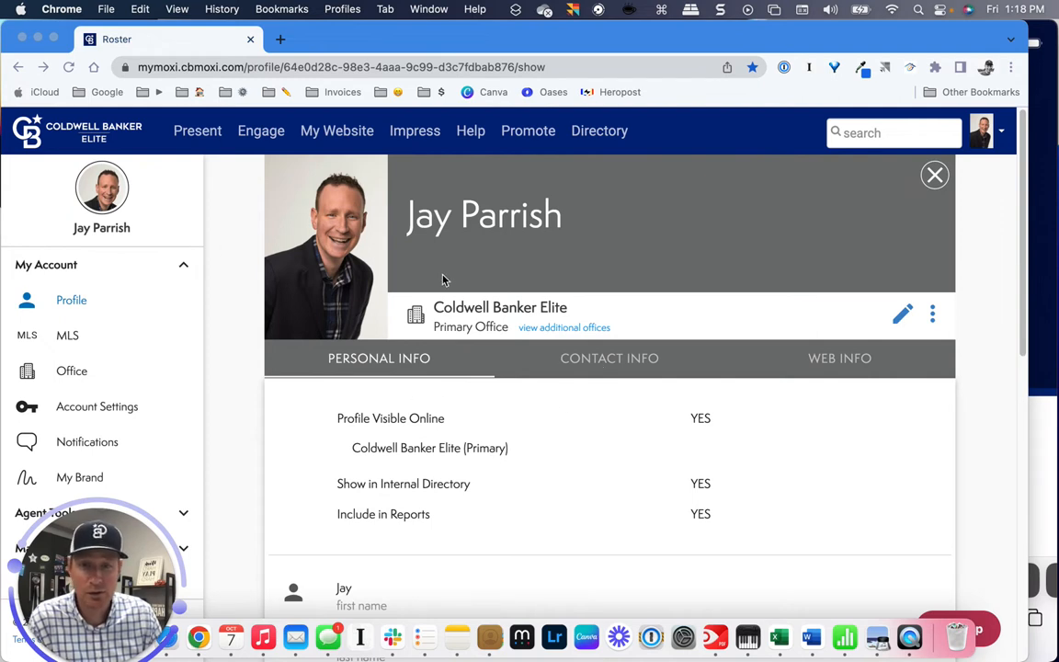
pyautogui.moveTo(414, 291)
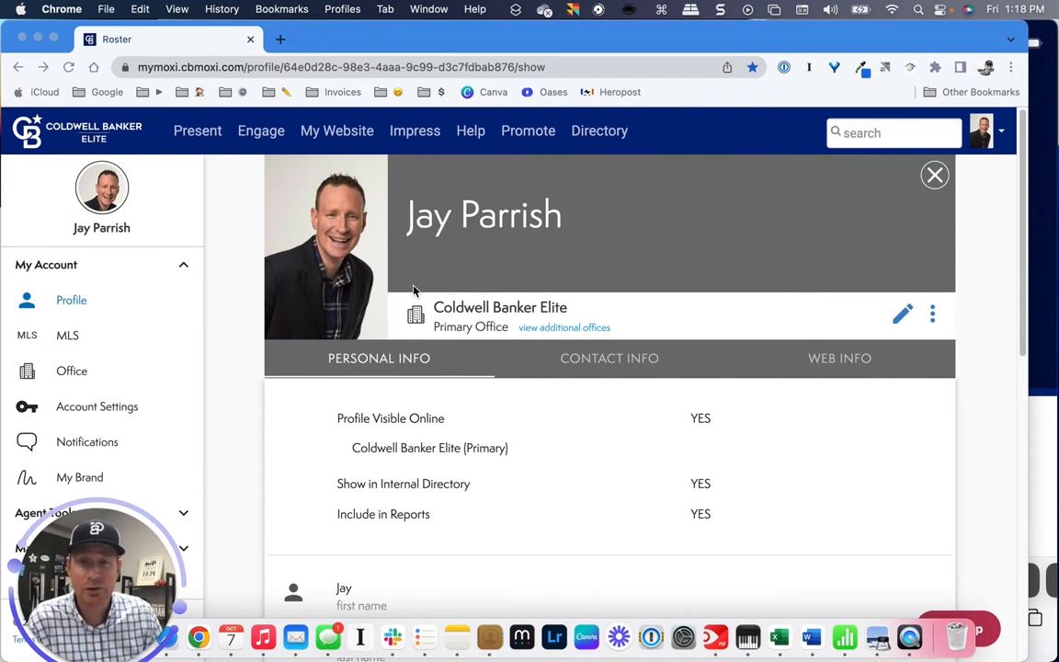
pyautogui.moveTo(220, 138)
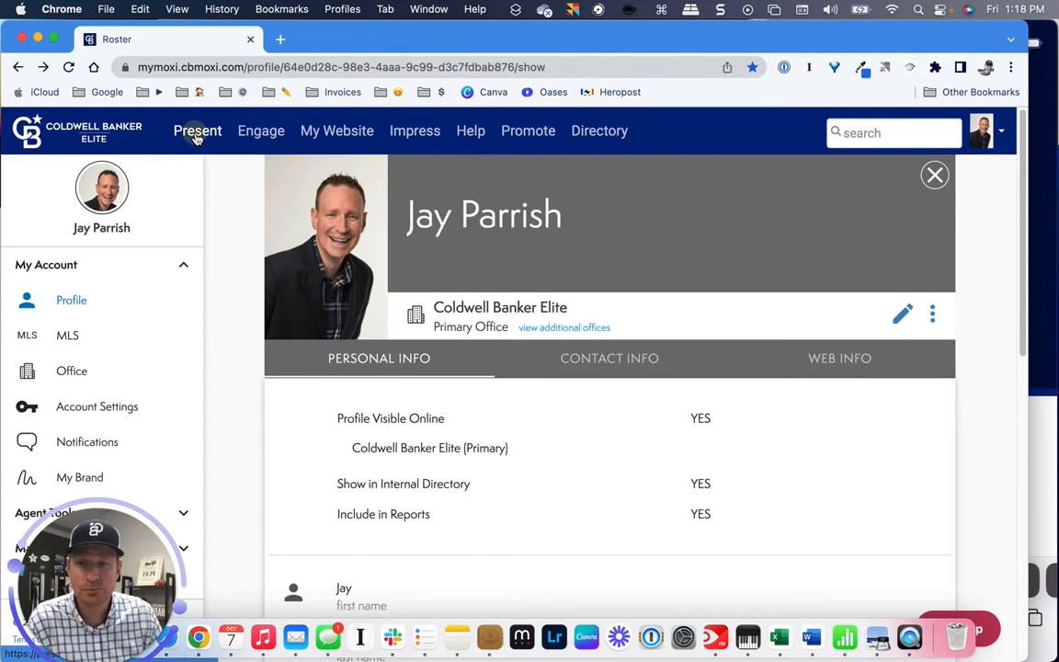
# Open My Presentations in MoxiPresent, listing the Colton and Ellie 10/8 Tour.
pyautogui.click(198, 130)
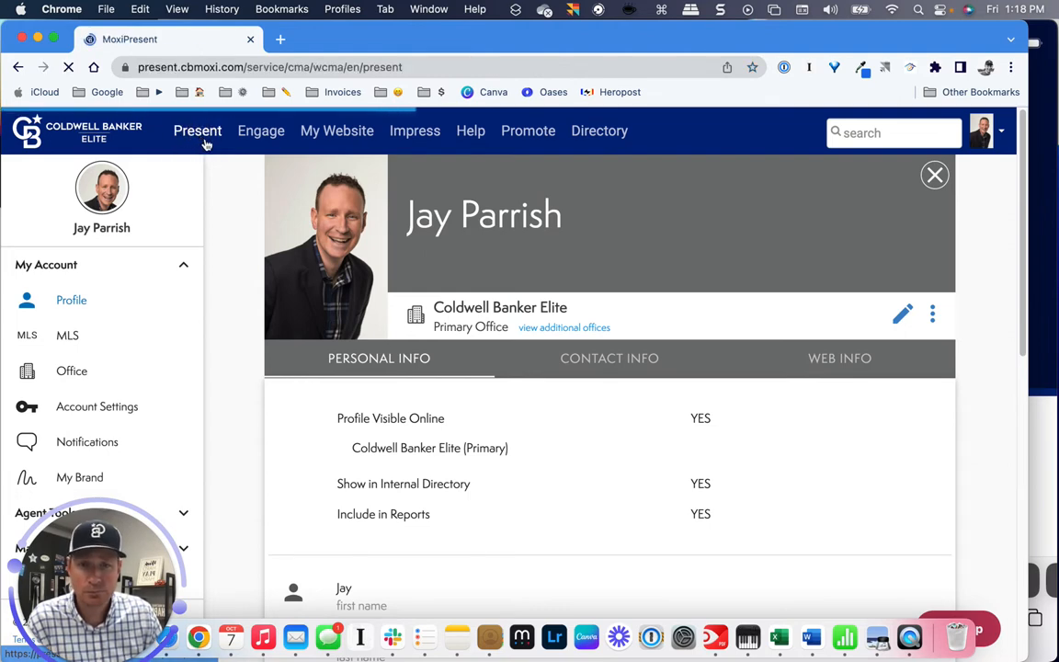
pyautogui.click(198, 130)
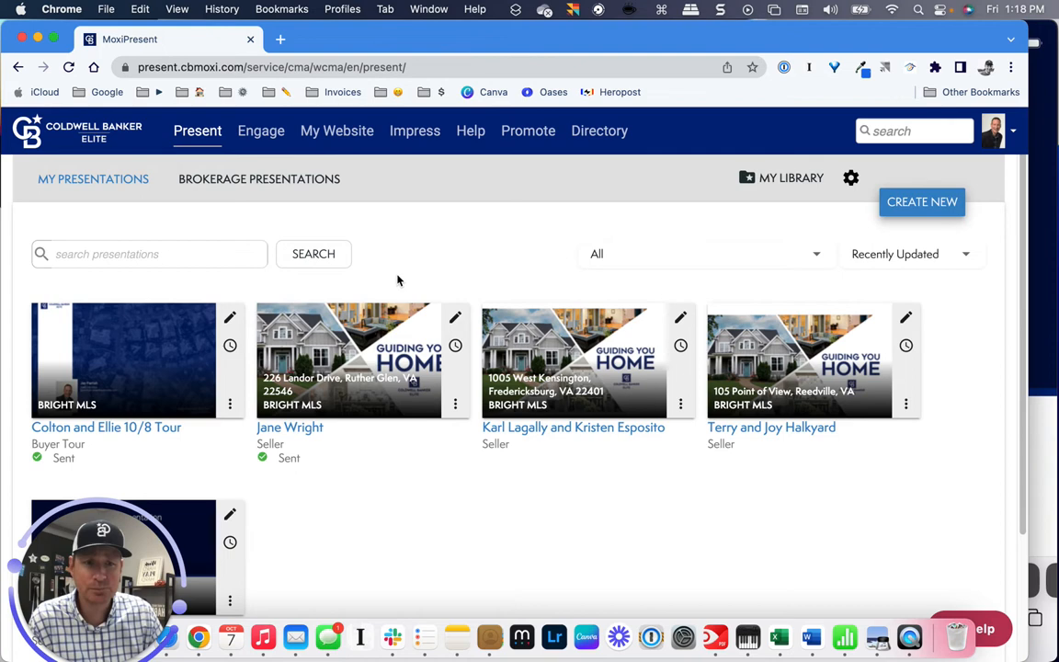
pyautogui.moveTo(522, 421)
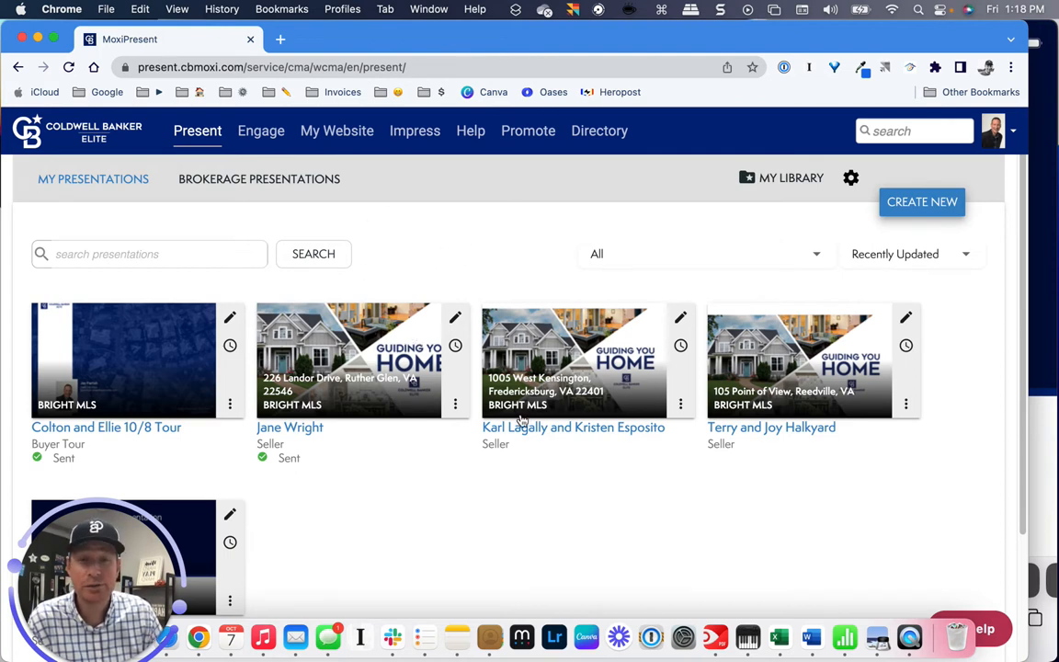
pyautogui.moveTo(546, 377)
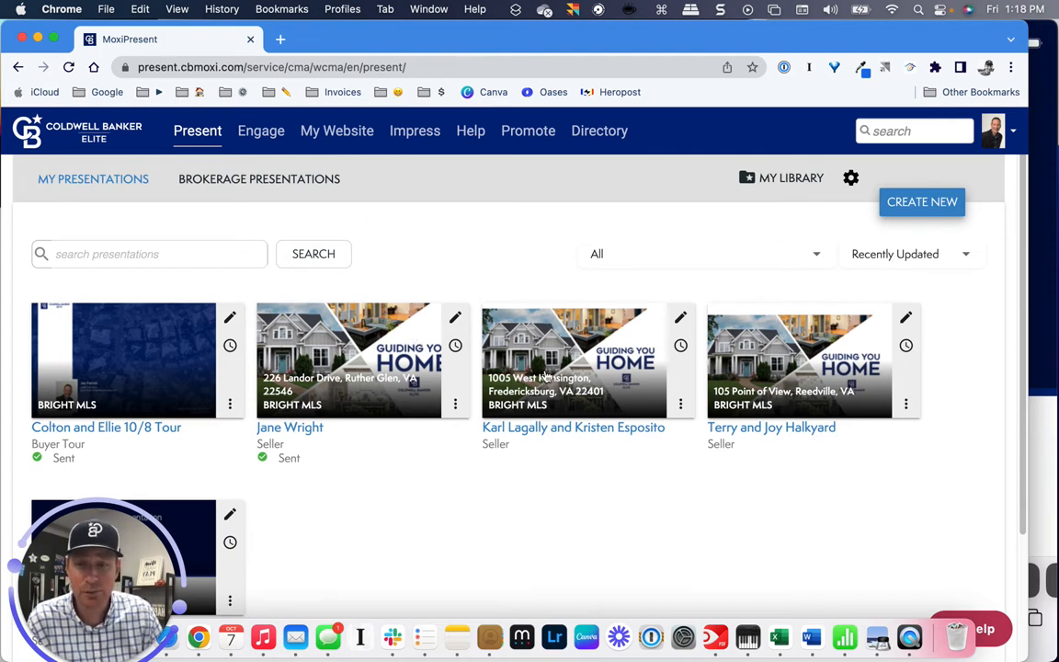
pyautogui.moveTo(187, 352)
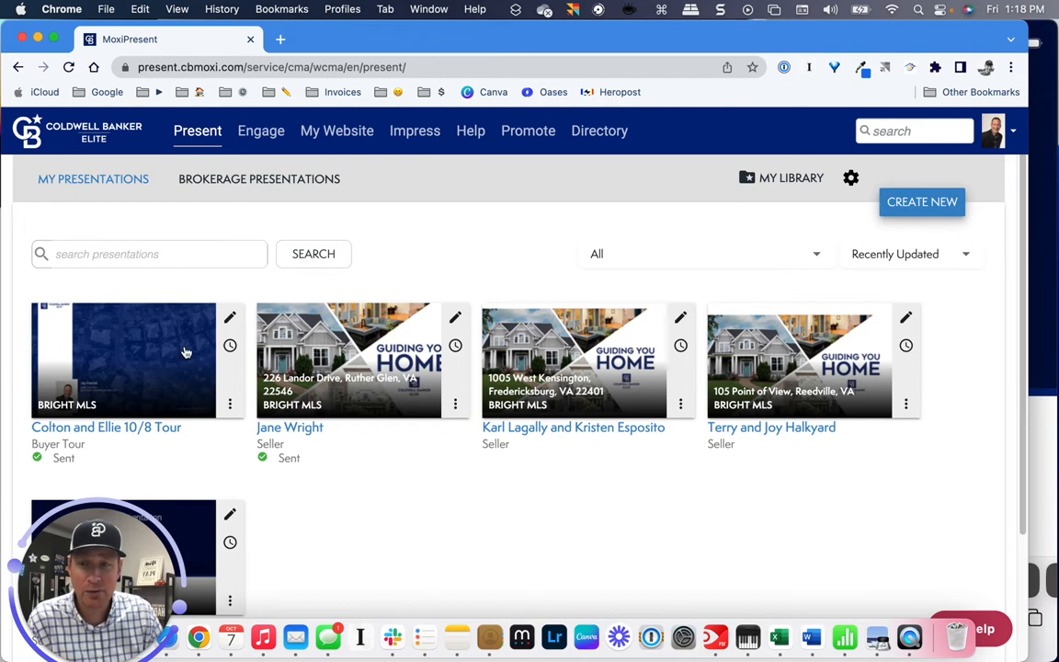
pyautogui.moveTo(183, 361)
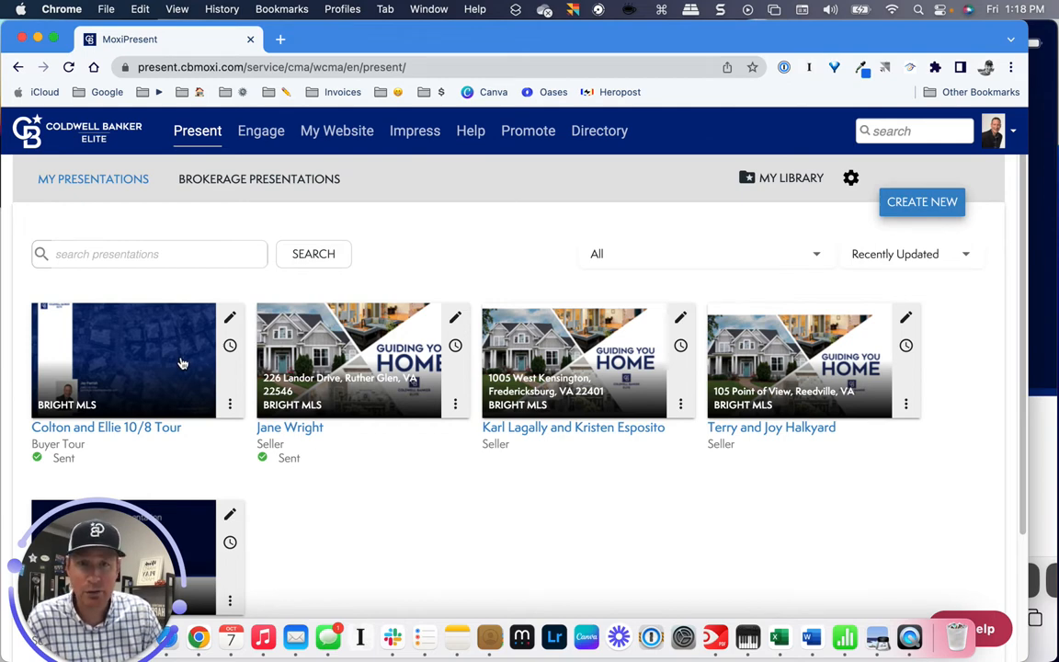
pyautogui.moveTo(927, 221)
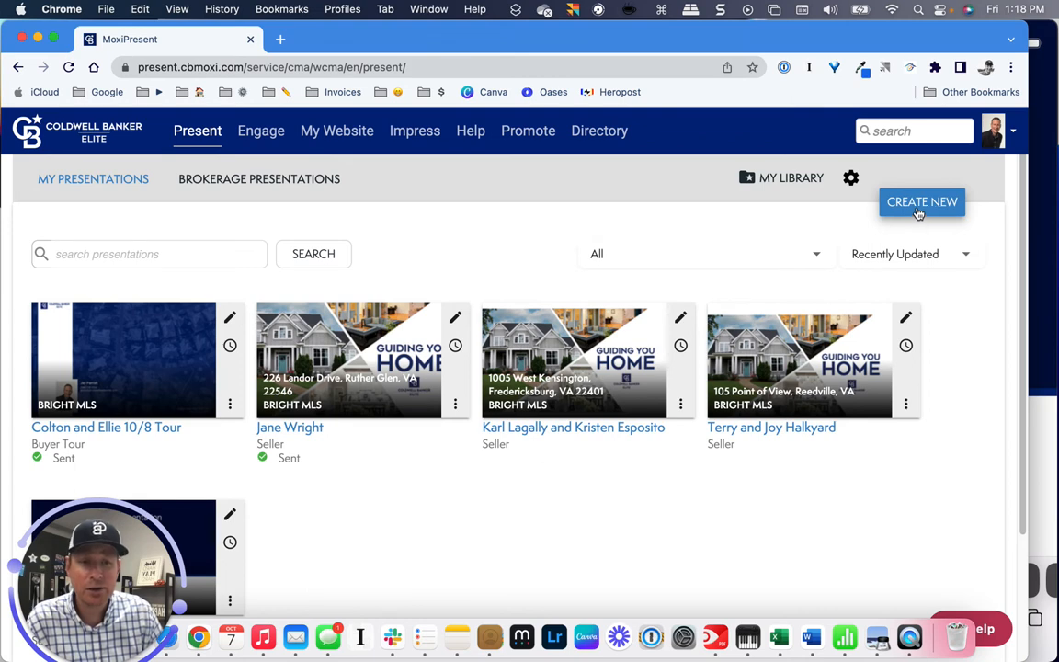
# Start a new Buyer Tour presentation and continue to the template picker.
pyautogui.click(922, 201)
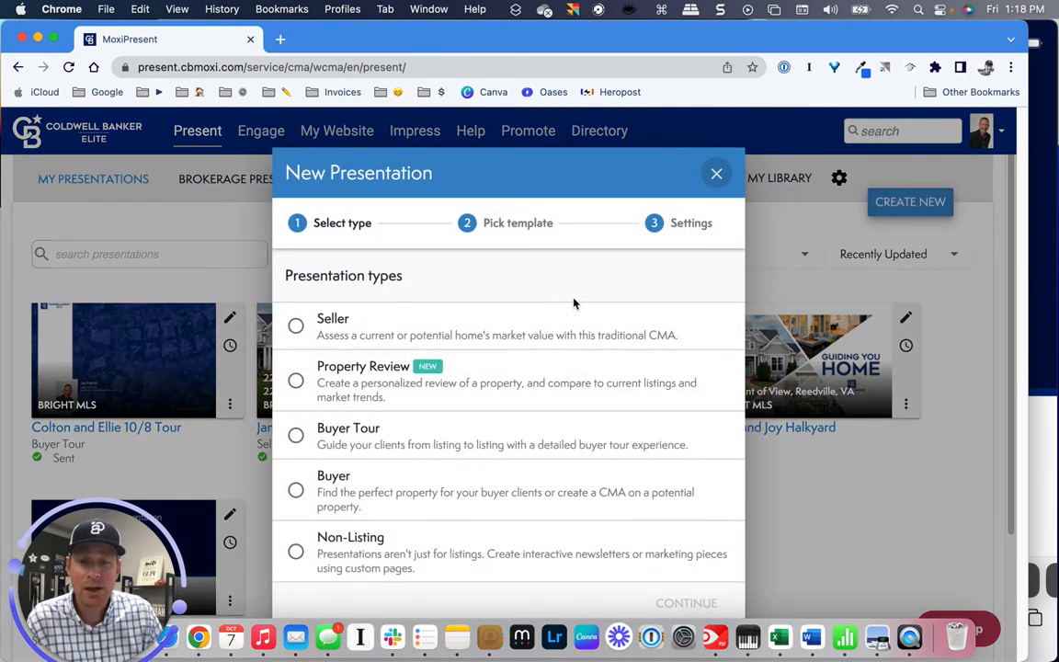
pyautogui.moveTo(366, 331)
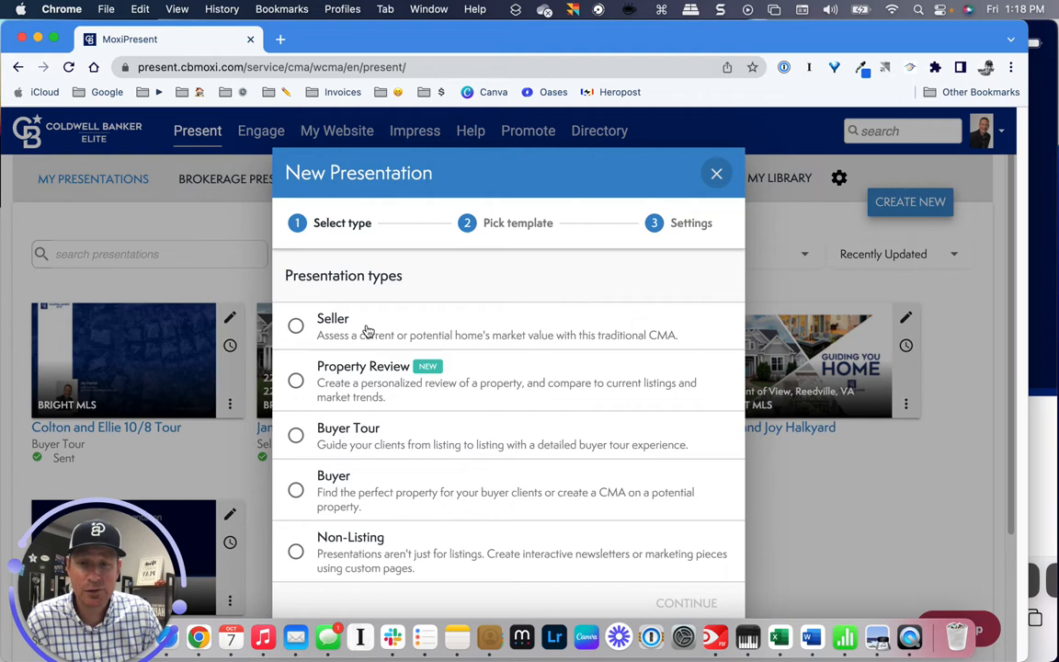
pyautogui.moveTo(426, 391)
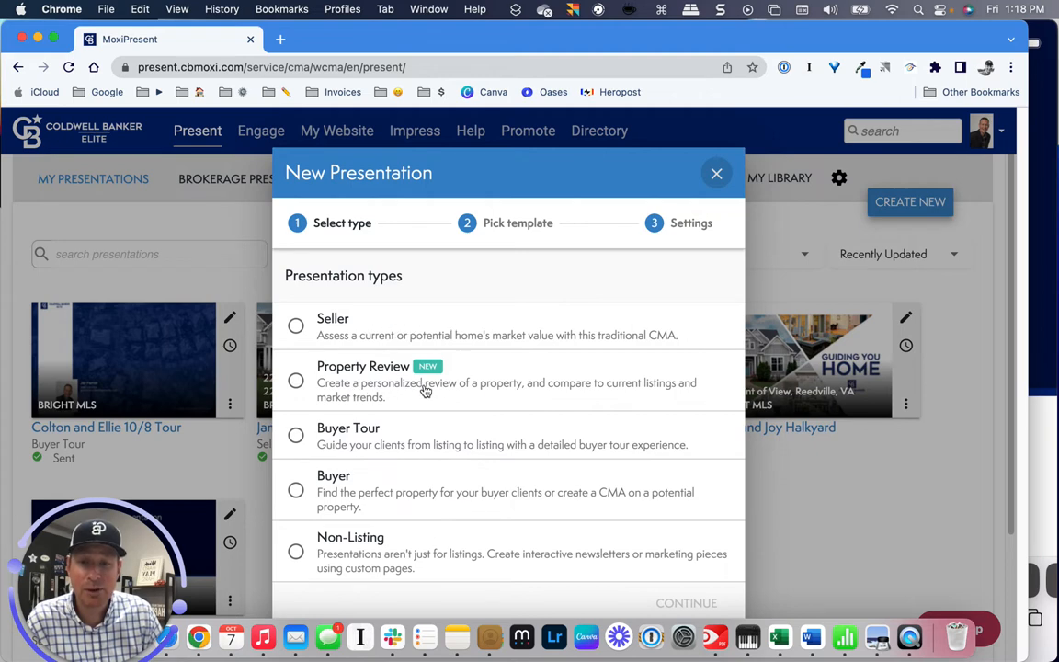
pyautogui.moveTo(382, 440)
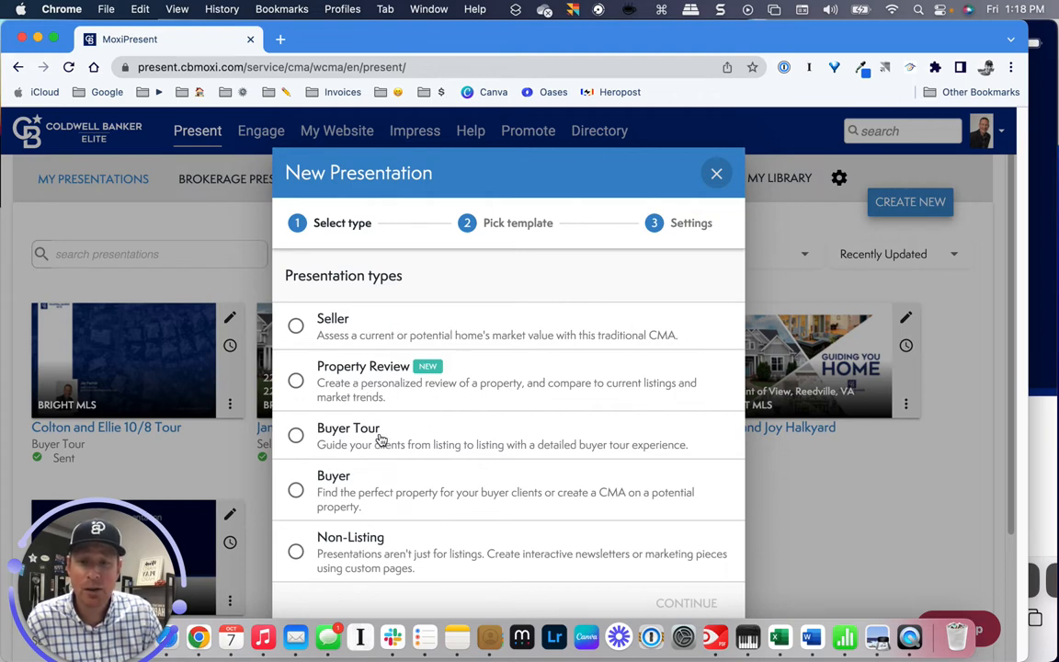
pyautogui.moveTo(345, 494)
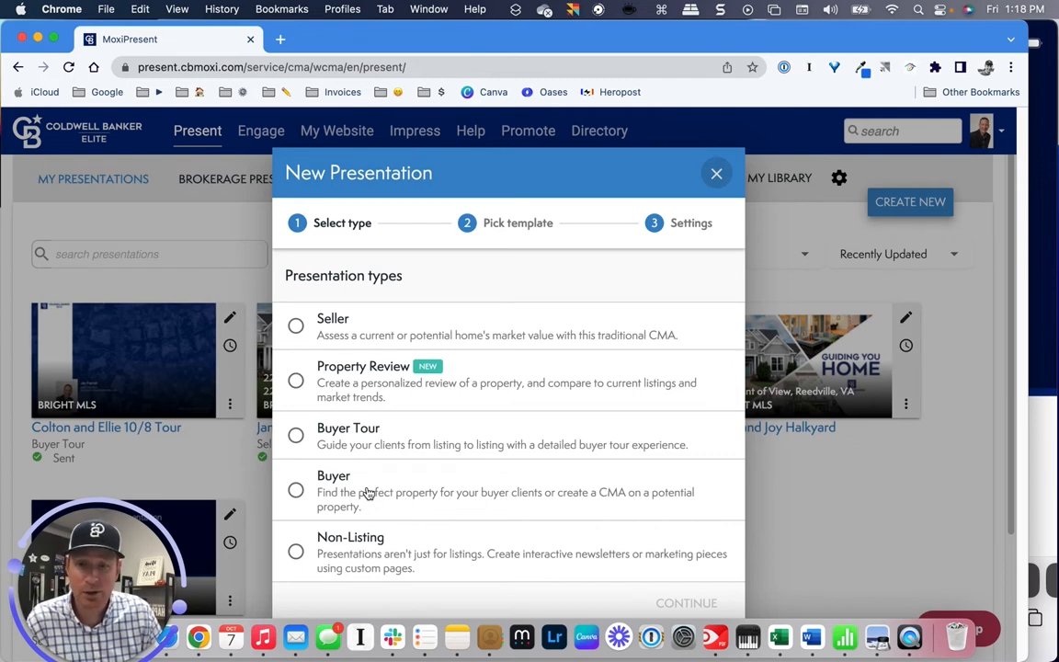
pyautogui.moveTo(372, 552)
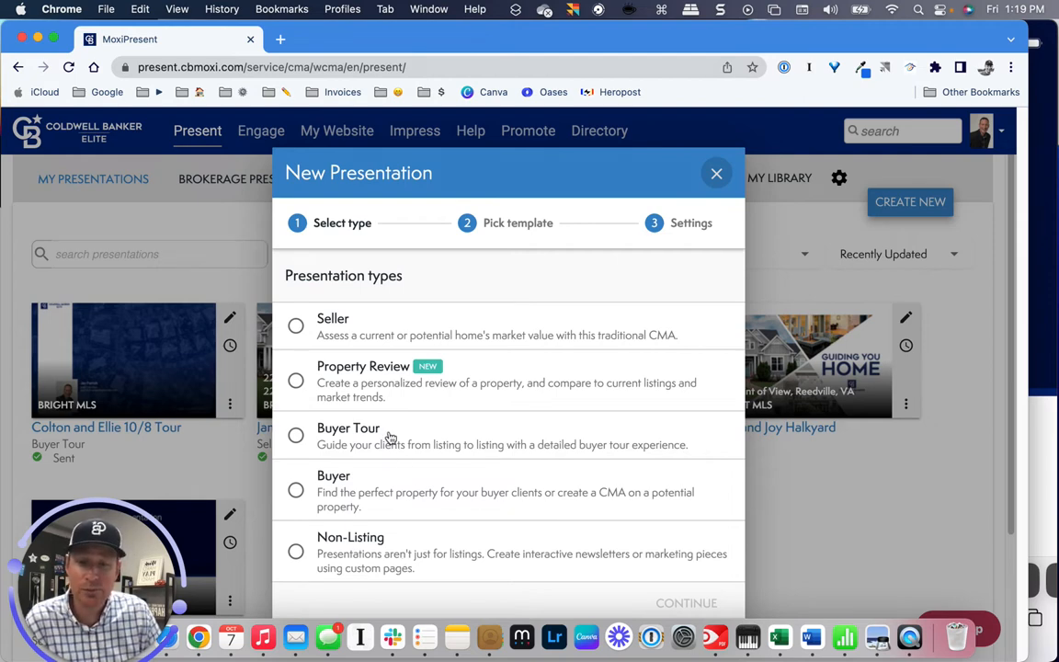
pyautogui.click(296, 435)
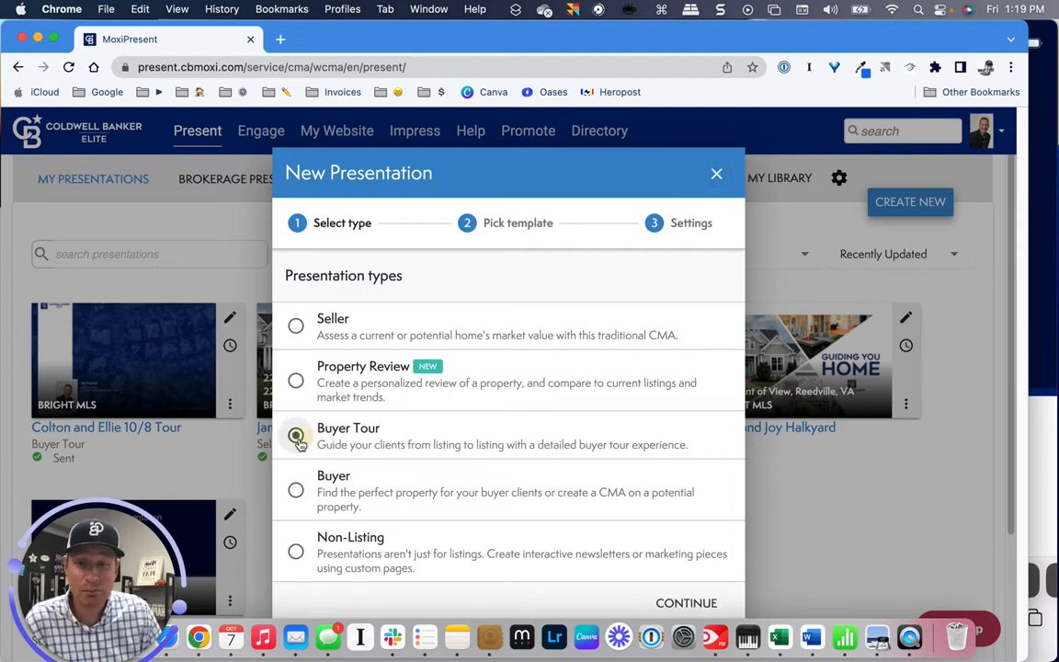
pyautogui.click(686, 603)
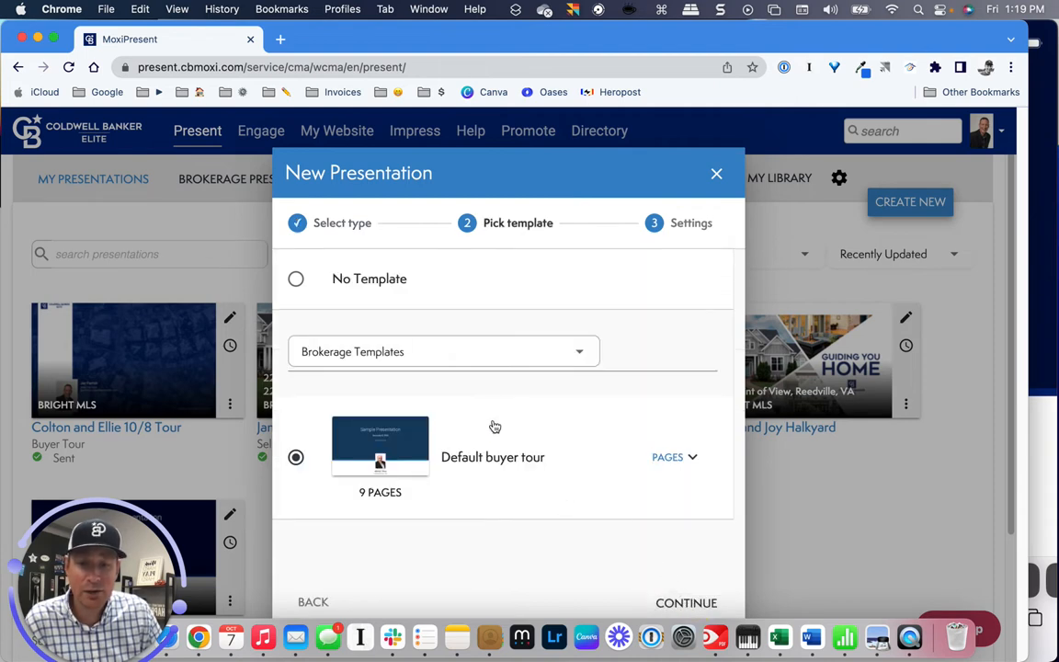
pyautogui.moveTo(512, 463)
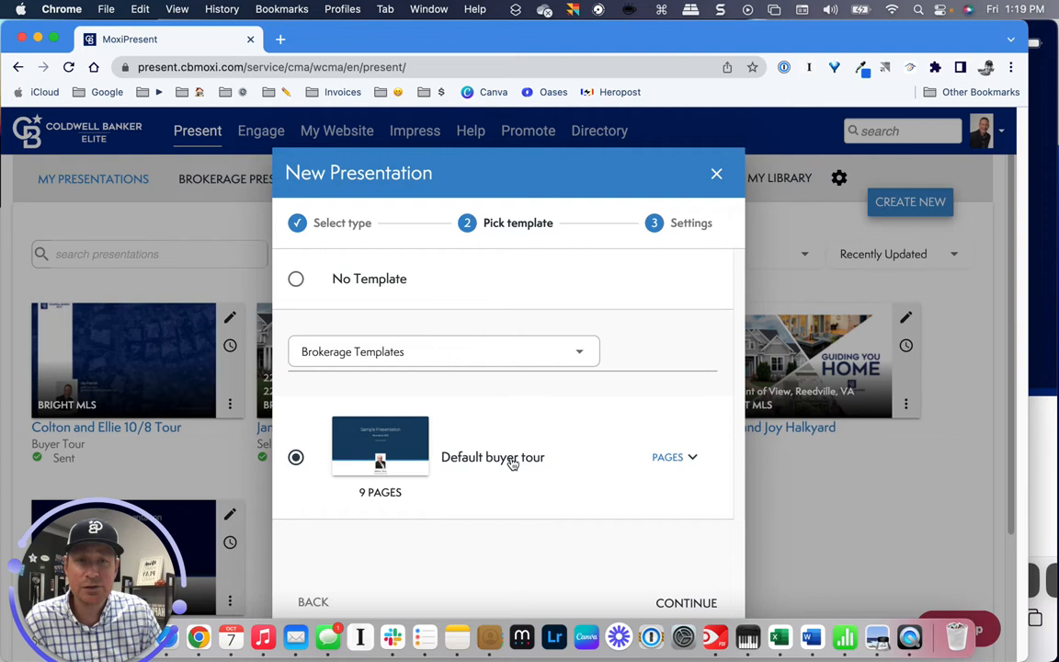
pyautogui.moveTo(485, 394)
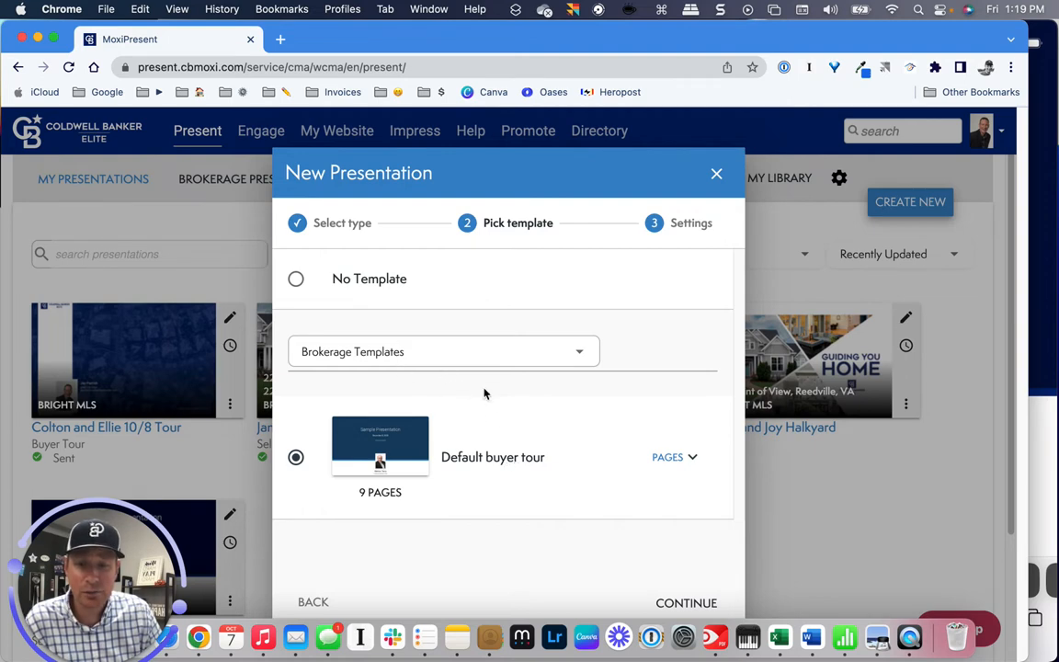
pyautogui.moveTo(619, 592)
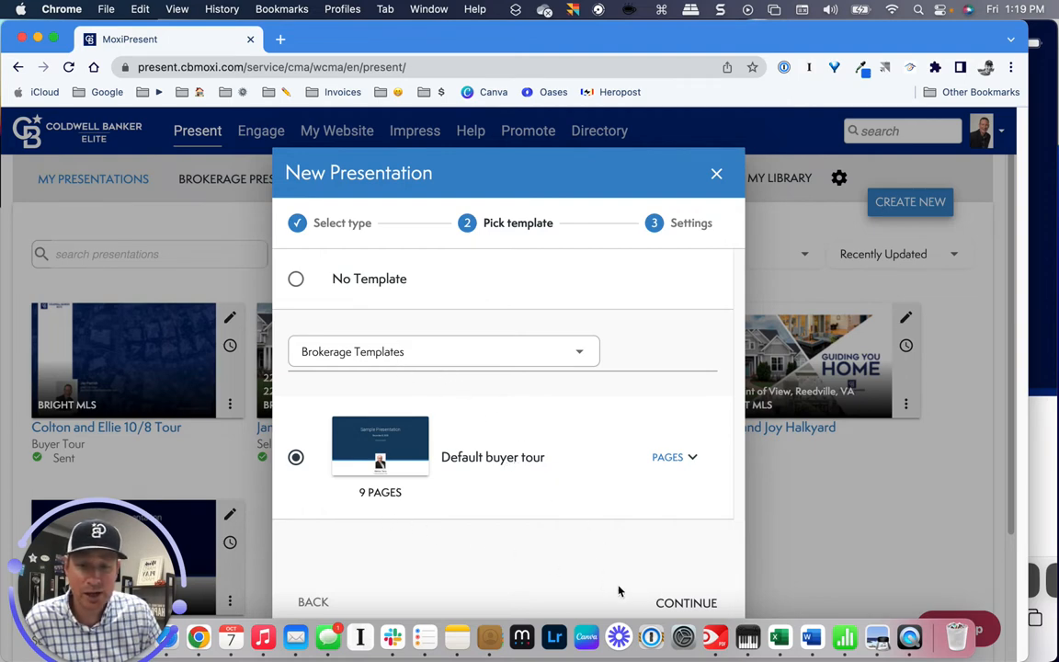
# Accept the Default buyer tour template and enter Joe Smith as the recipient.
pyautogui.click(686, 602)
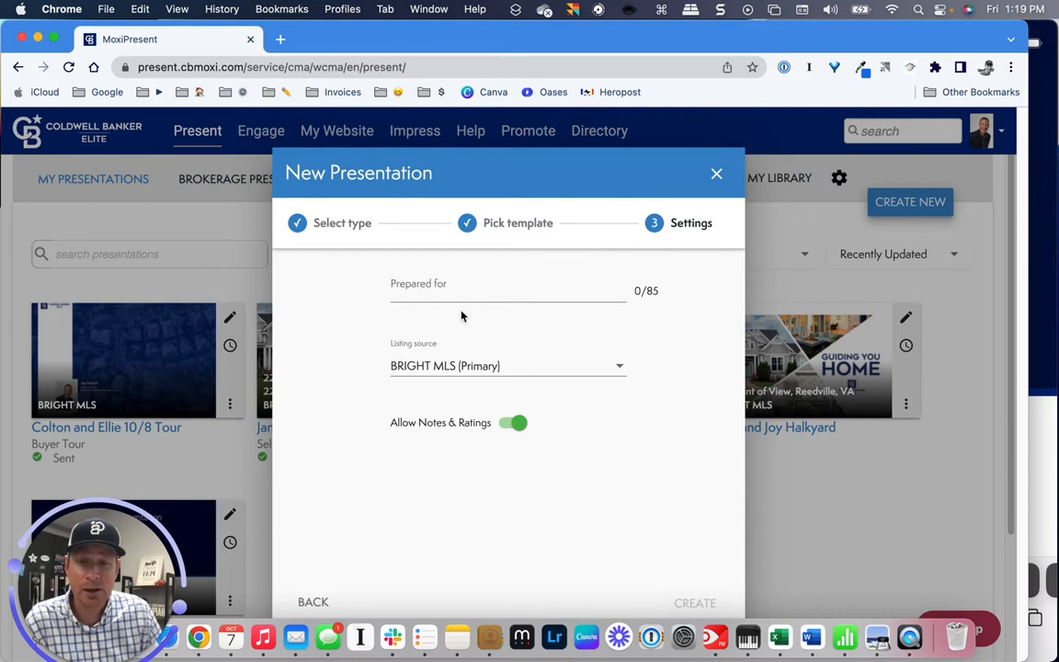
pyautogui.click(509, 291)
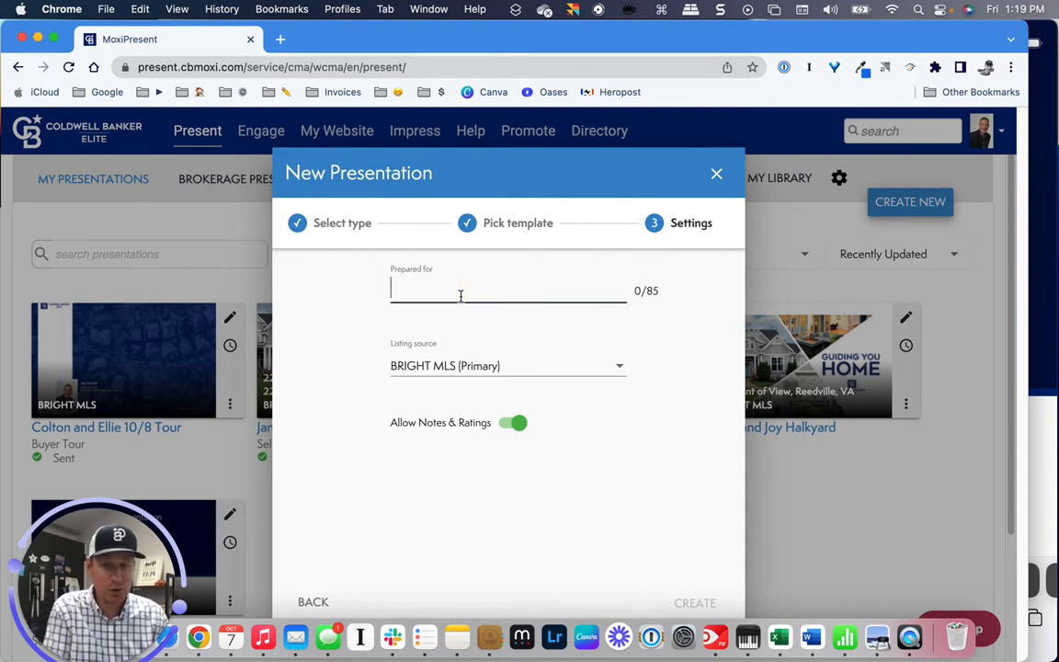
pyautogui.write('Joe')
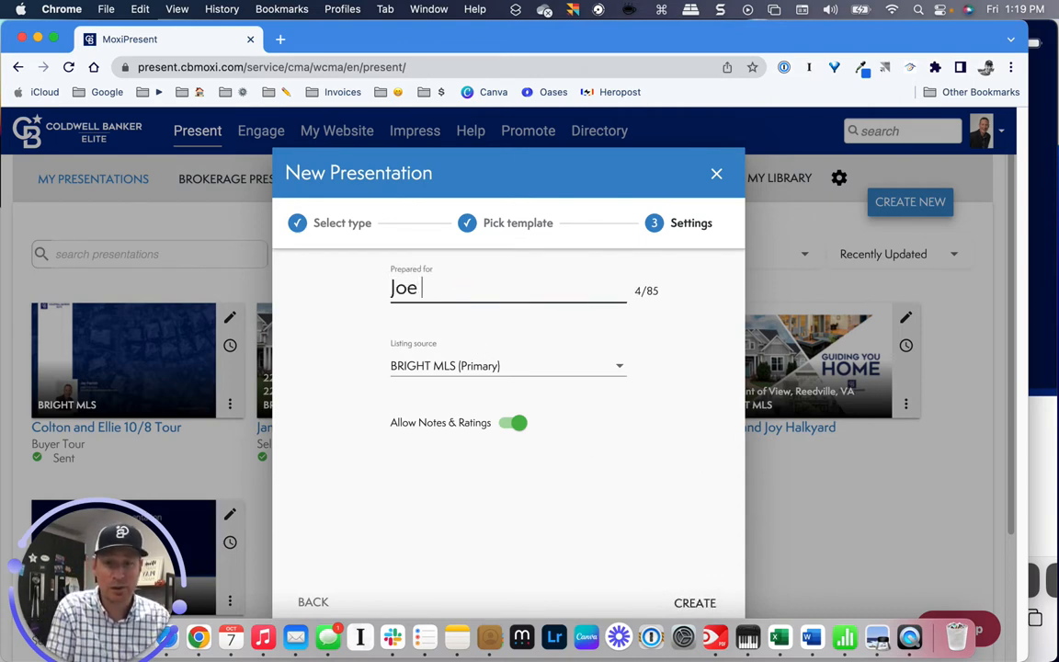
pyautogui.write('Smi')
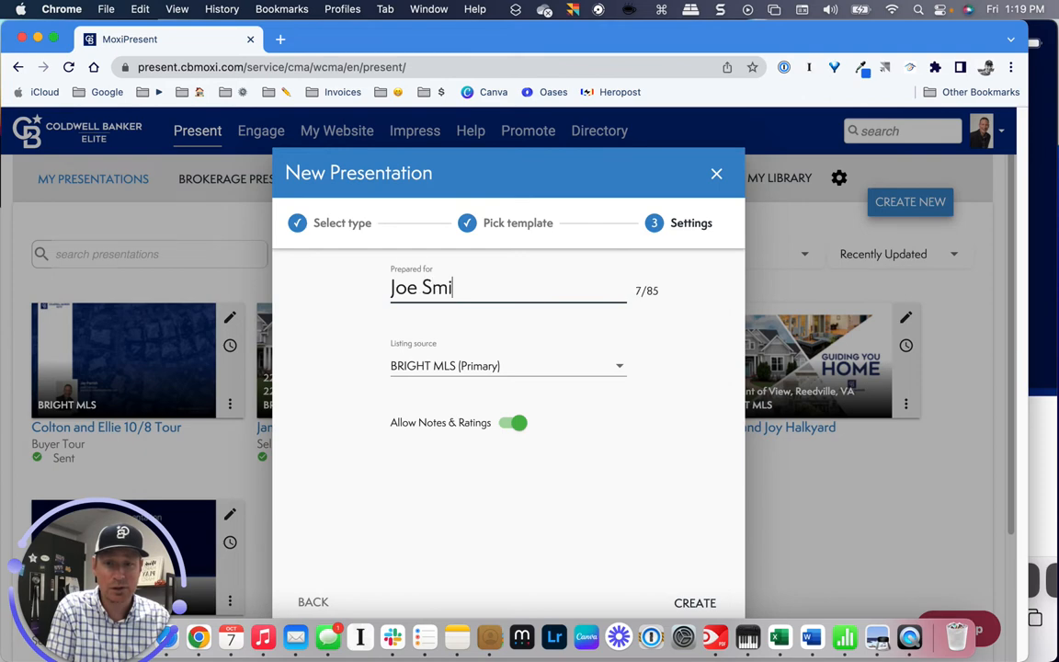
pyautogui.write('th')
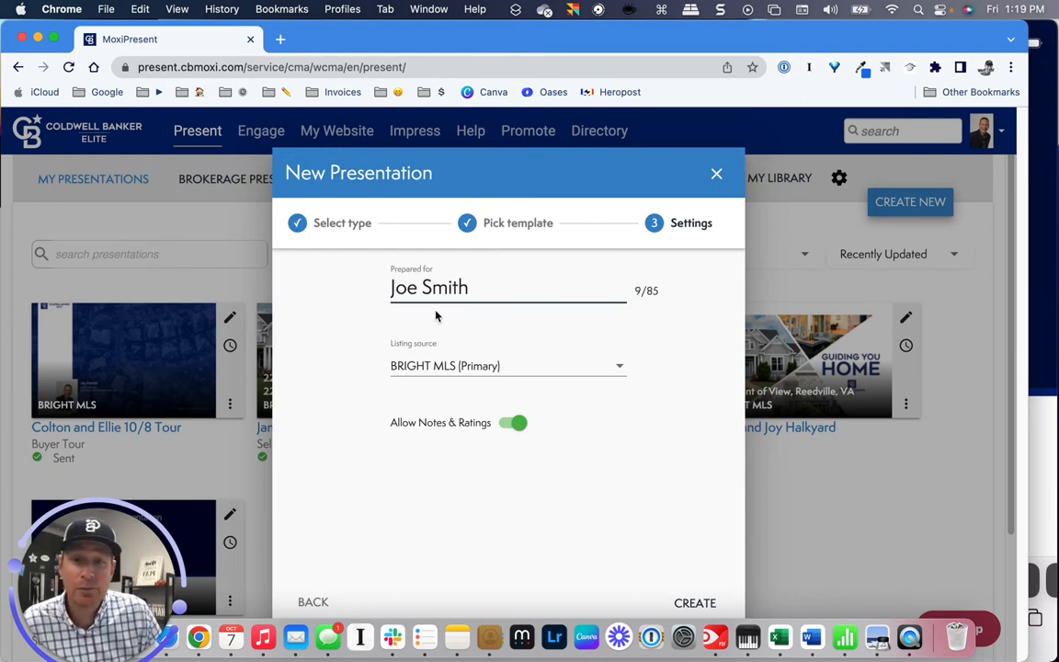
pyautogui.moveTo(490, 359)
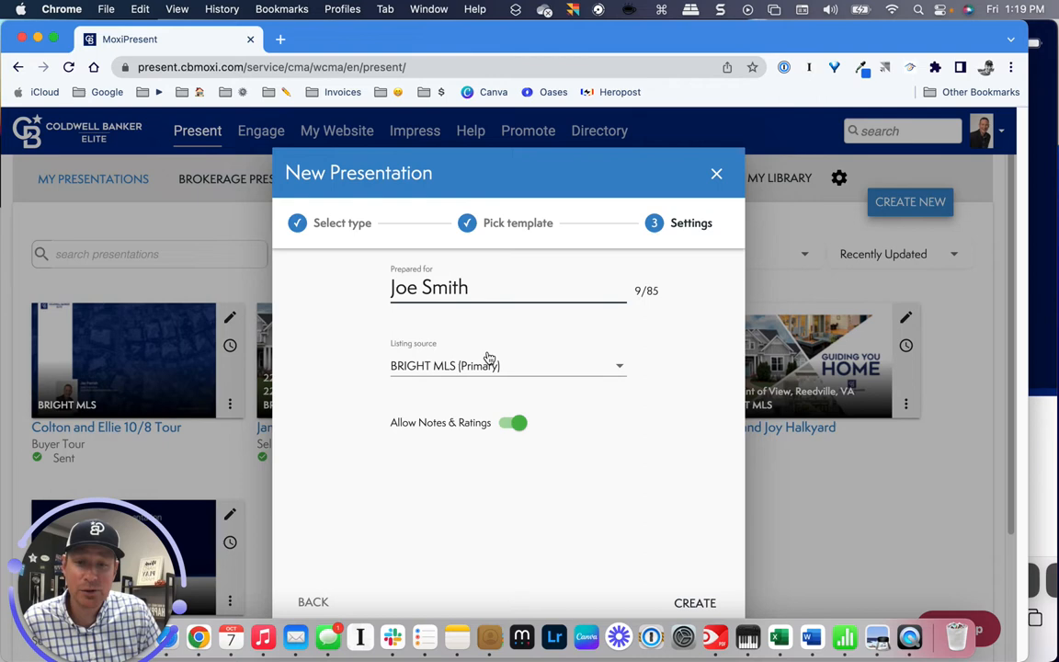
pyautogui.moveTo(492, 416)
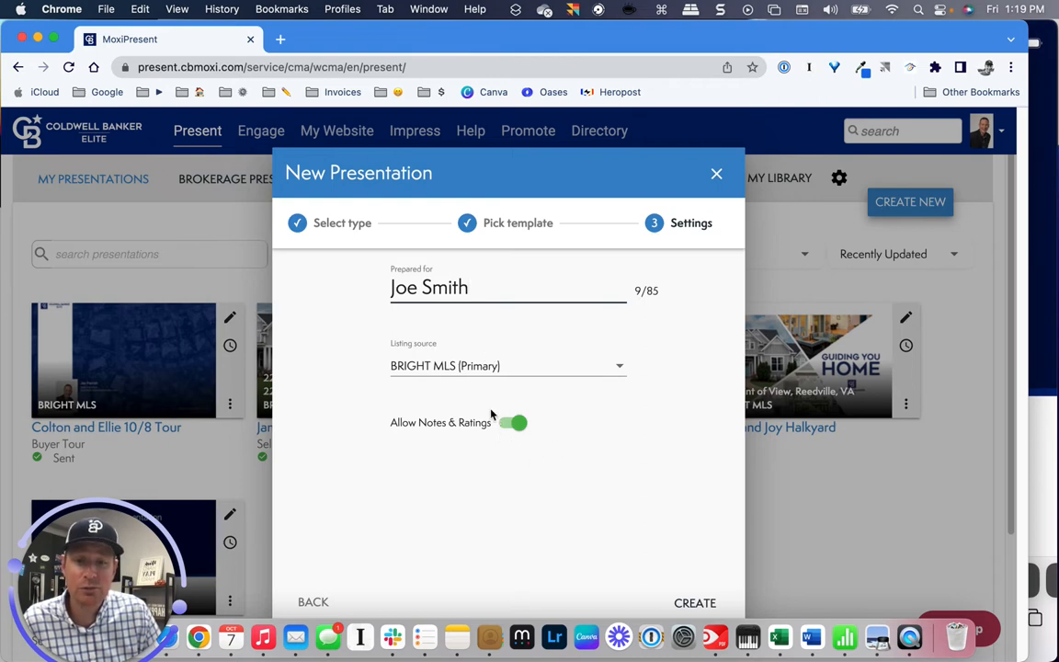
pyautogui.moveTo(465, 438)
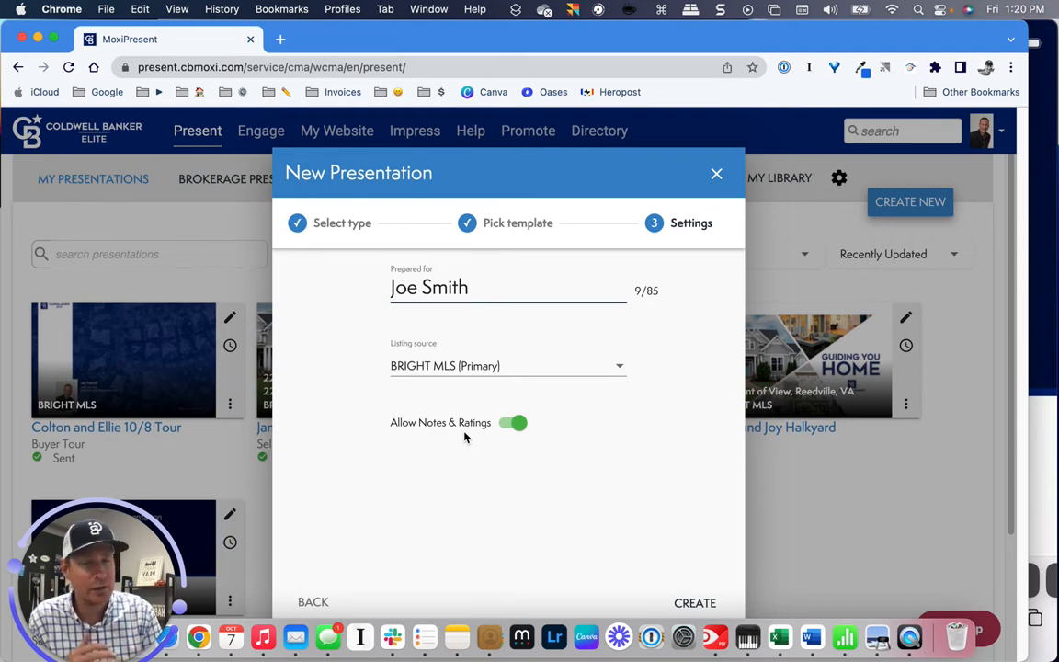
pyautogui.moveTo(573, 513)
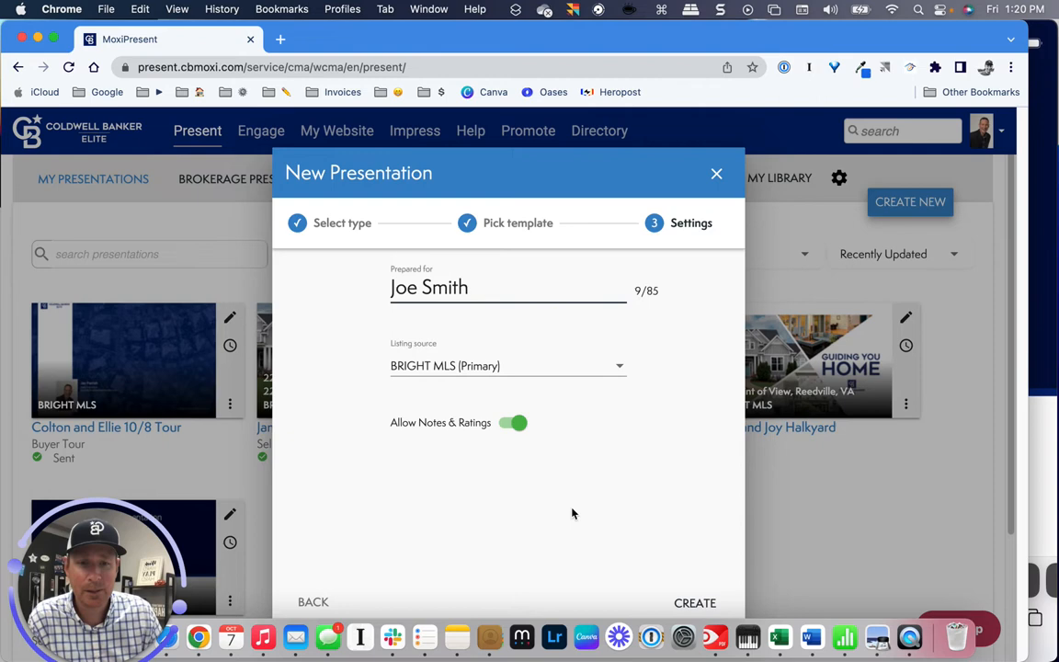
# Create the Joe Smith buyer tour and begin adding listings to its empty tour.
pyautogui.click(717, 174)
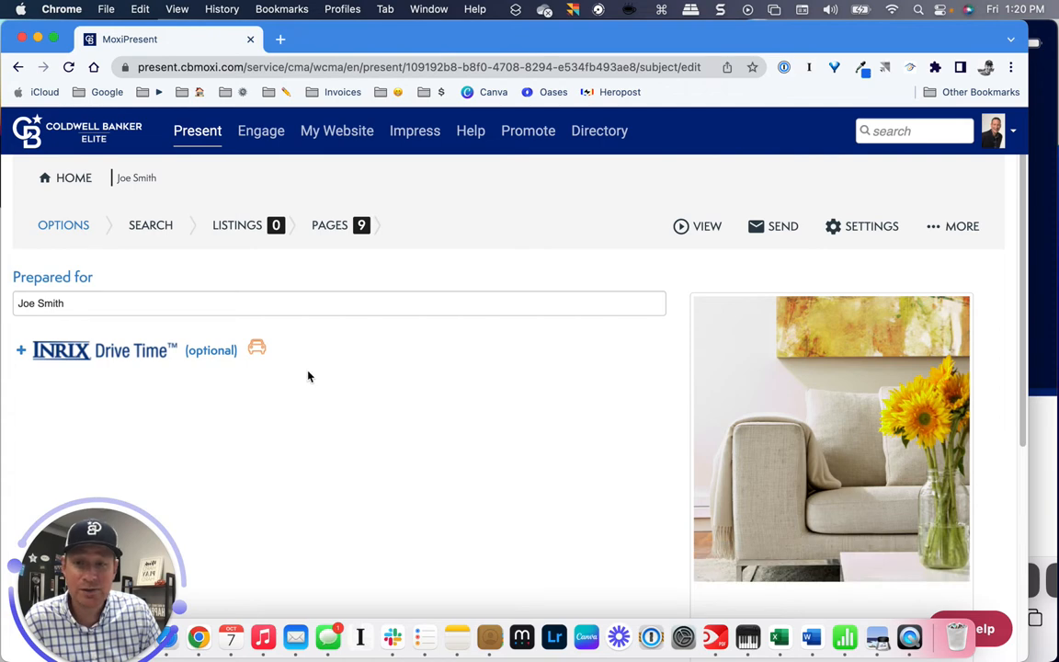
pyautogui.scroll(3)
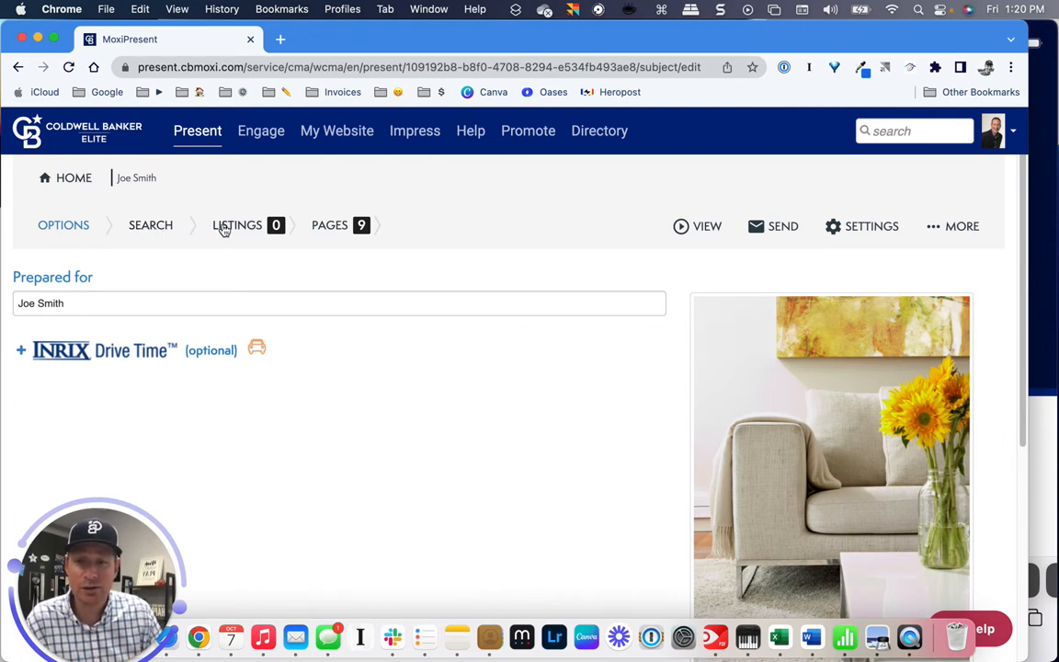
pyautogui.click(150, 225)
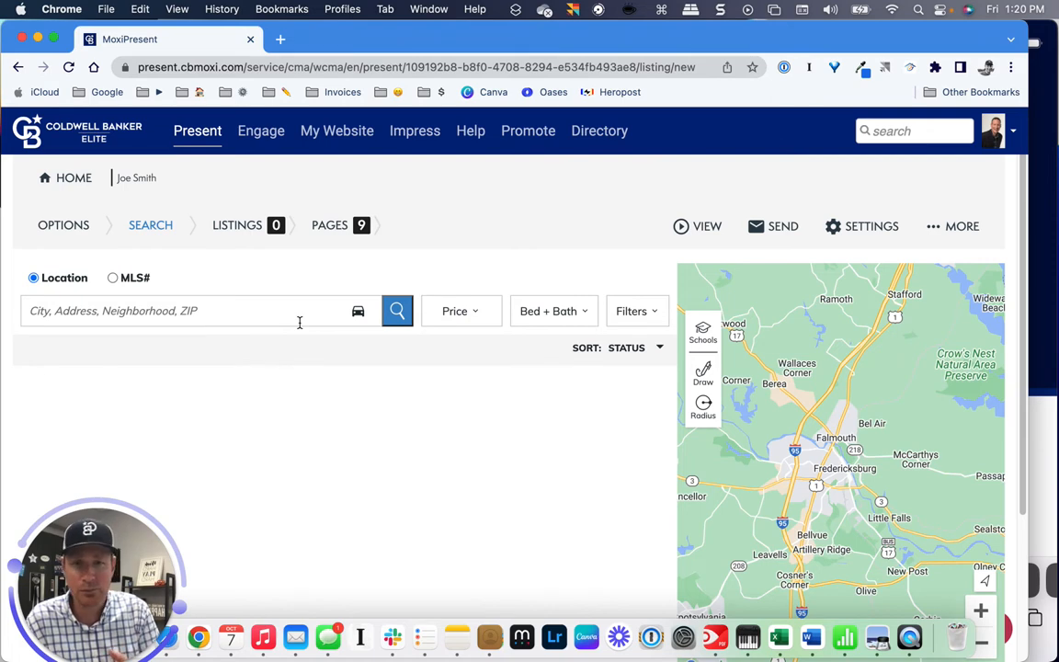
pyautogui.moveTo(255, 246)
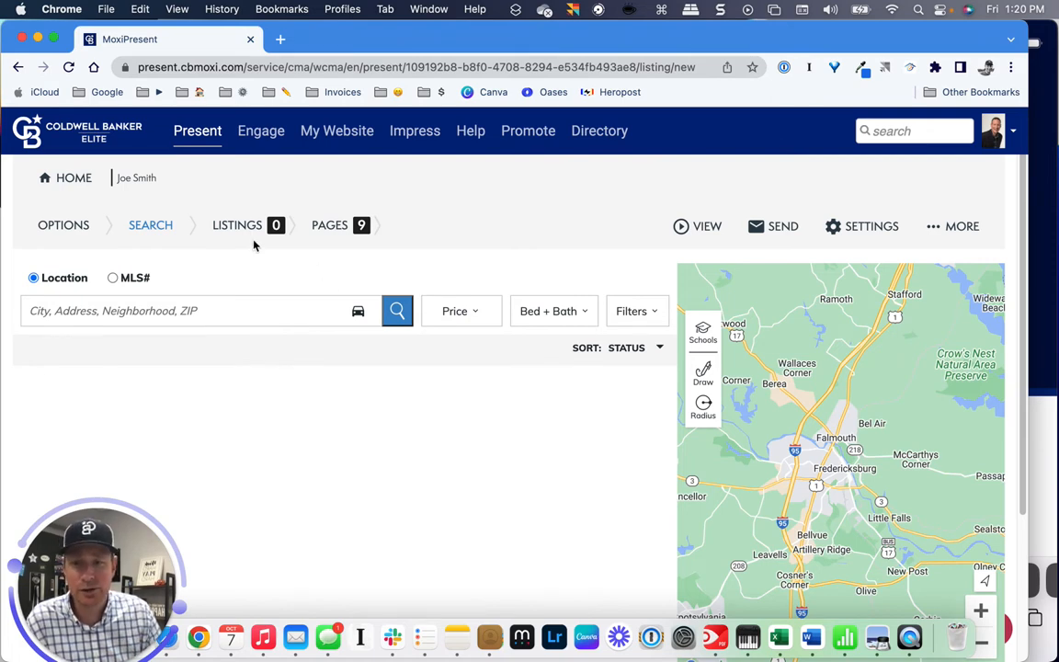
pyautogui.click(237, 226)
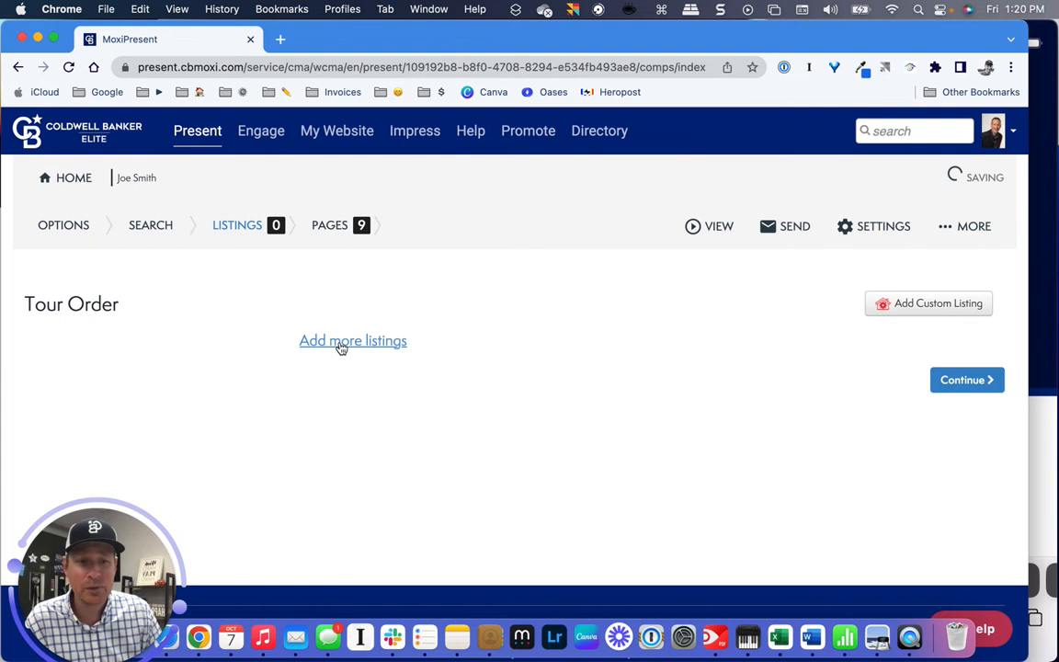
pyautogui.moveTo(287, 346)
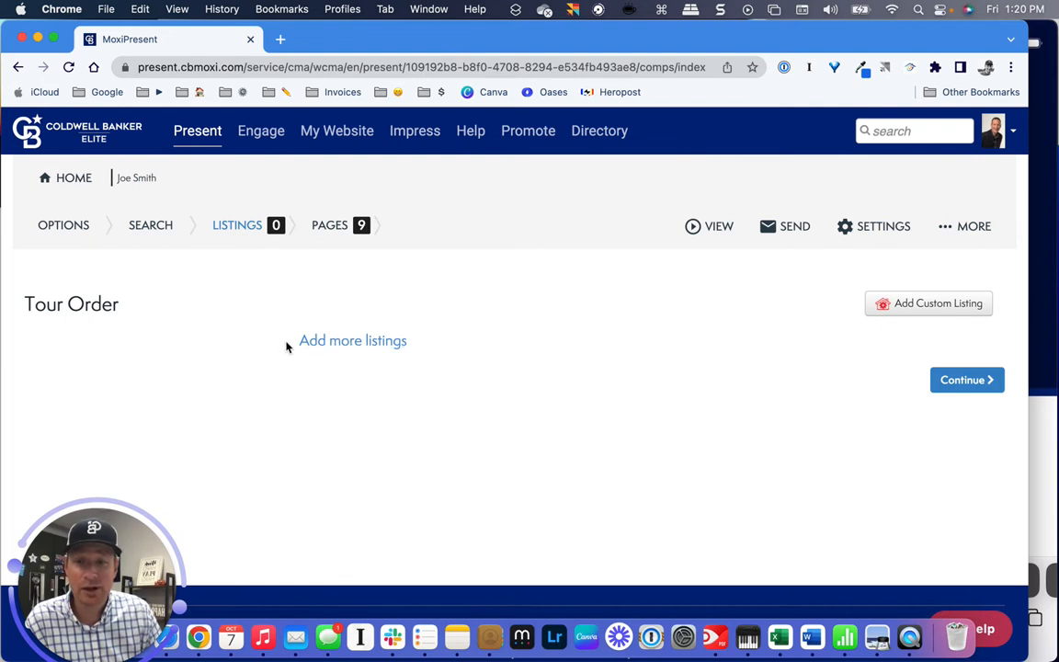
pyautogui.click(352, 340)
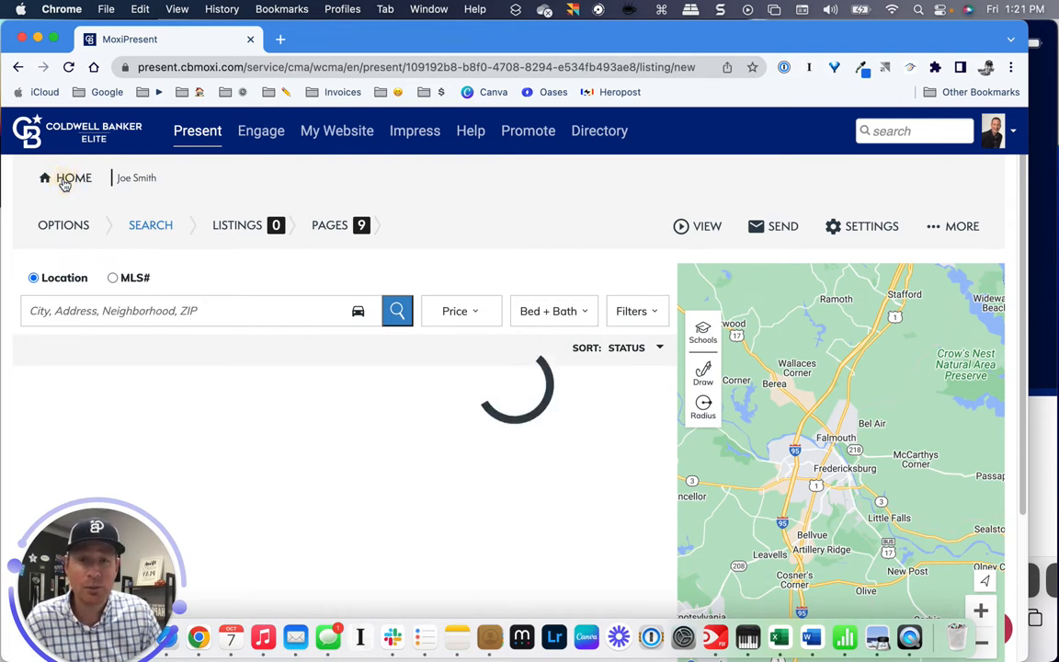
# Go back Home and preview the Colton and Ellie 10/8 Tour in a new tab.
pyautogui.click(74, 177)
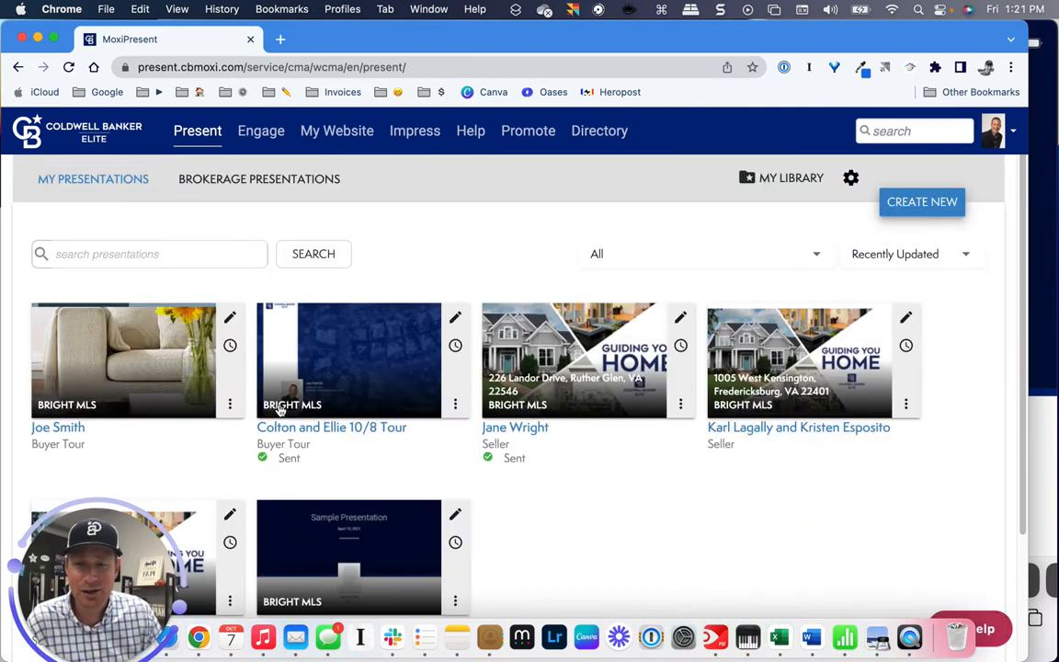
pyautogui.click(349, 359)
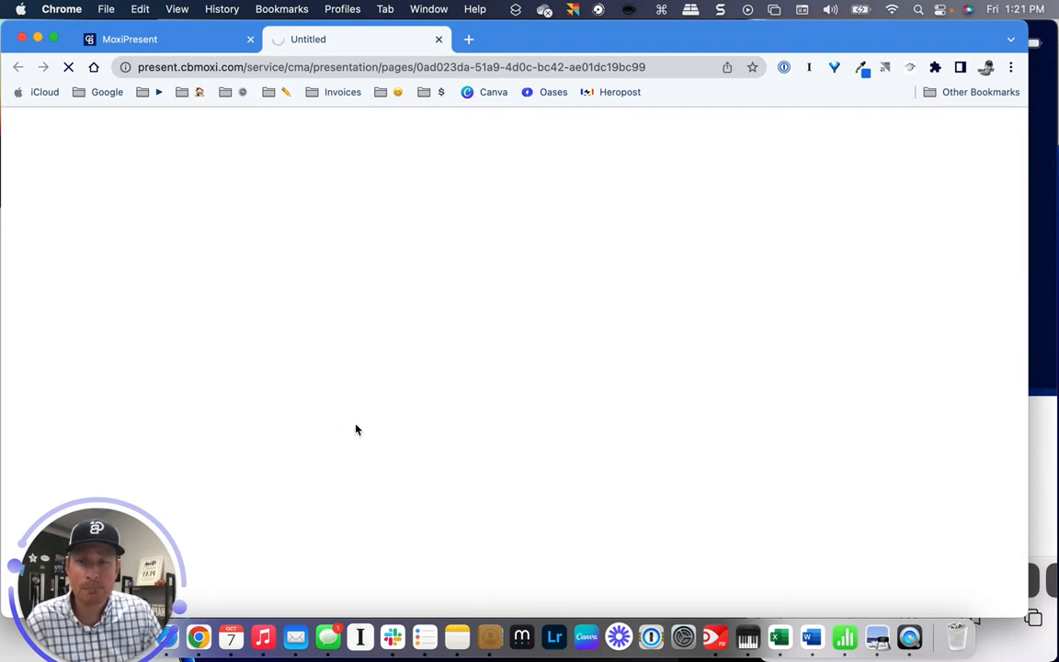
pyautogui.moveTo(402, 425)
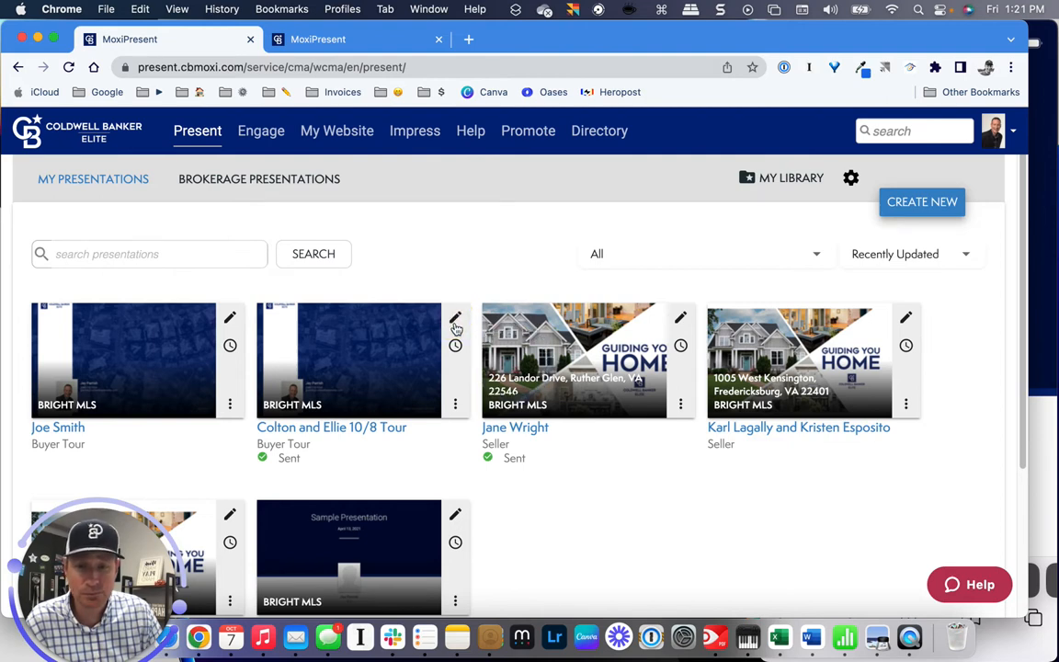
# Edit the Colton and Ellie tour and review its four listings and route map.
pyautogui.click(456, 318)
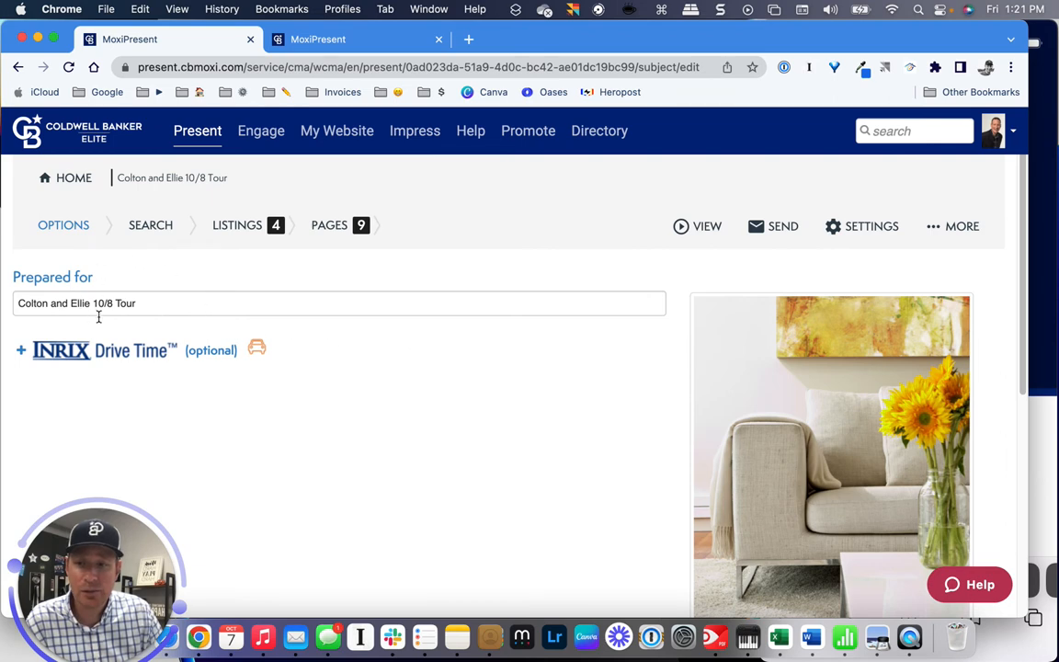
pyautogui.click(150, 225)
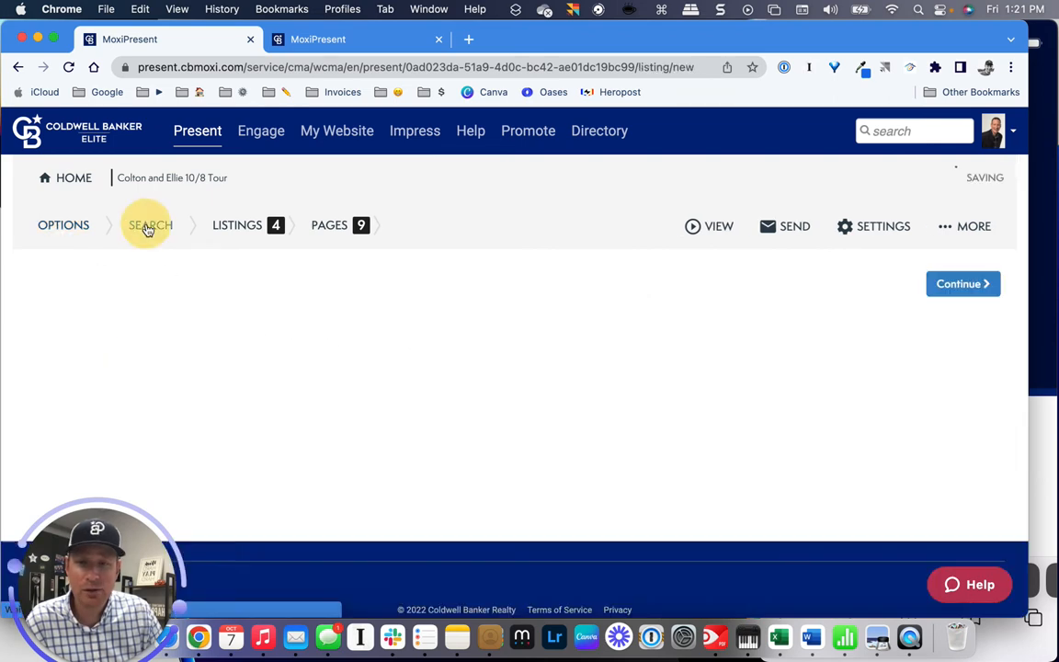
pyautogui.click(150, 226)
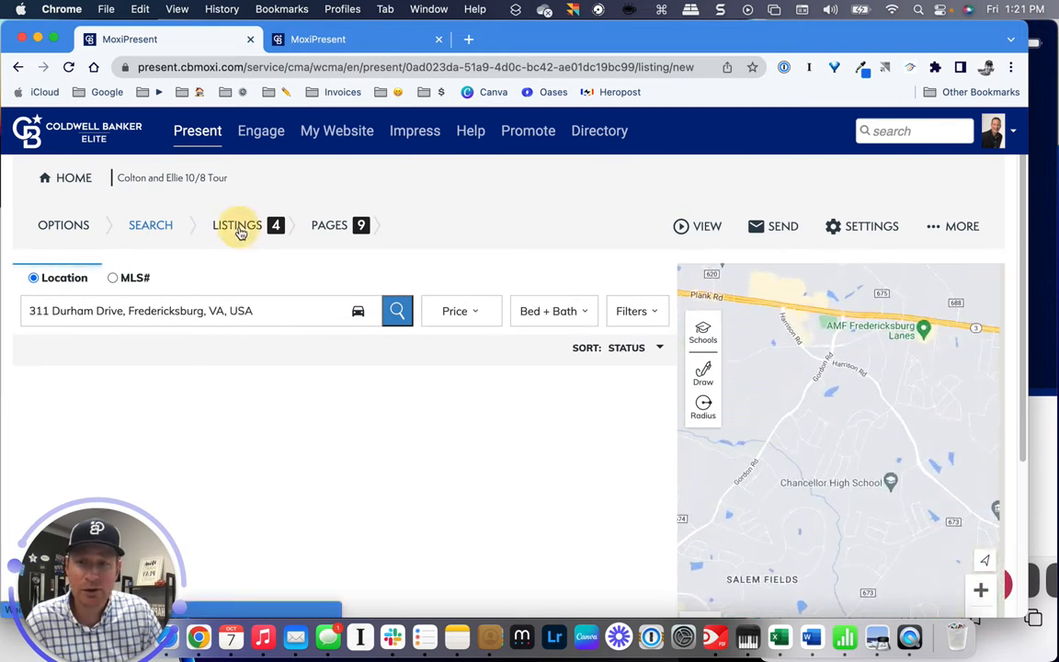
pyautogui.click(237, 225)
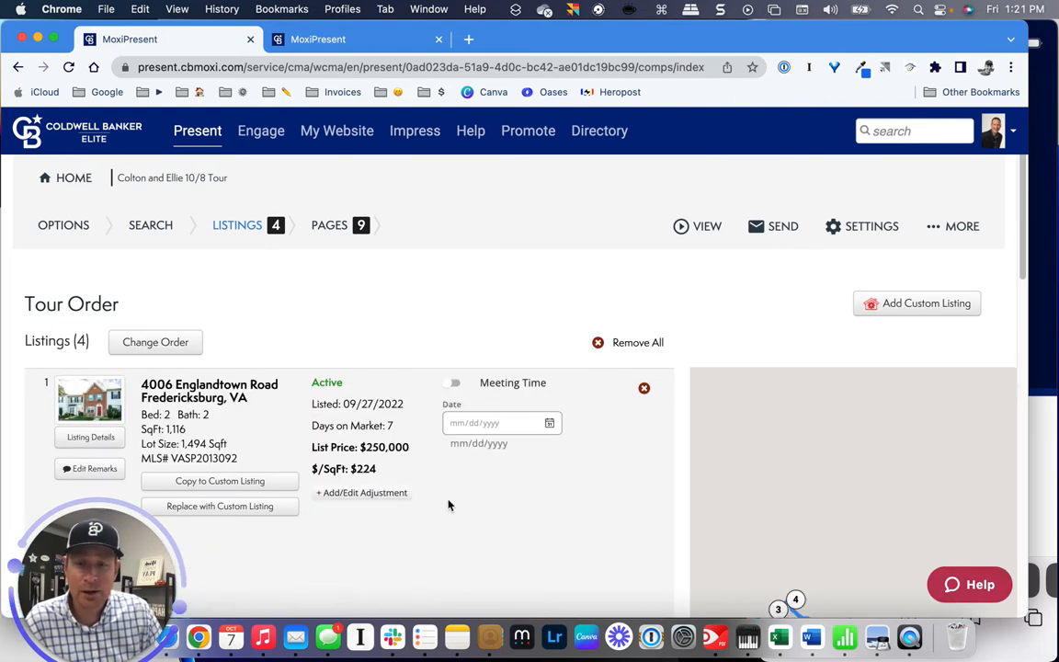
pyautogui.scroll(-3)
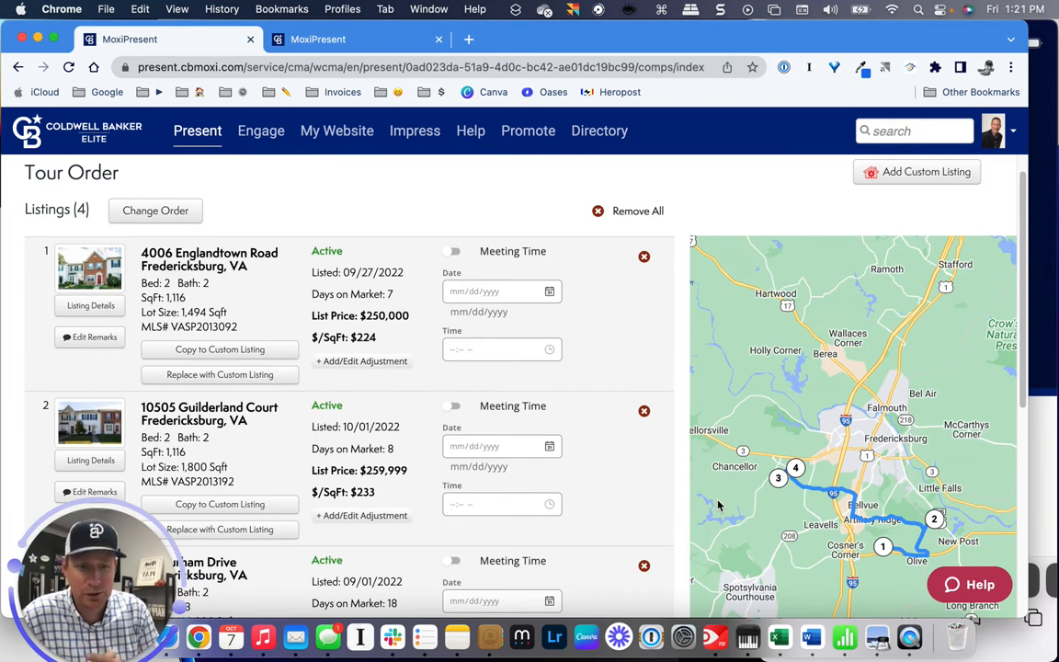
pyautogui.moveTo(713, 560)
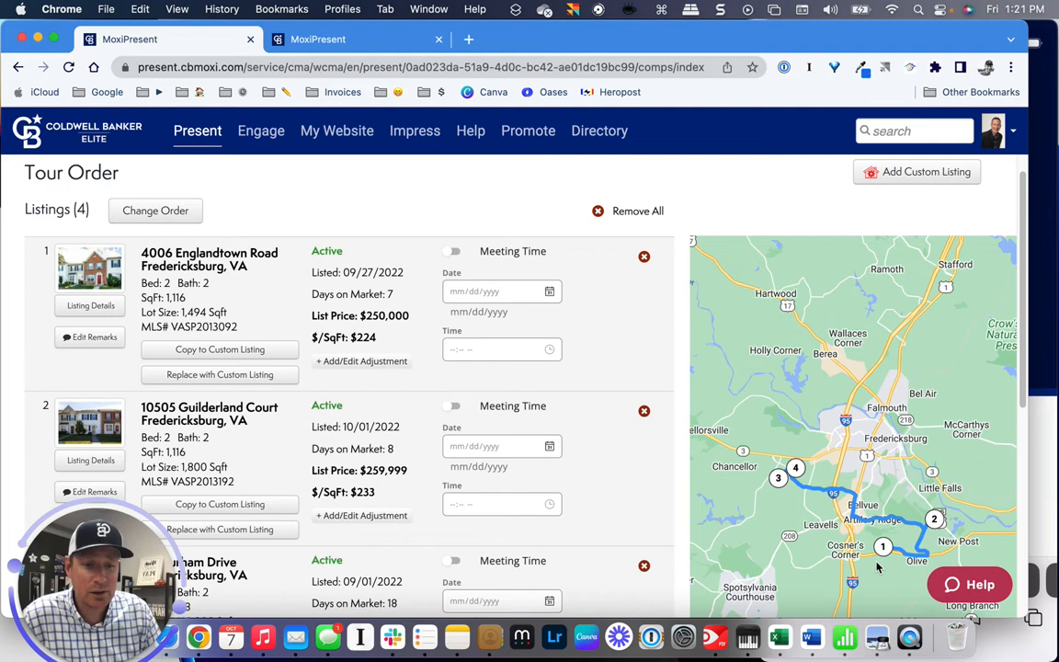
pyautogui.moveTo(942, 516)
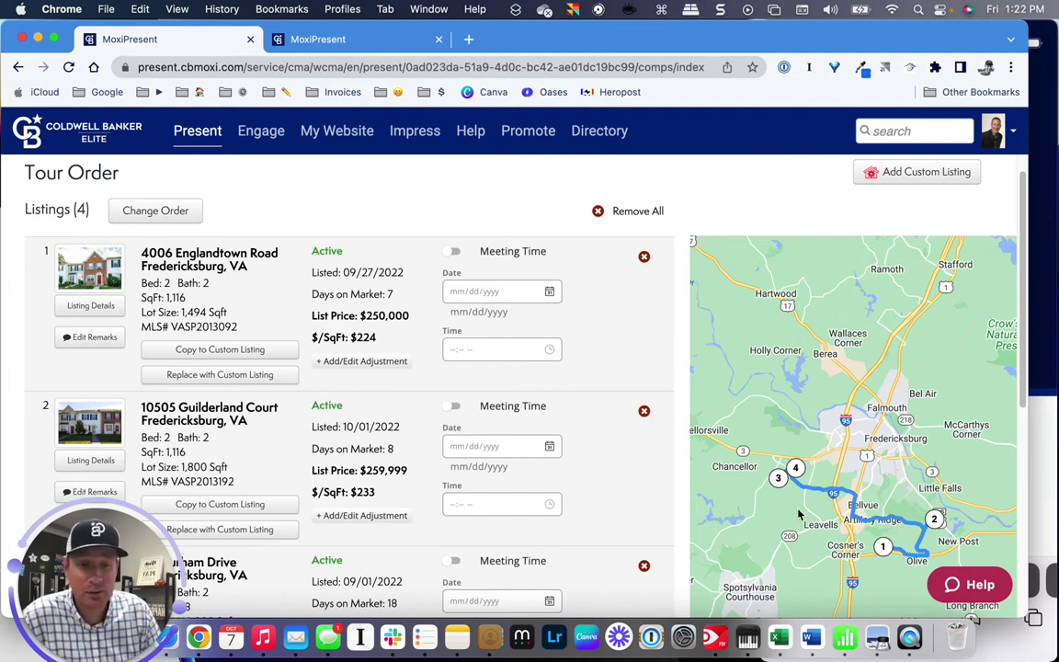
pyautogui.scroll(-3)
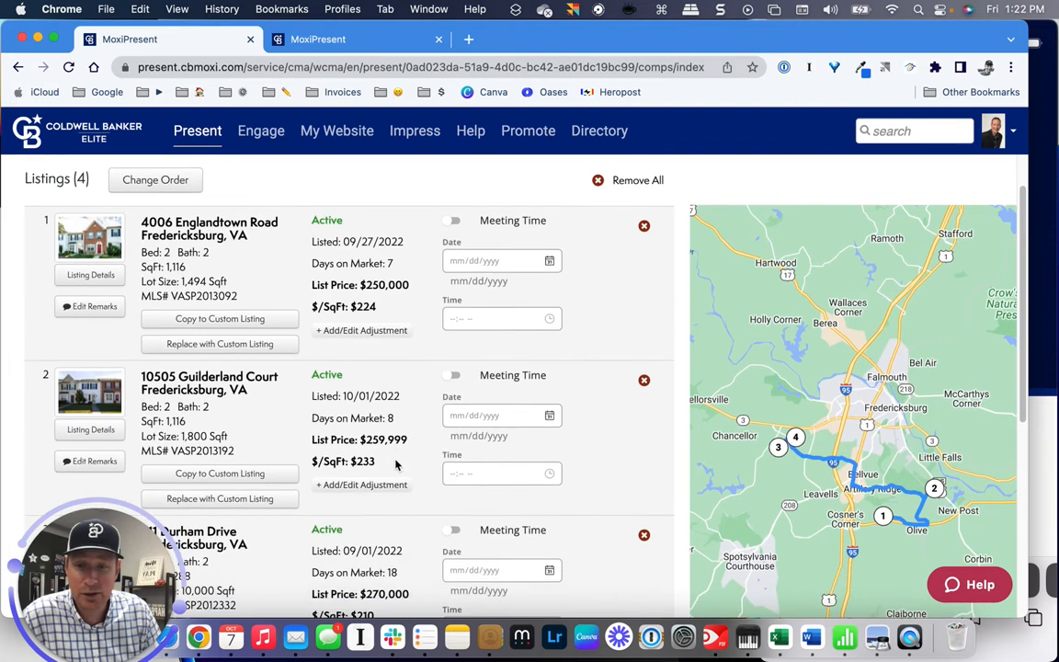
pyautogui.scroll(3)
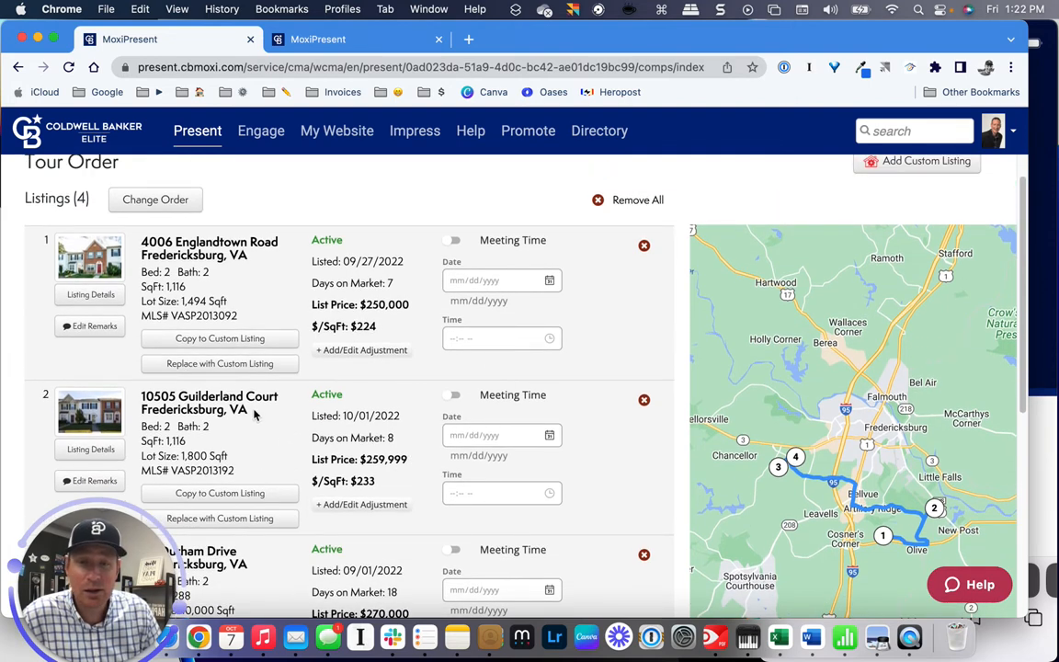
pyautogui.click(156, 199)
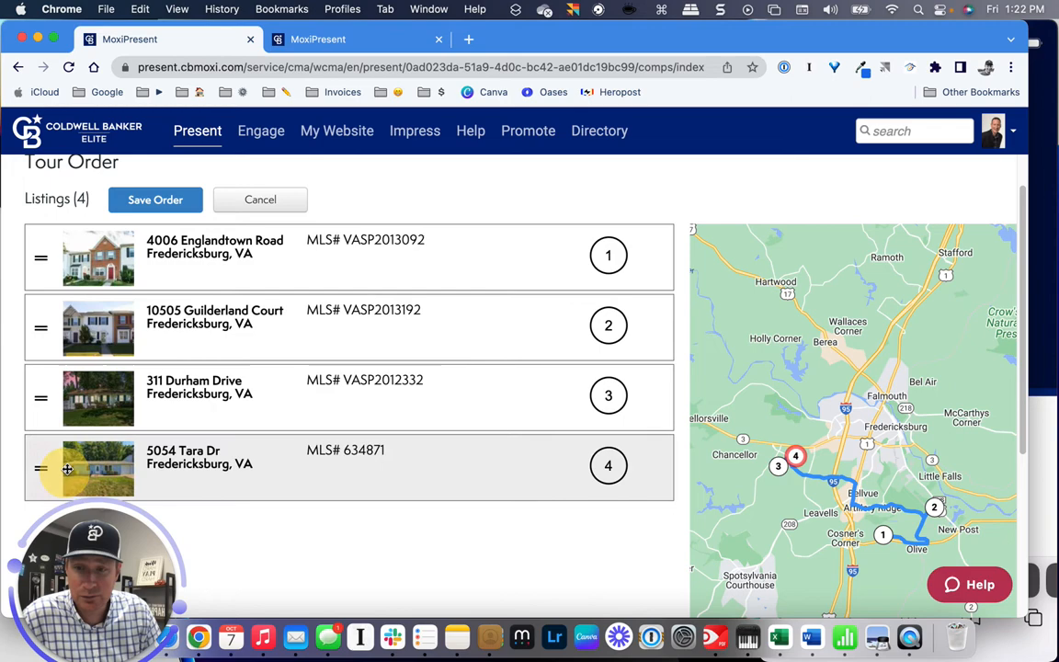
# Save the stop order: Englandtown Road, Guilderland Court, Durham Drive, Tara Dr.
pyautogui.scroll(3)
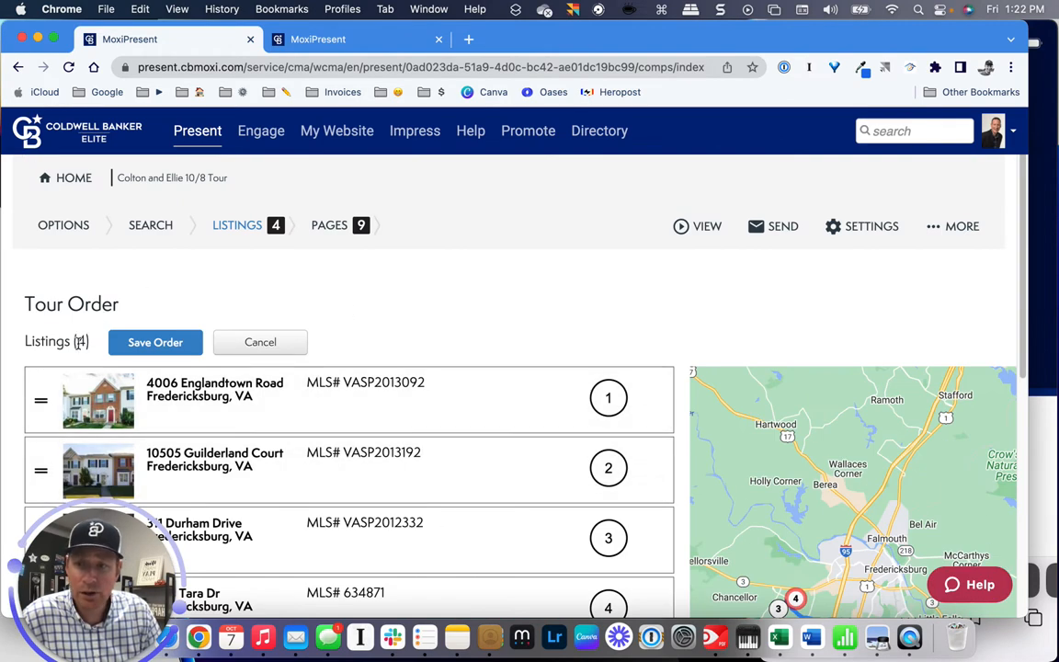
pyautogui.click(155, 342)
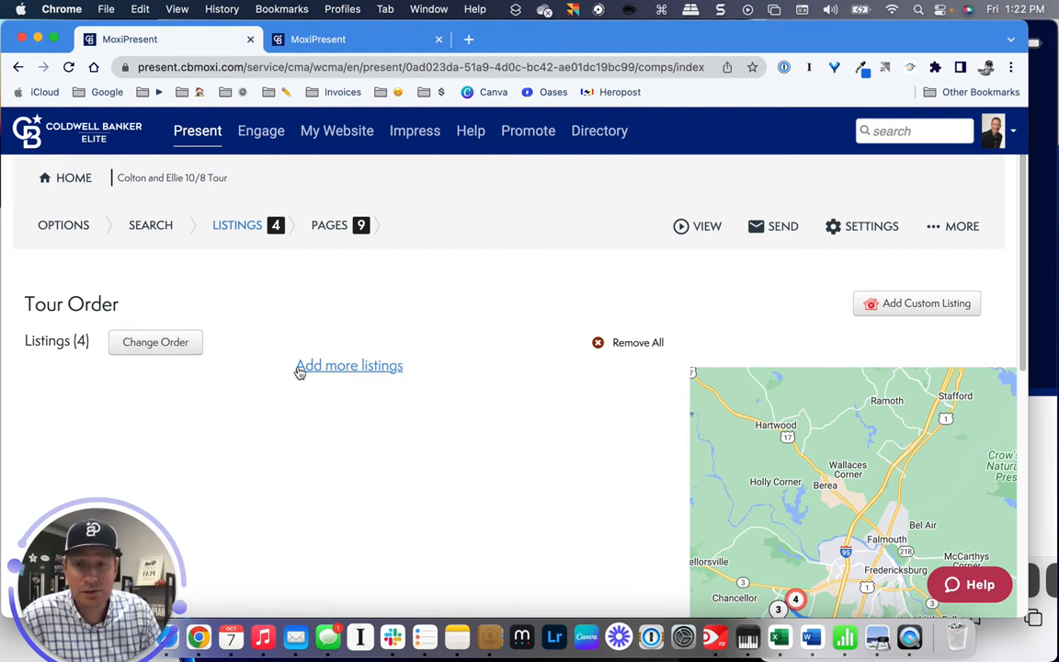
pyautogui.scroll(-3)
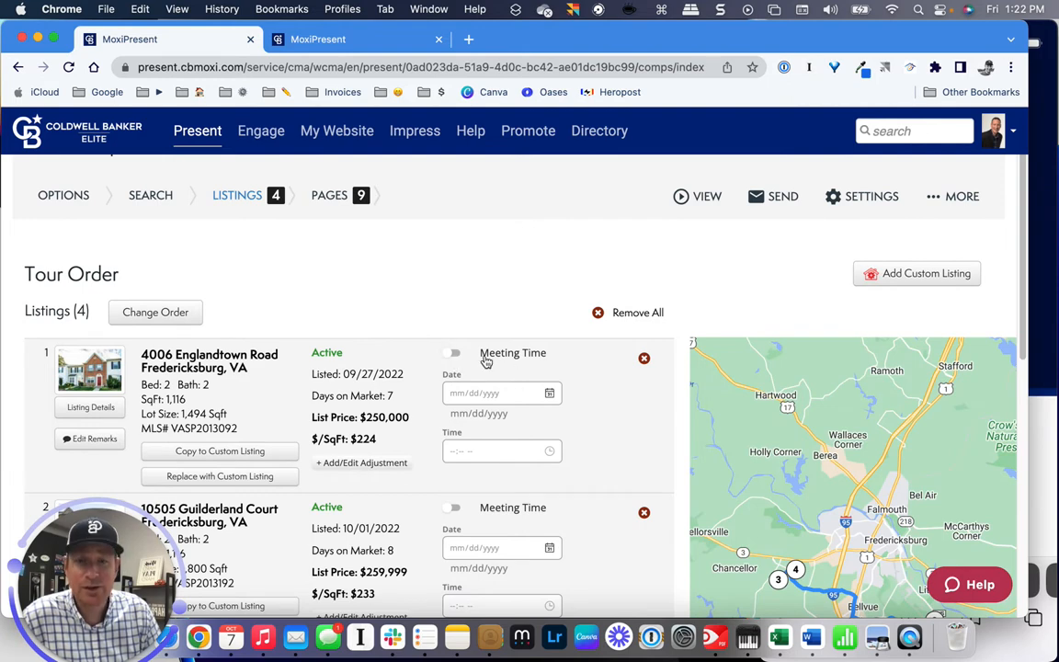
pyautogui.click(452, 352)
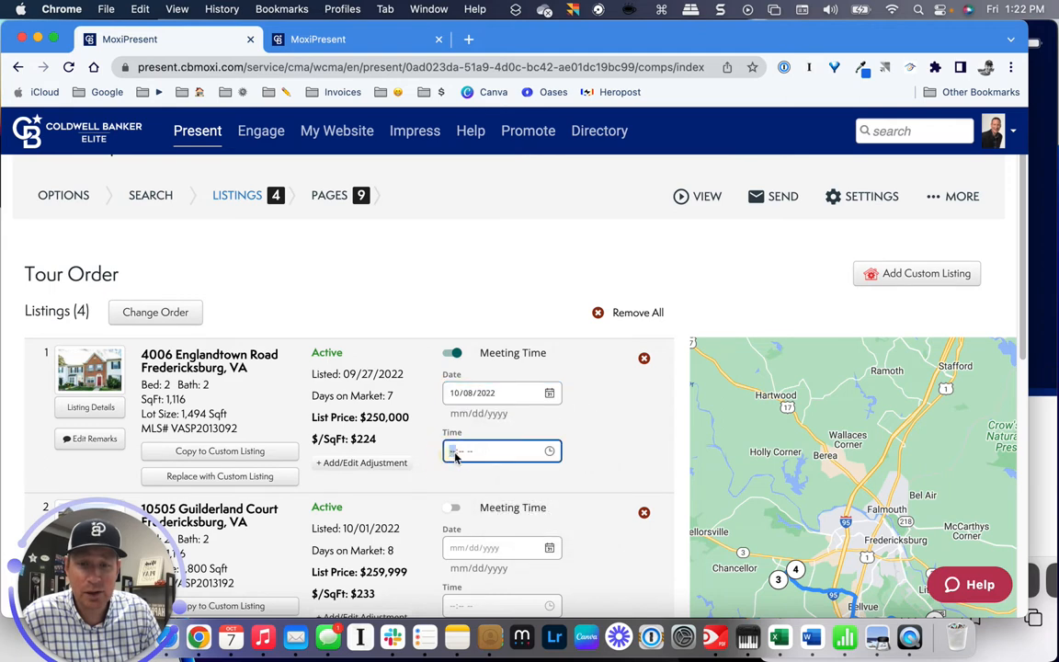
pyautogui.write('01:-- --')
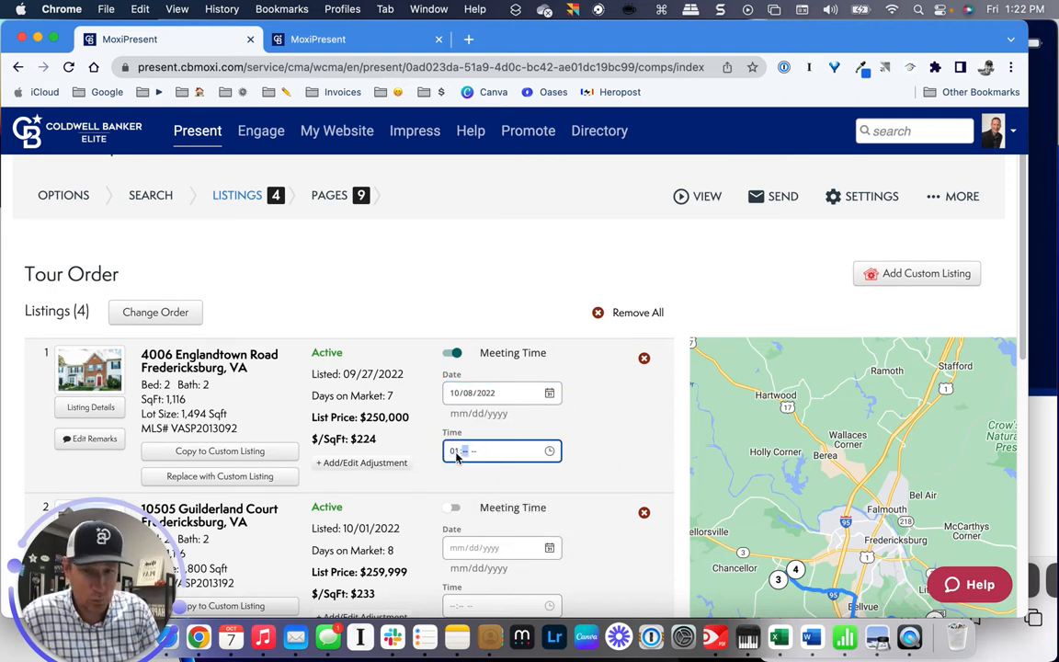
pyautogui.write('30 PM')
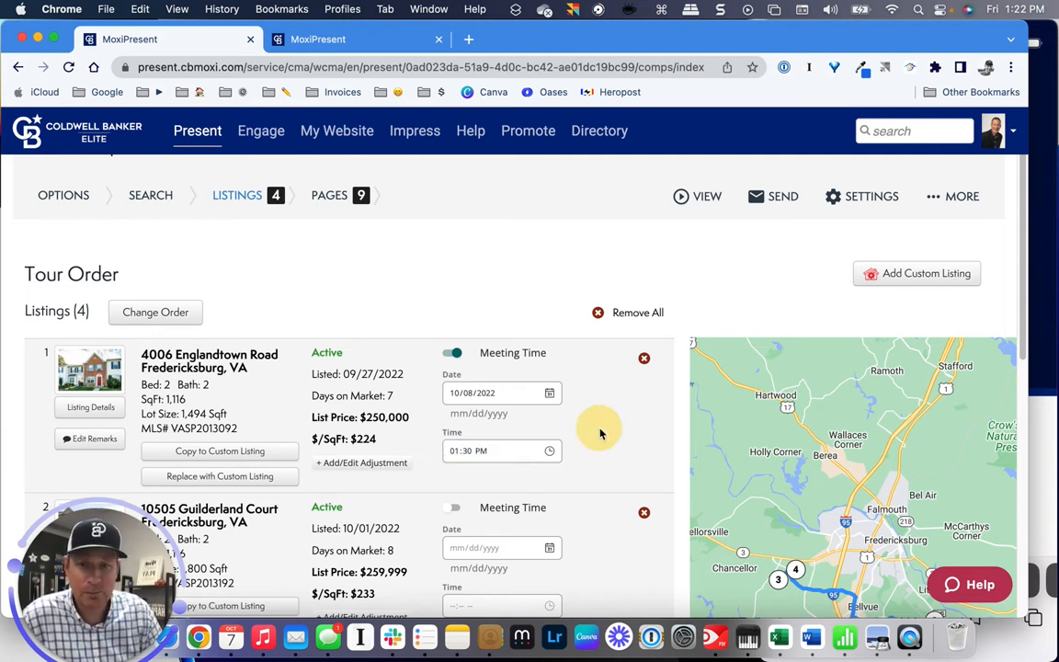
pyautogui.scroll(-3)
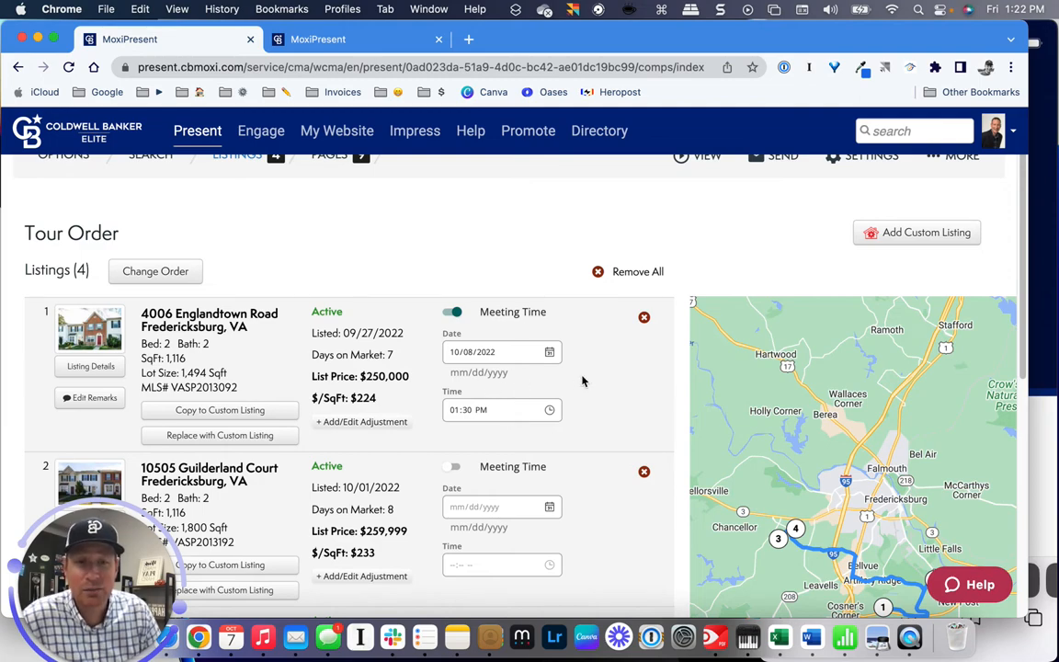
pyautogui.scroll(-3)
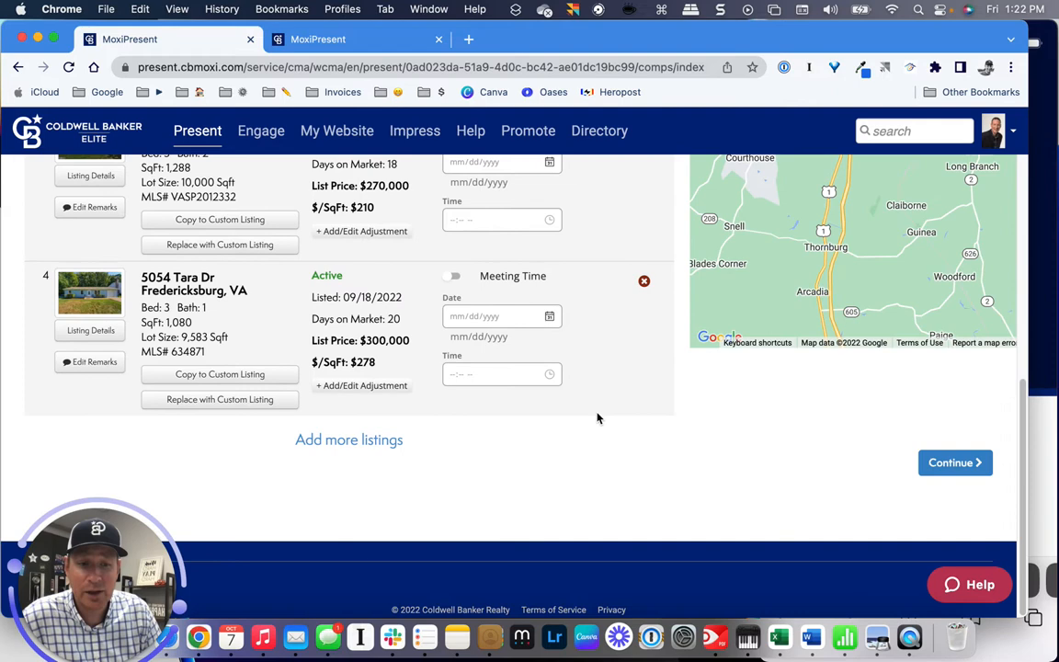
pyautogui.click(955, 462)
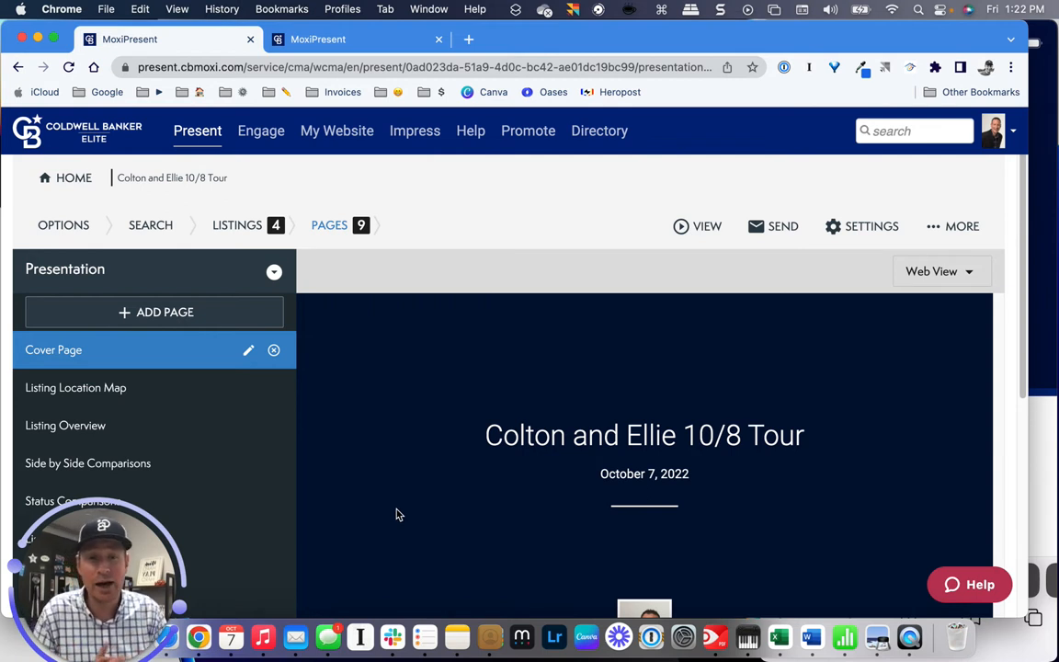
# Return from Pages to the tour's listings and reopen the property search.
pyautogui.click(236, 225)
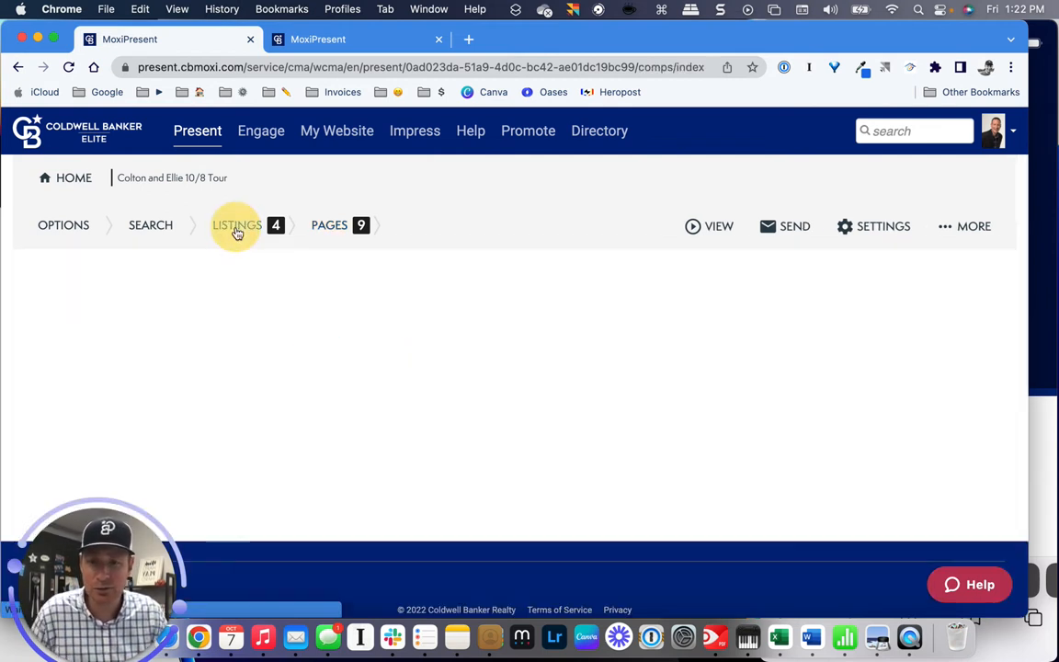
pyautogui.click(237, 225)
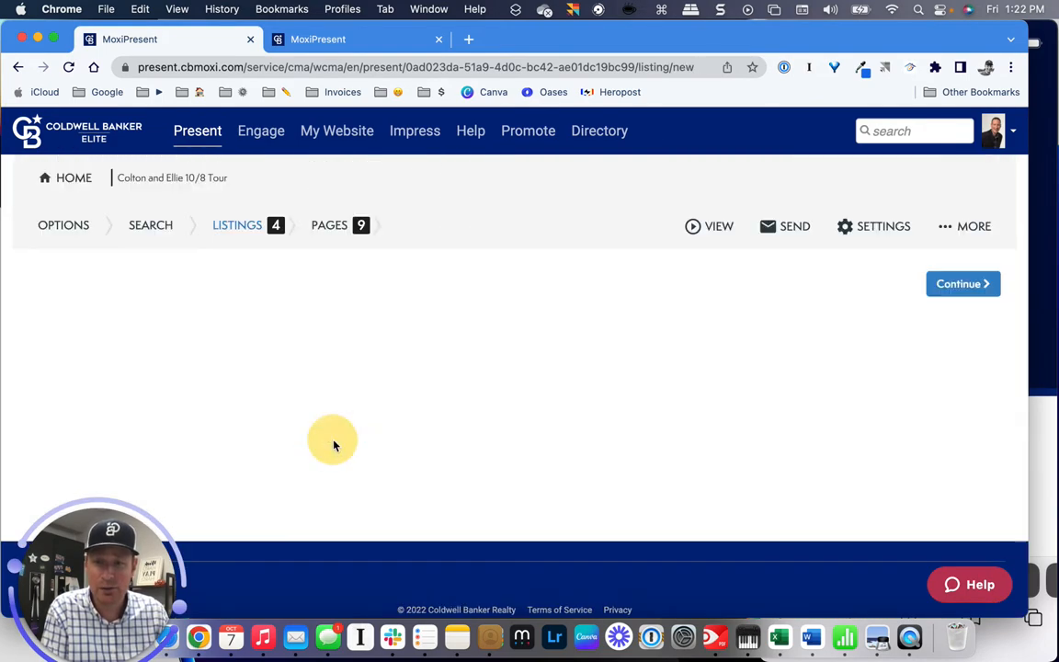
pyautogui.click(150, 225)
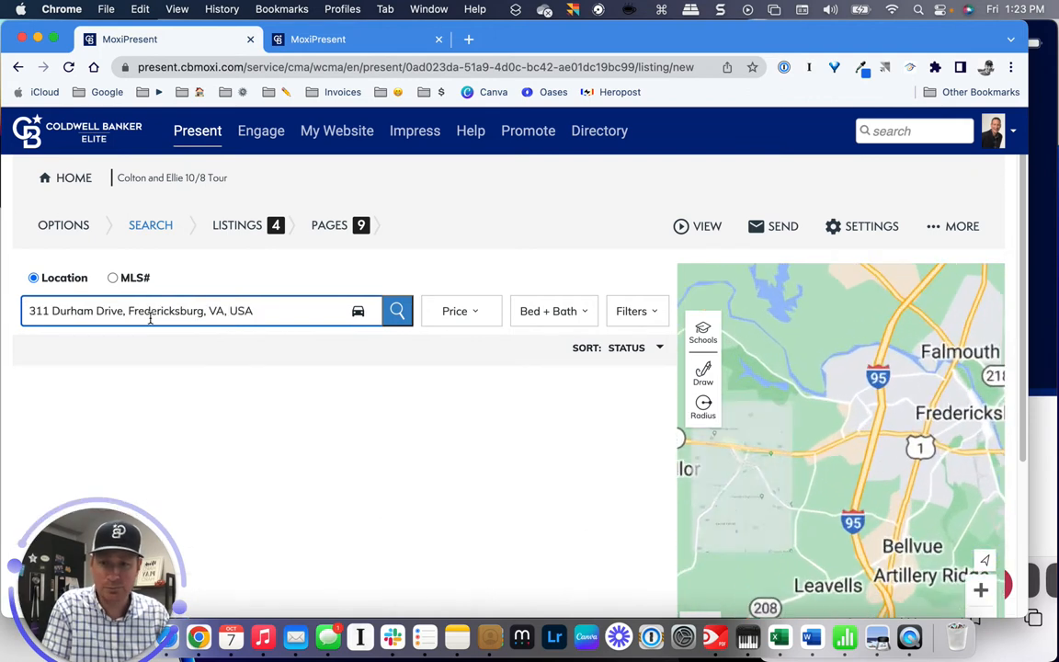
# Replace the Durham Drive search with 5 Arcade Ct and add it as the fifth listing.
pyautogui.click(398, 310)
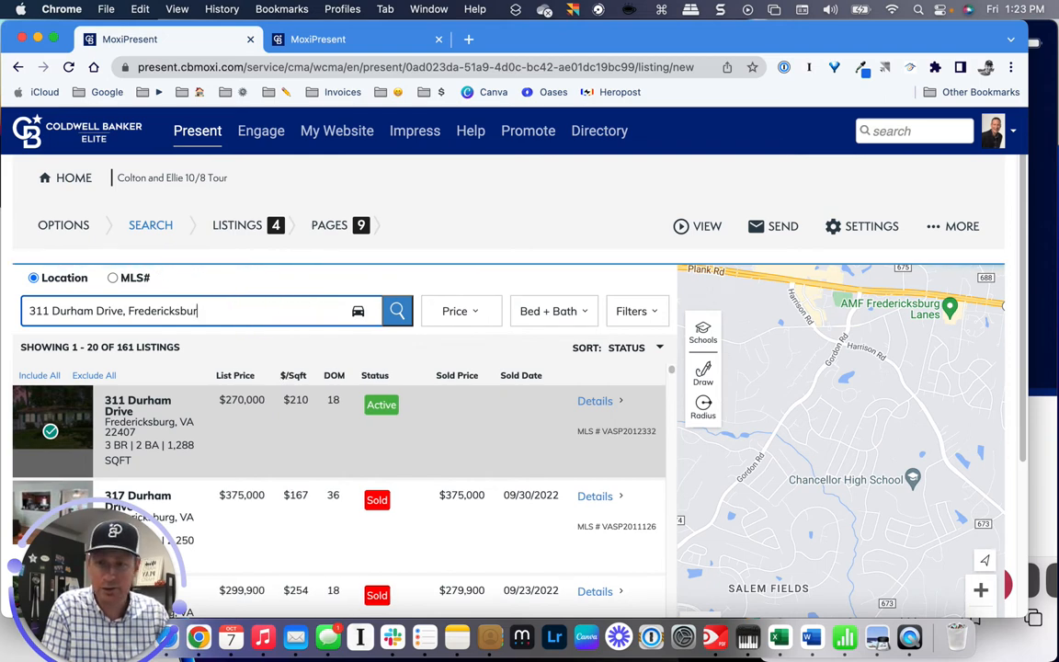
pyautogui.press('backspace')
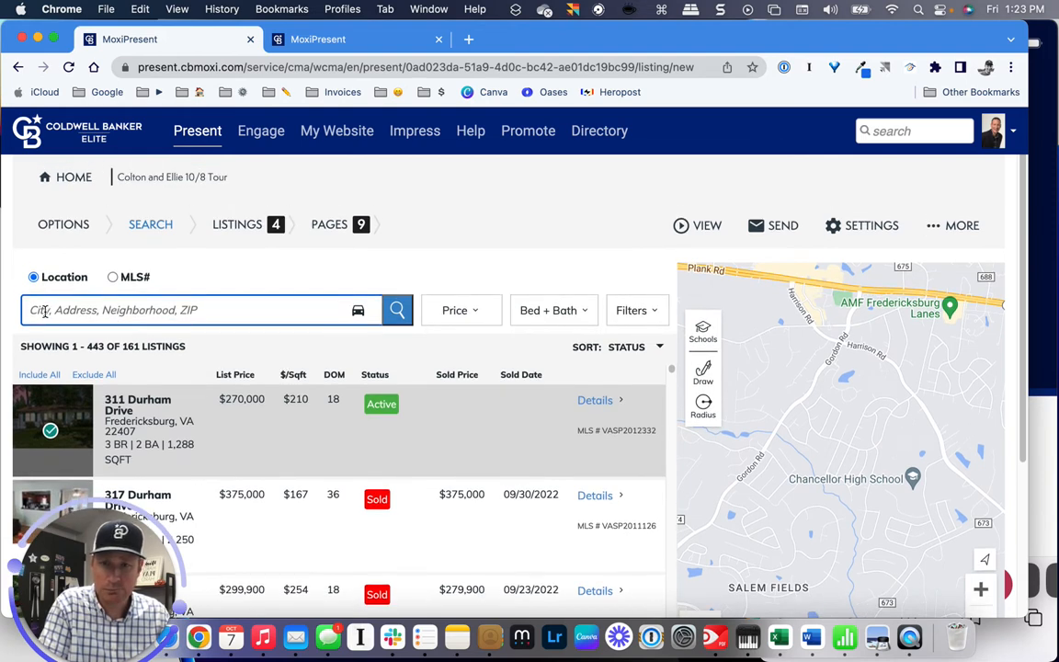
pyautogui.scroll(-3)
pyautogui.write('5')
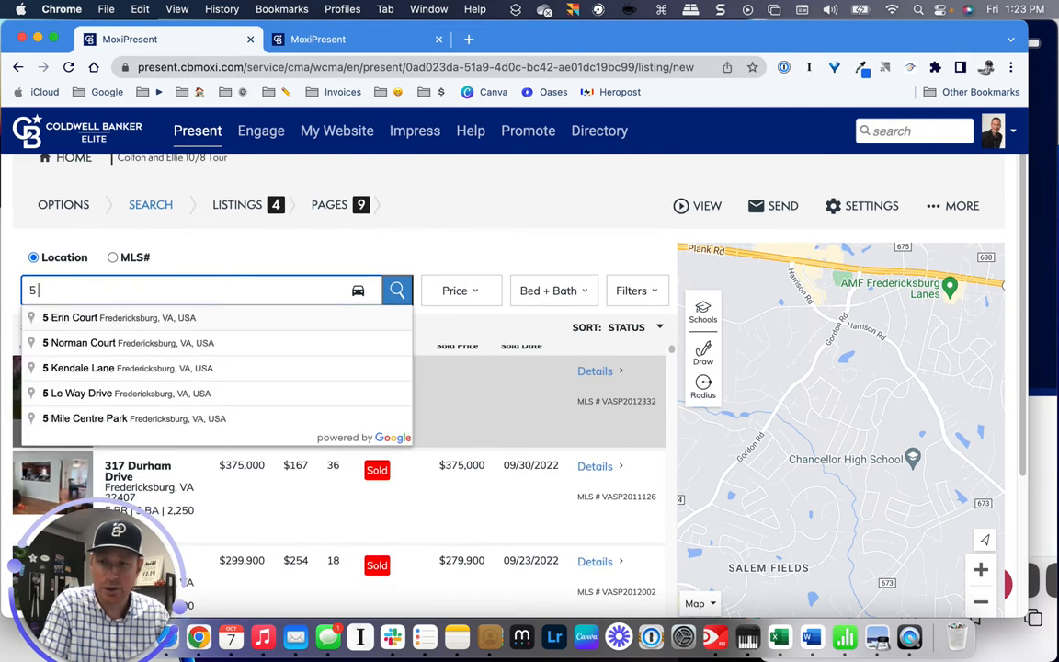
pyautogui.write('arcade Ct, Fredericksburg, VA, USA')
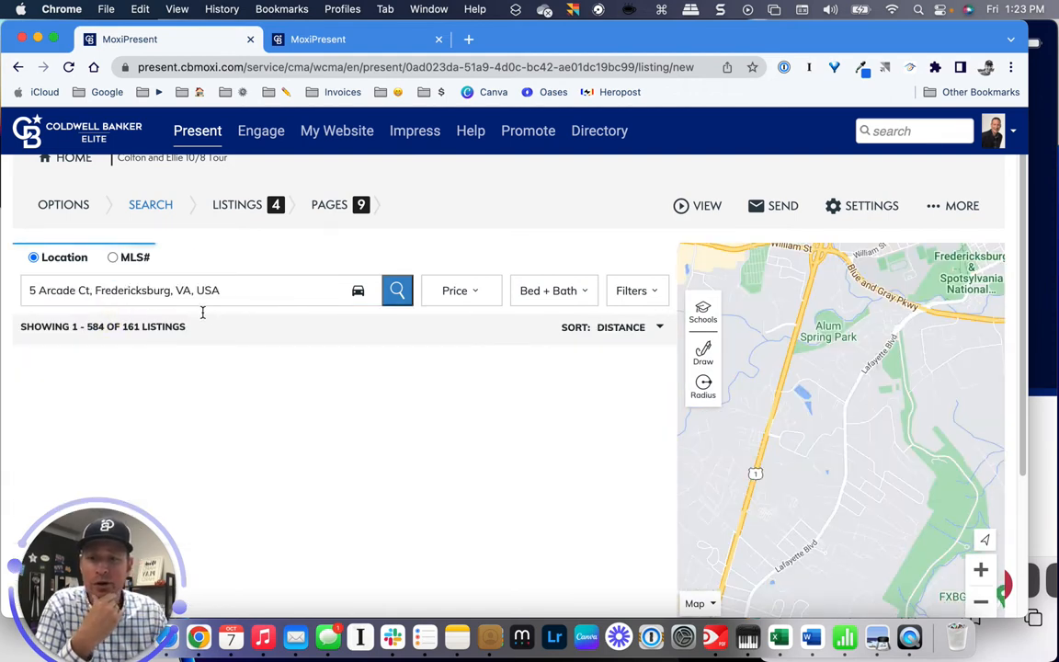
pyautogui.click(397, 289)
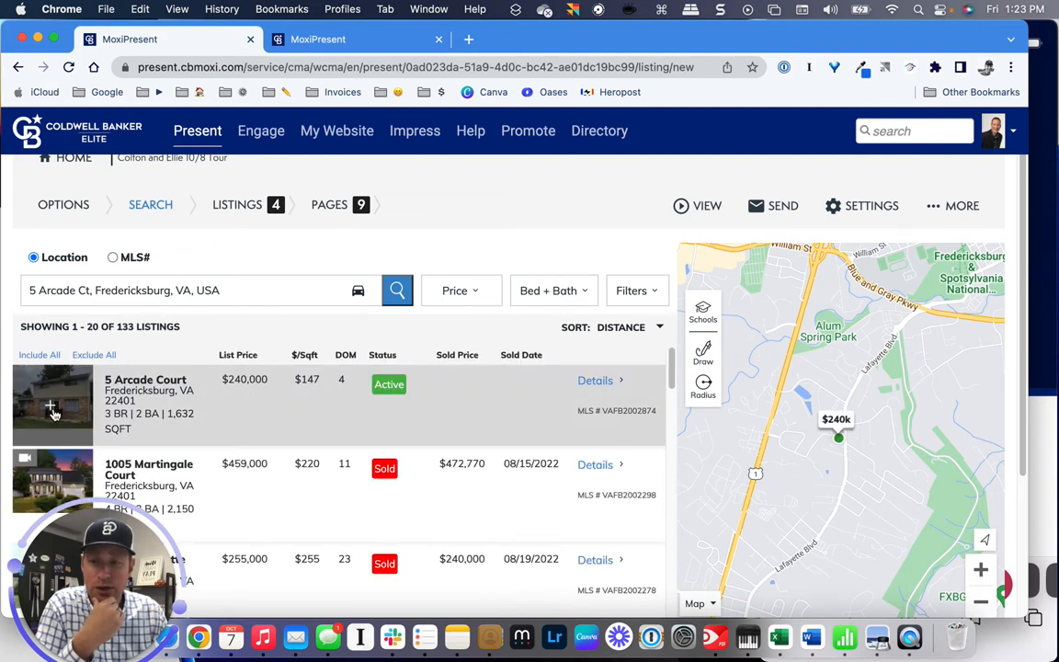
pyautogui.click(51, 406)
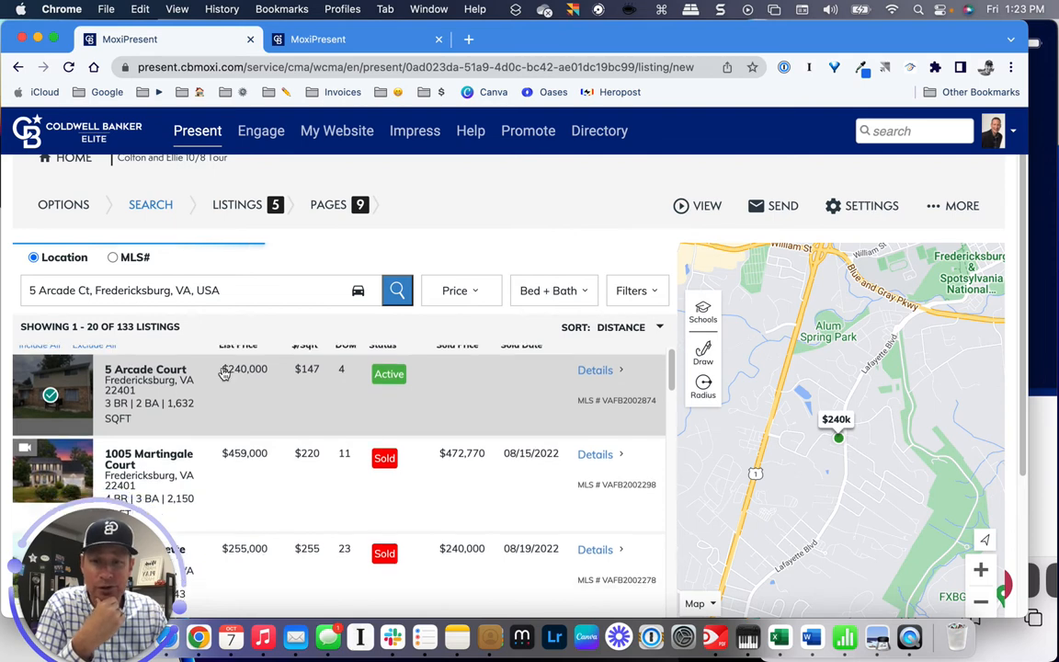
pyautogui.scroll(-3)
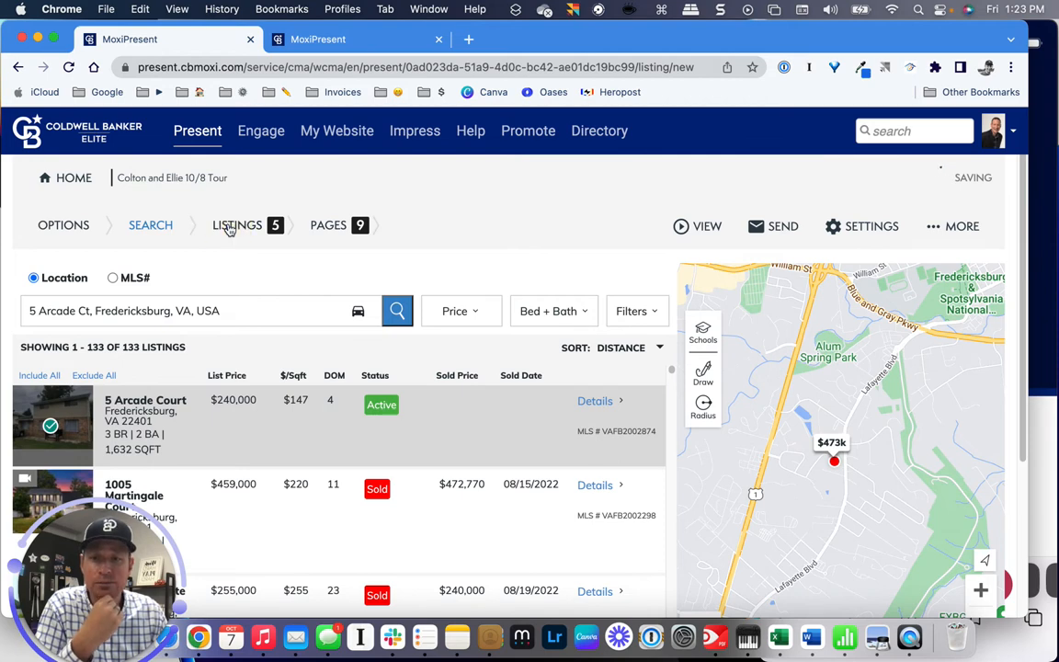
pyautogui.click(237, 226)
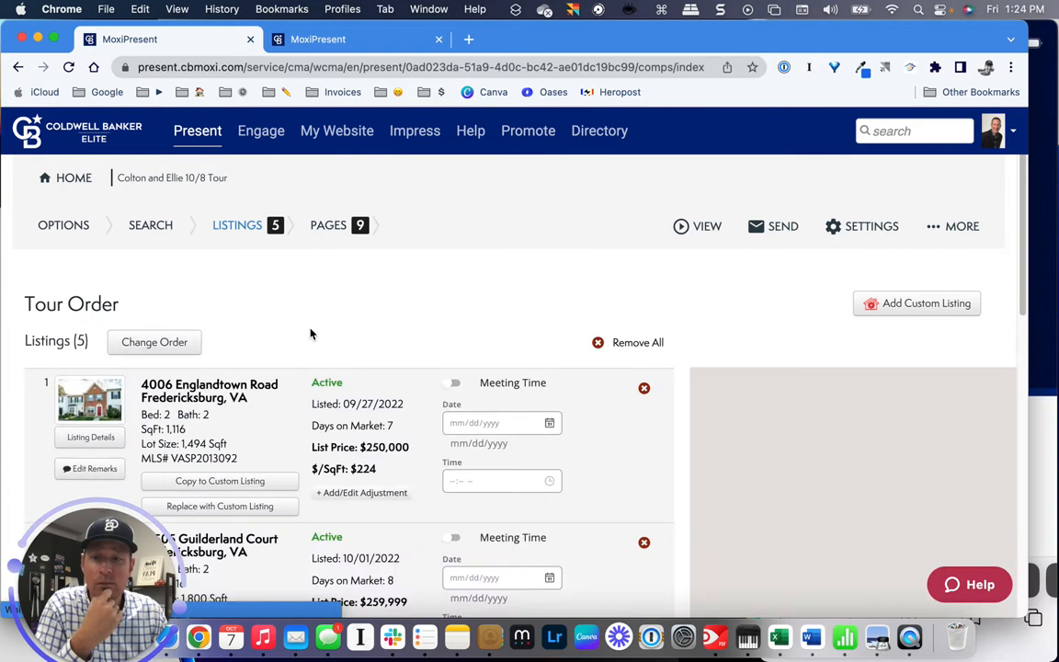
pyautogui.scroll(-3)
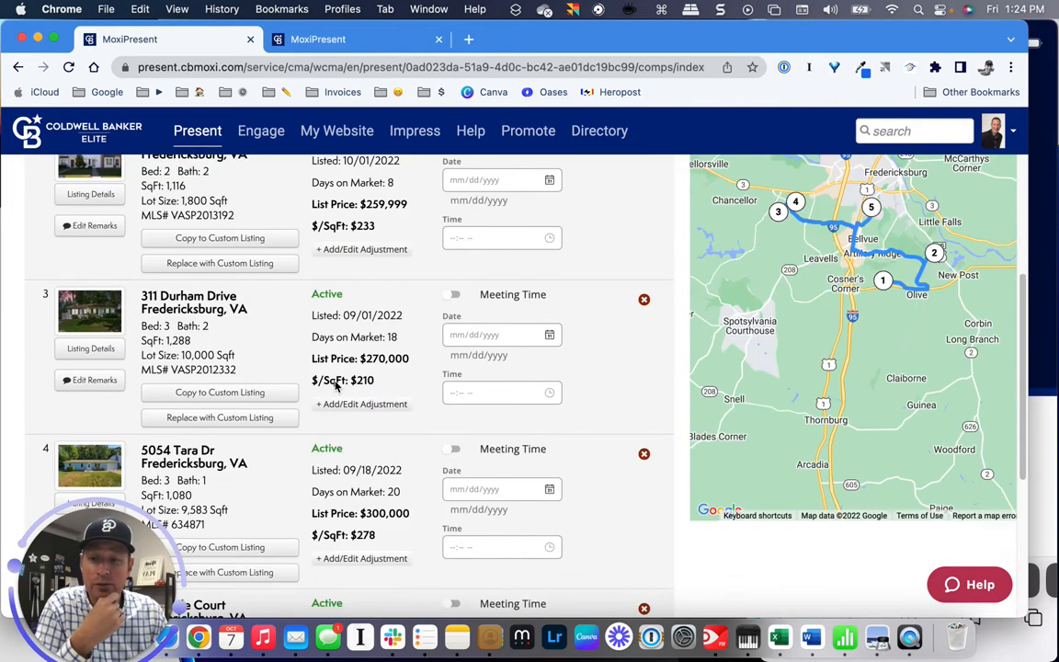
pyautogui.scroll(-3)
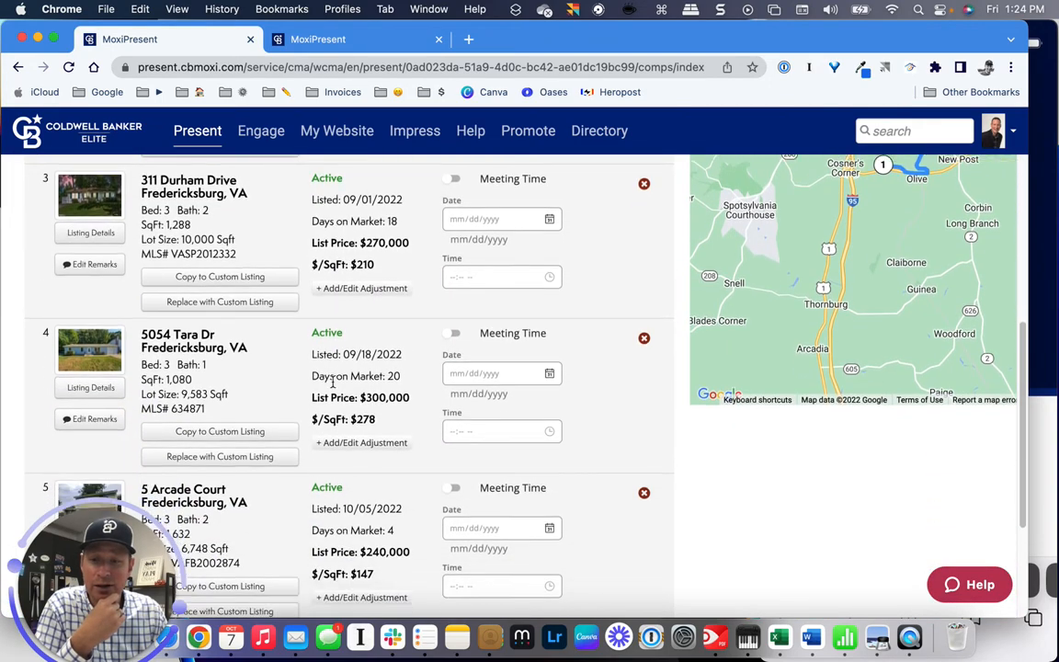
pyautogui.scroll(-3)
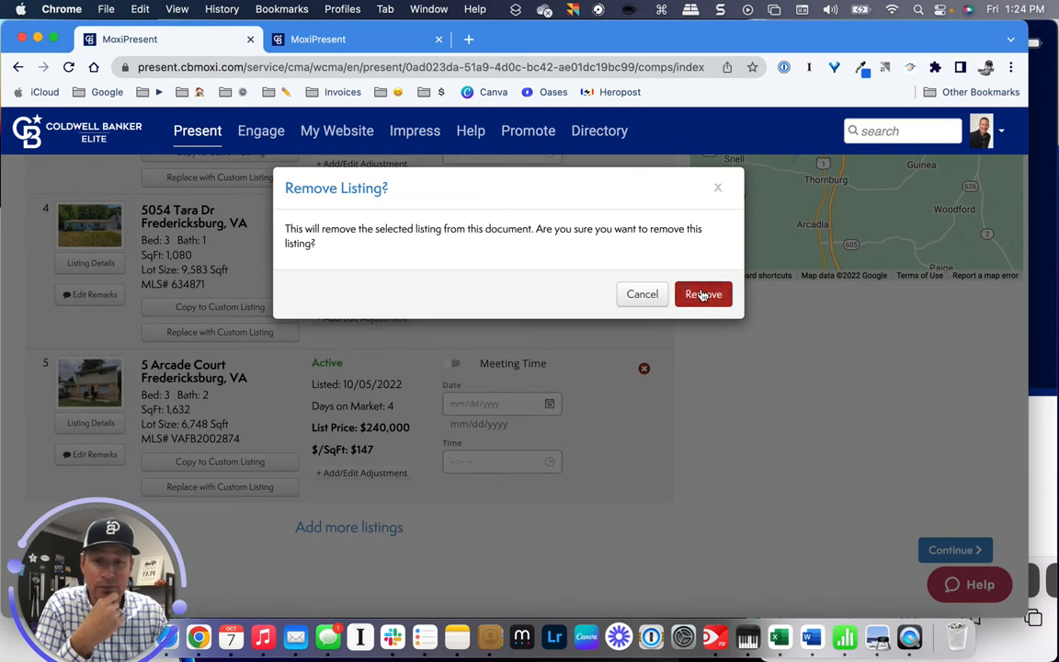
pyautogui.click(703, 295)
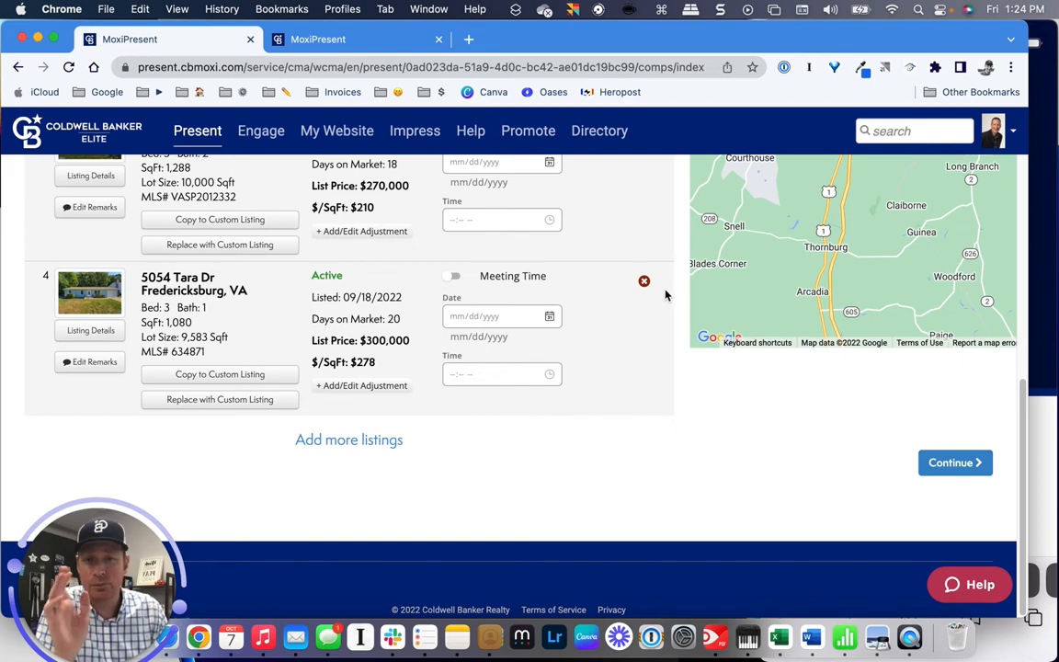
pyautogui.scroll(3)
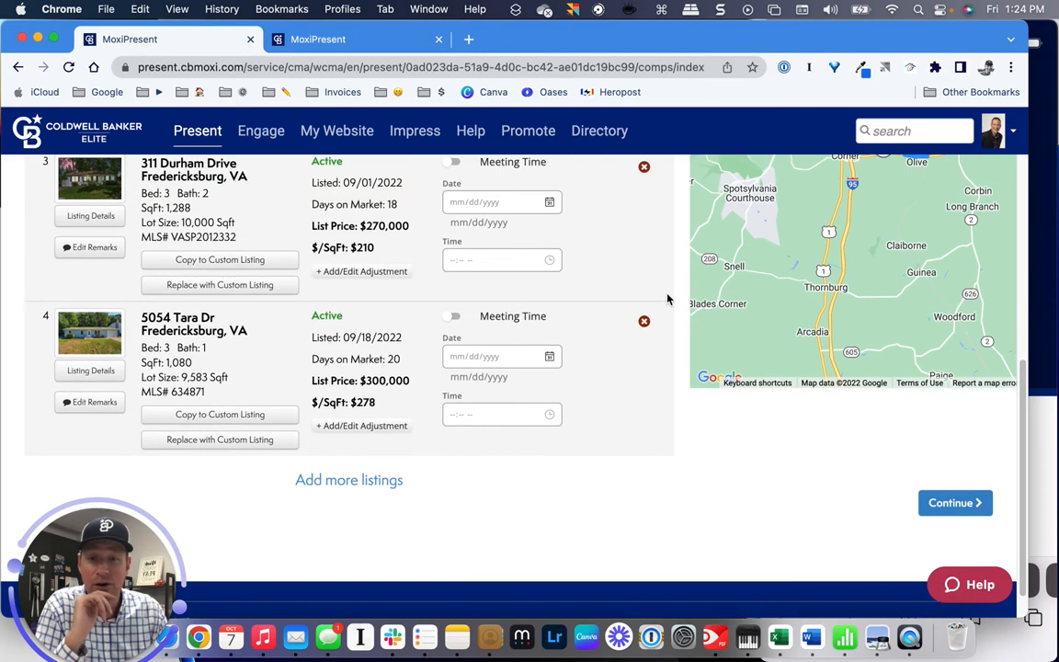
pyautogui.scroll(3)
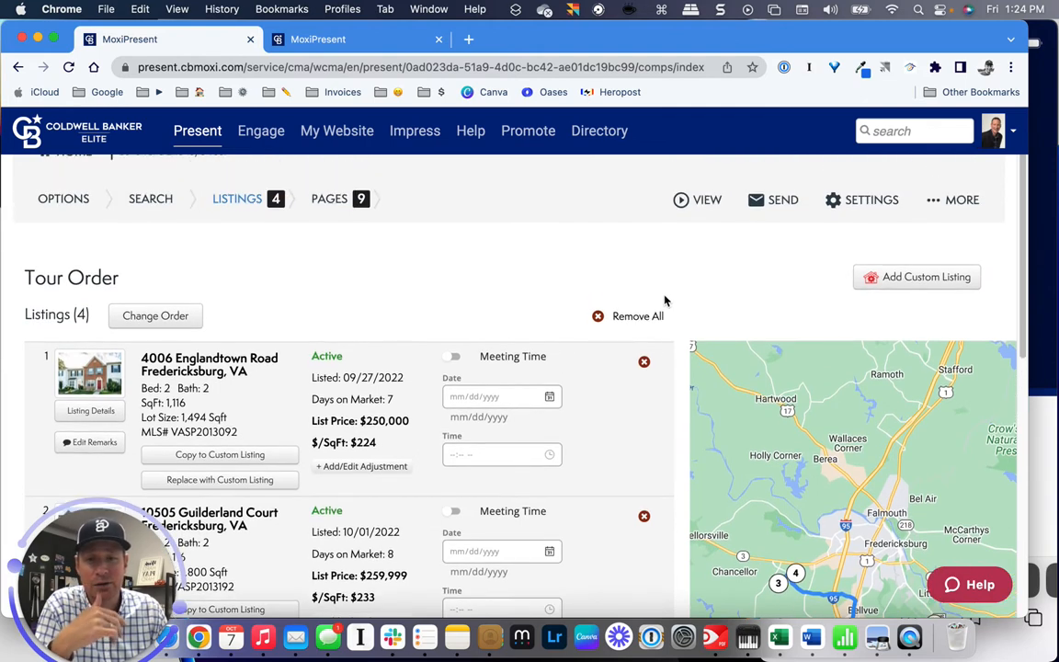
pyautogui.moveTo(428, 275)
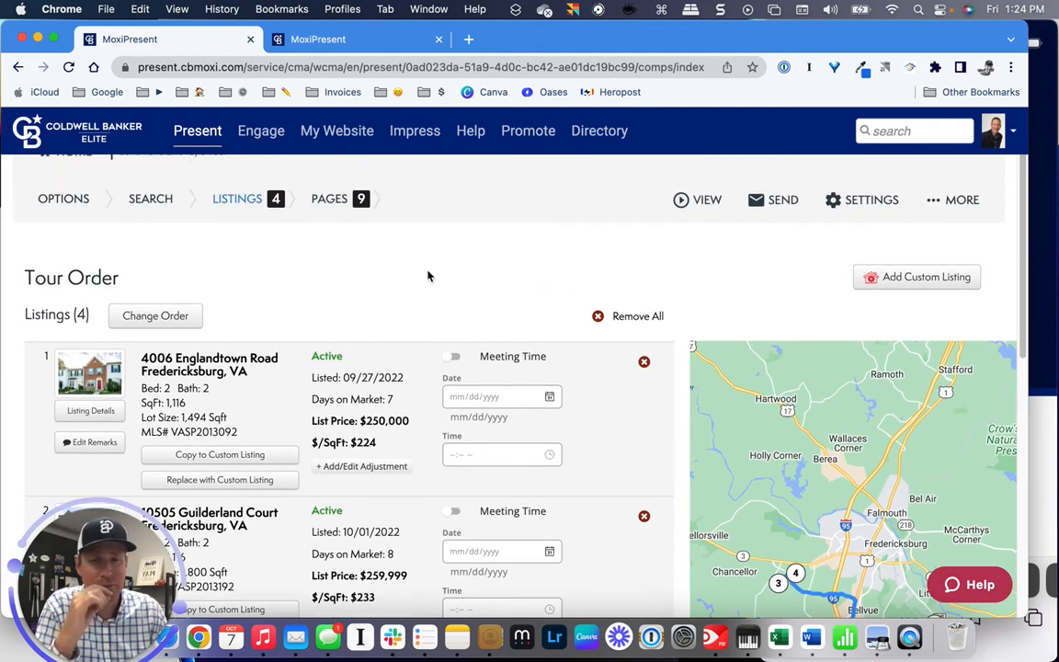
pyautogui.moveTo(261, 262)
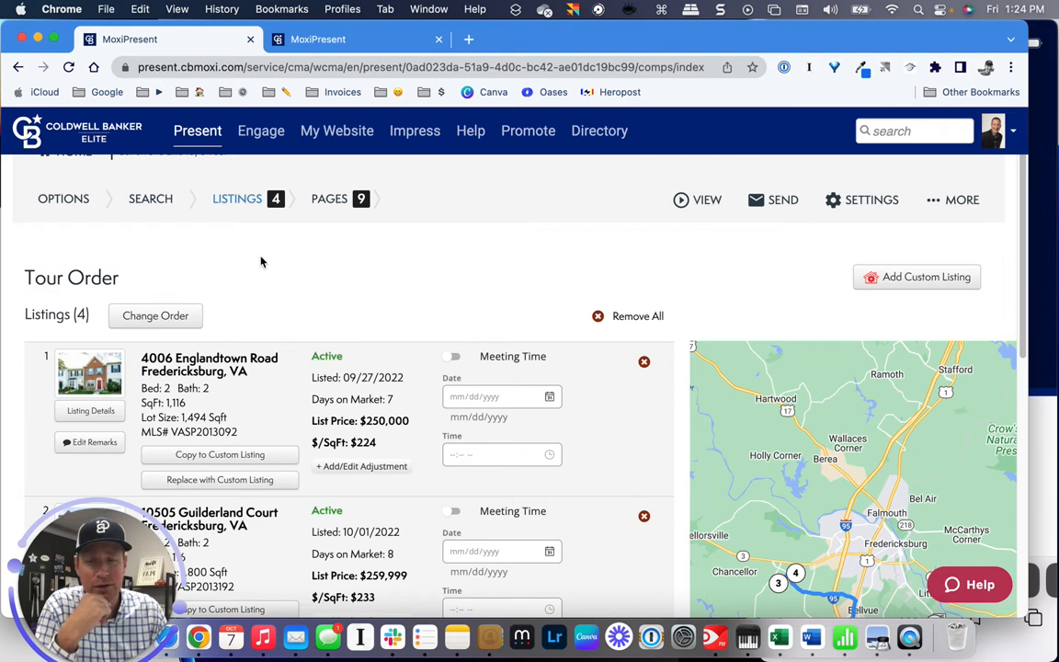
pyautogui.scroll(-3)
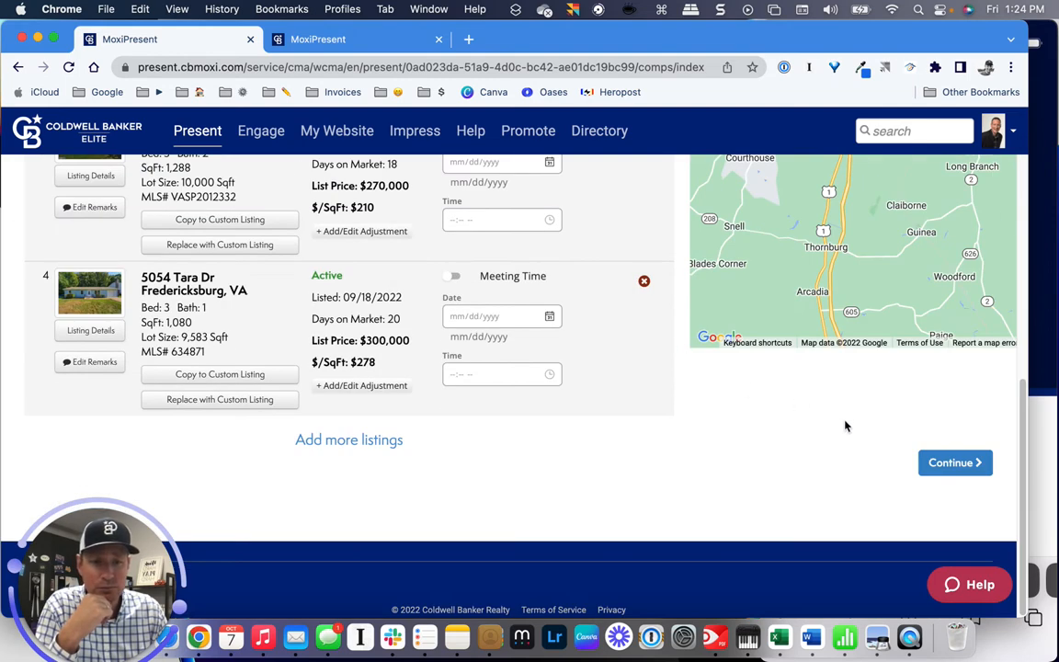
# Open the tour's Preview, showing the Web and Print - Portrait choices.
pyautogui.click(954, 462)
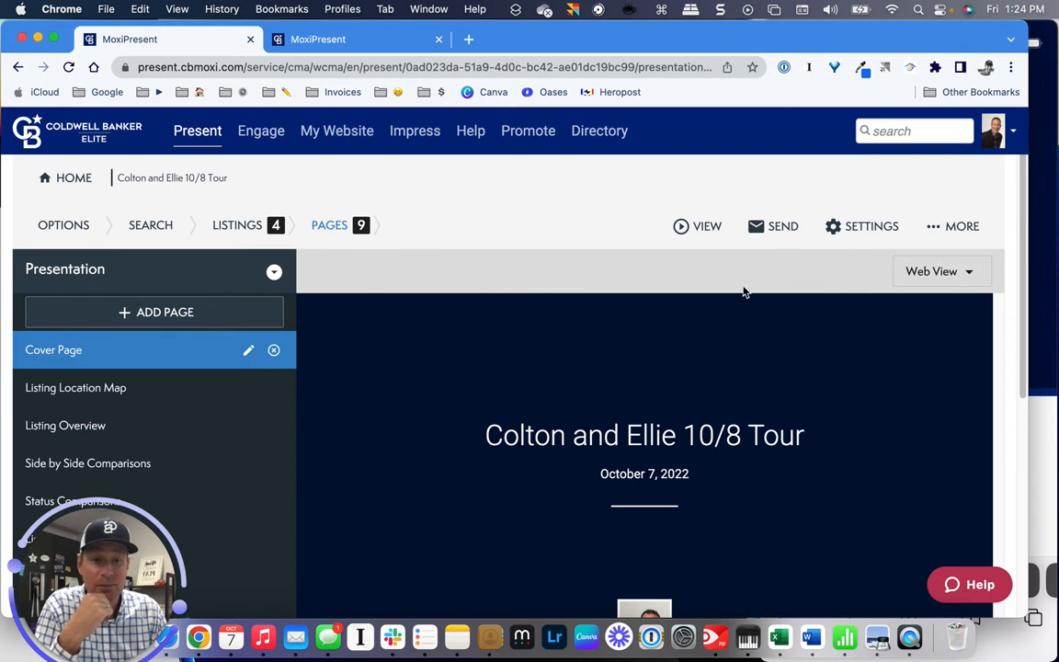
pyautogui.moveTo(704, 294)
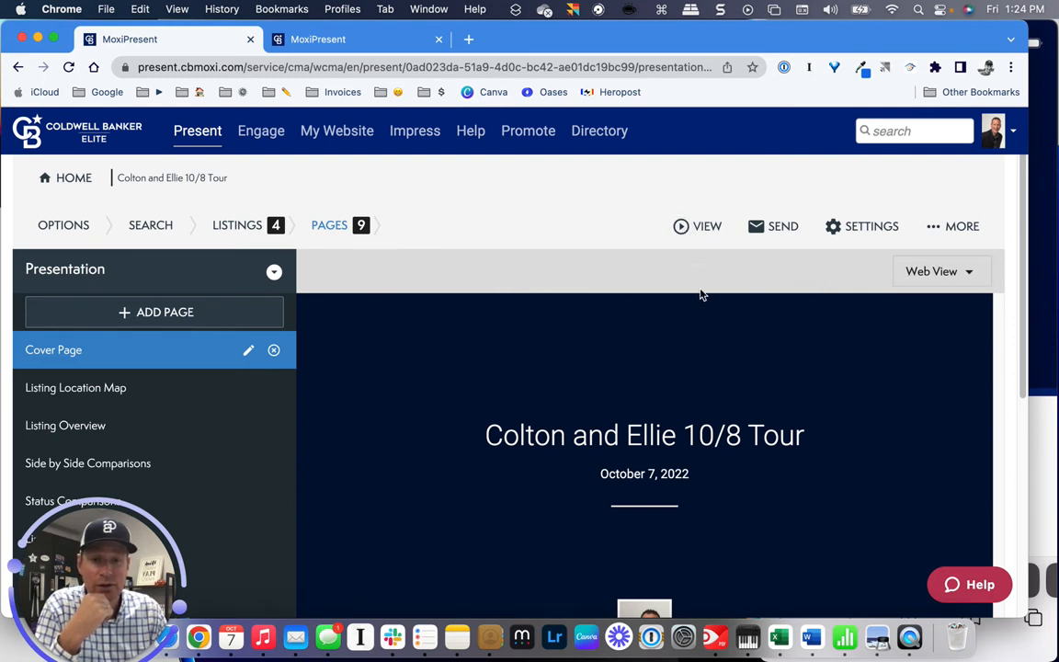
pyautogui.scroll(-3)
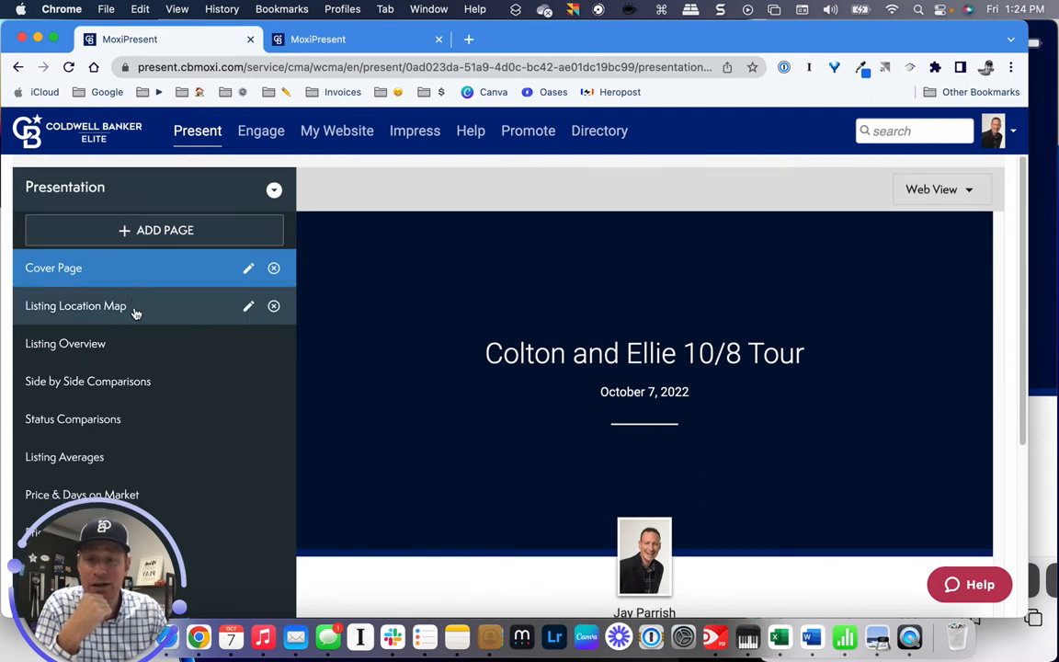
pyautogui.scroll(-3)
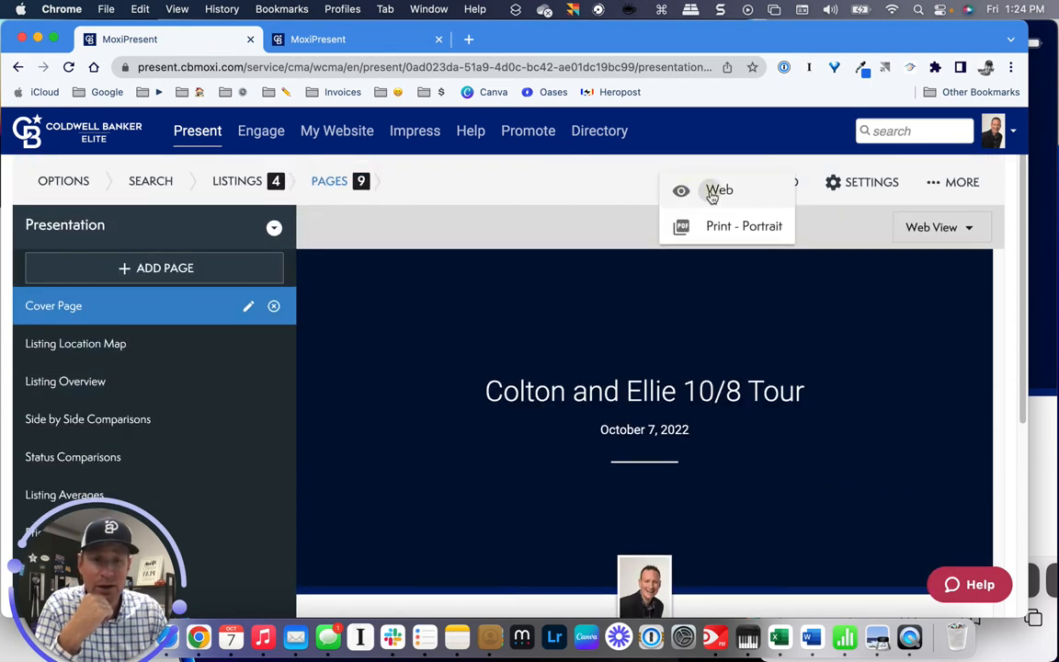
# Preview the tour as a web page and advance to the Listing Location Map.
pyautogui.click(719, 190)
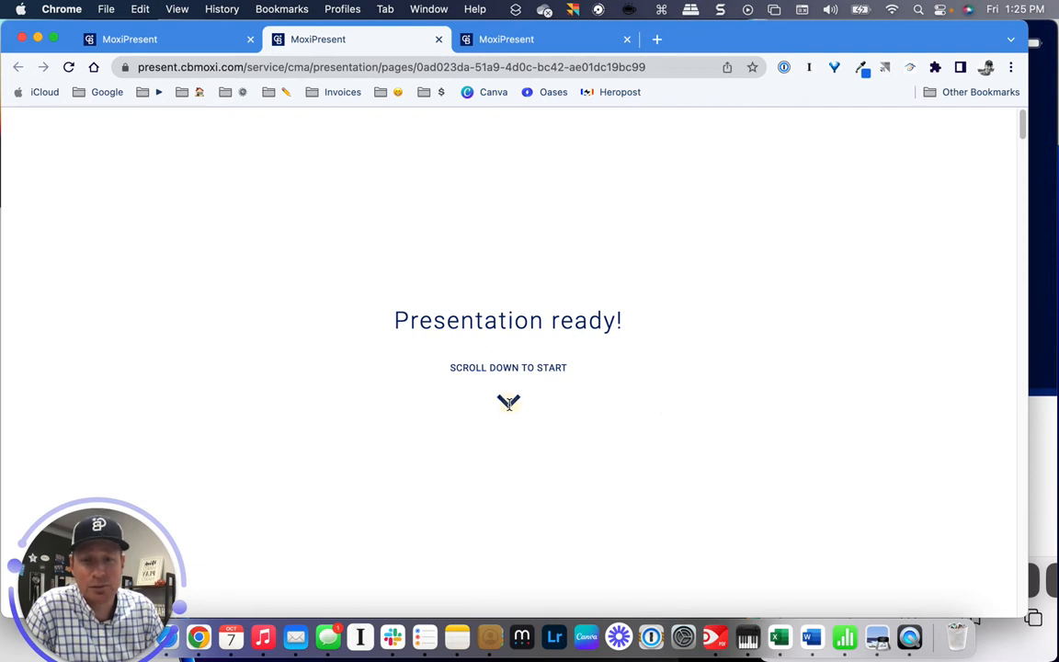
pyautogui.scroll(-3)
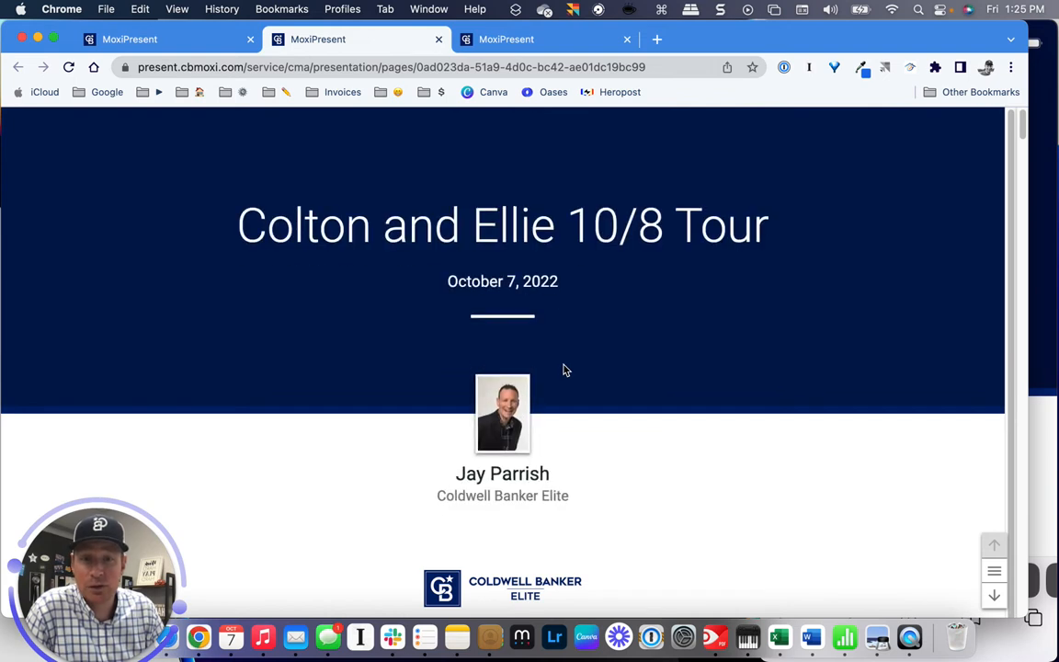
pyautogui.moveTo(622, 359)
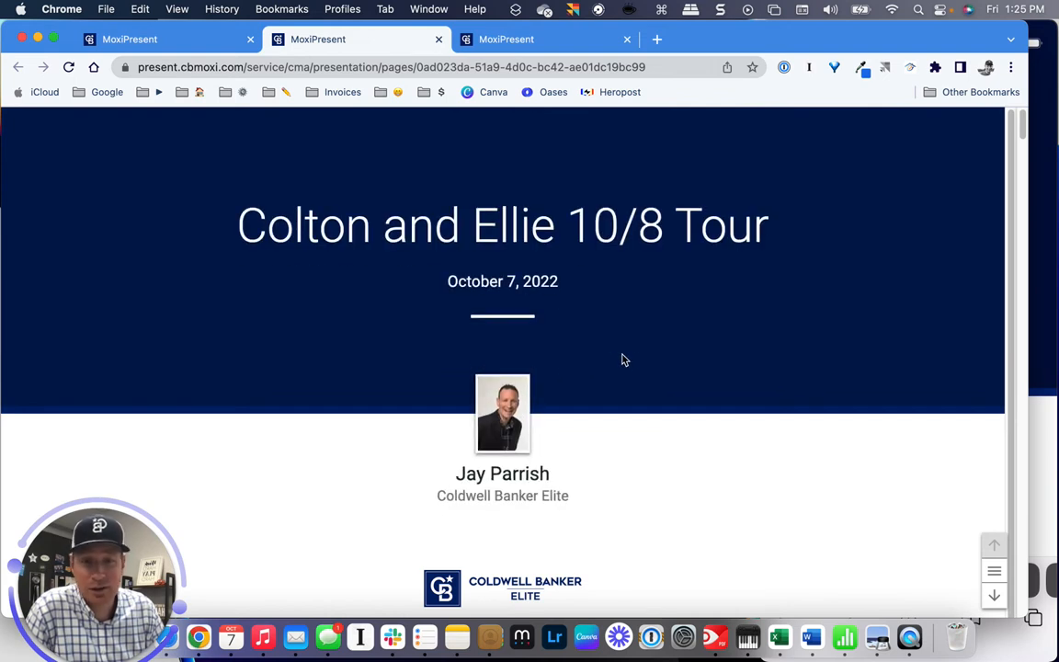
pyautogui.moveTo(642, 357)
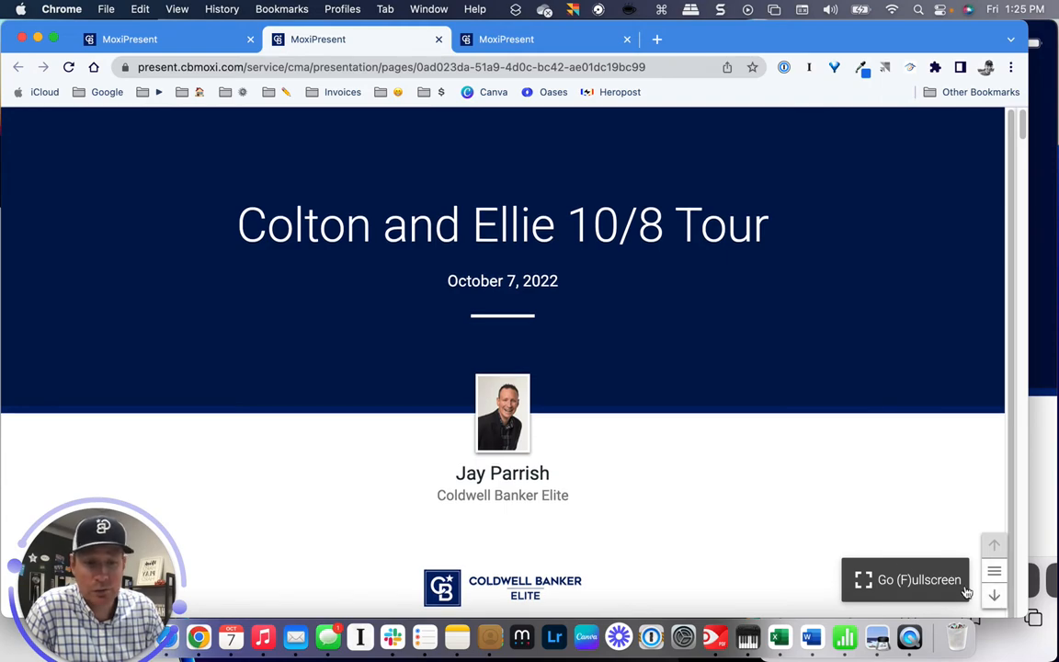
pyautogui.click(994, 595)
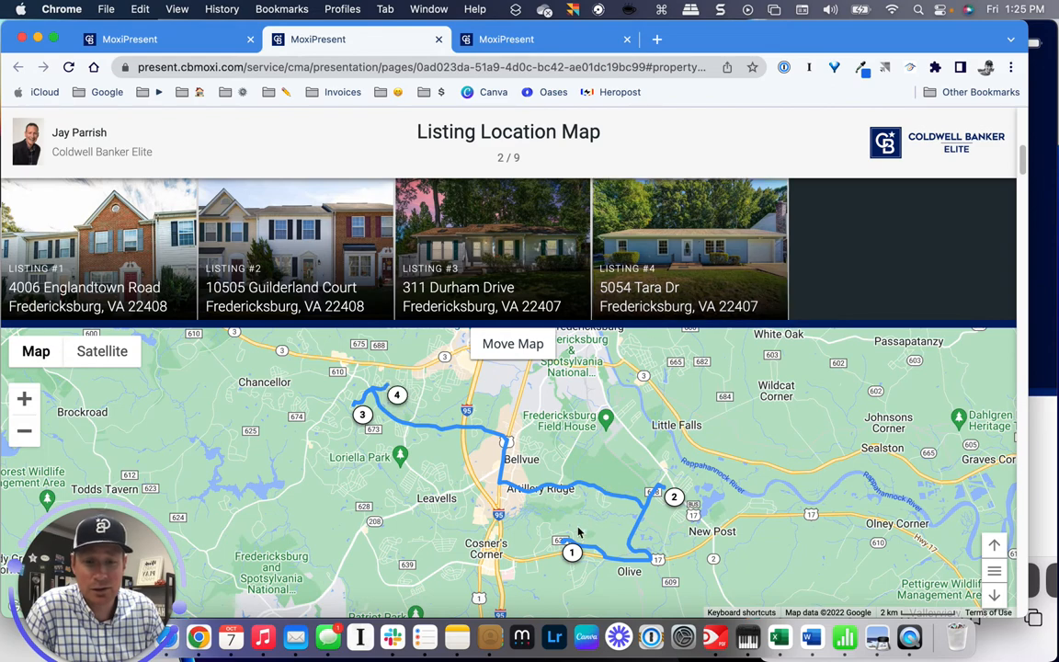
pyautogui.moveTo(572, 553)
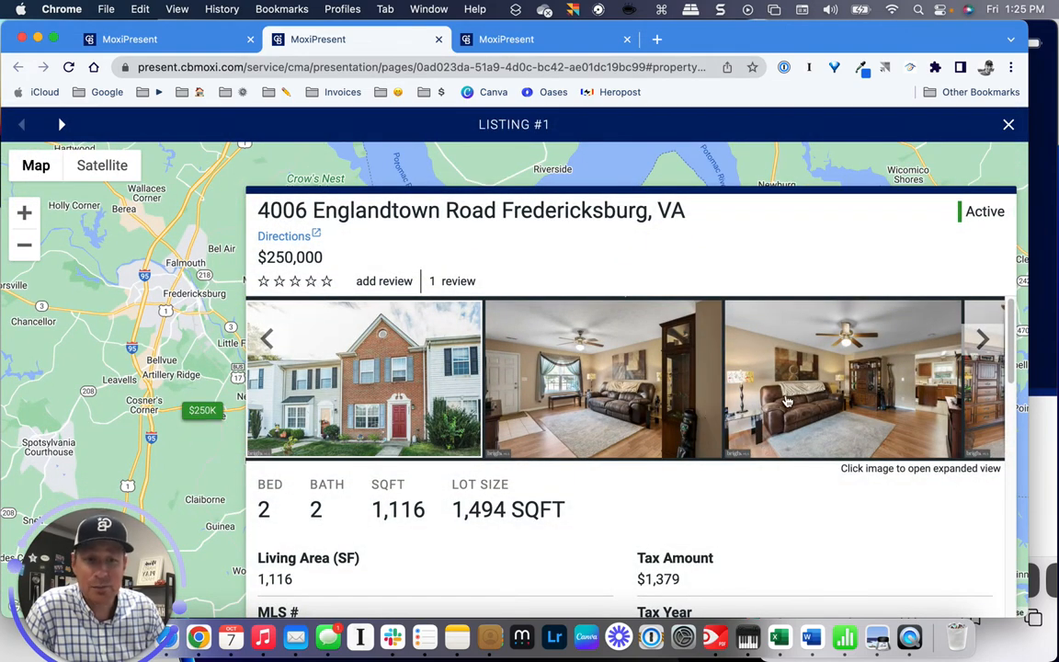
pyautogui.scroll(-3)
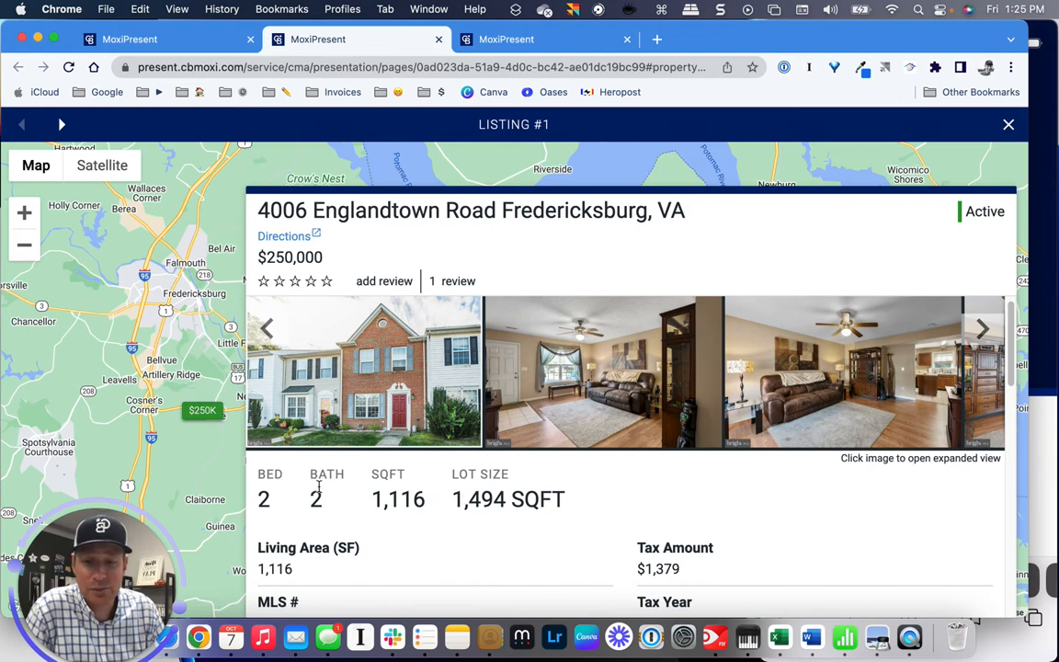
pyautogui.scroll(-3)
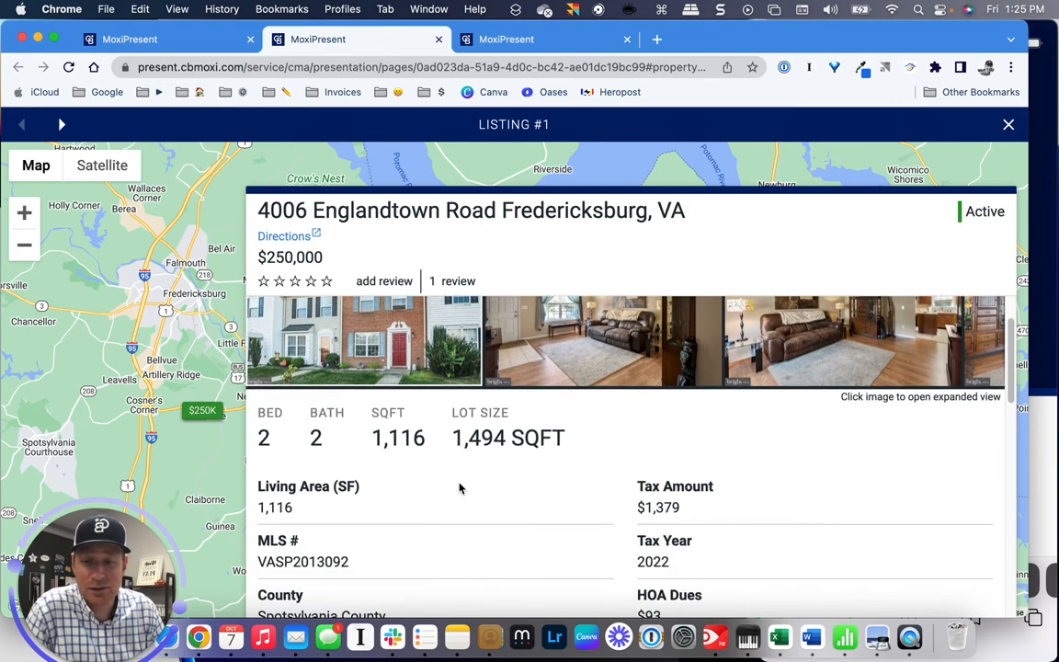
pyautogui.scroll(-3)
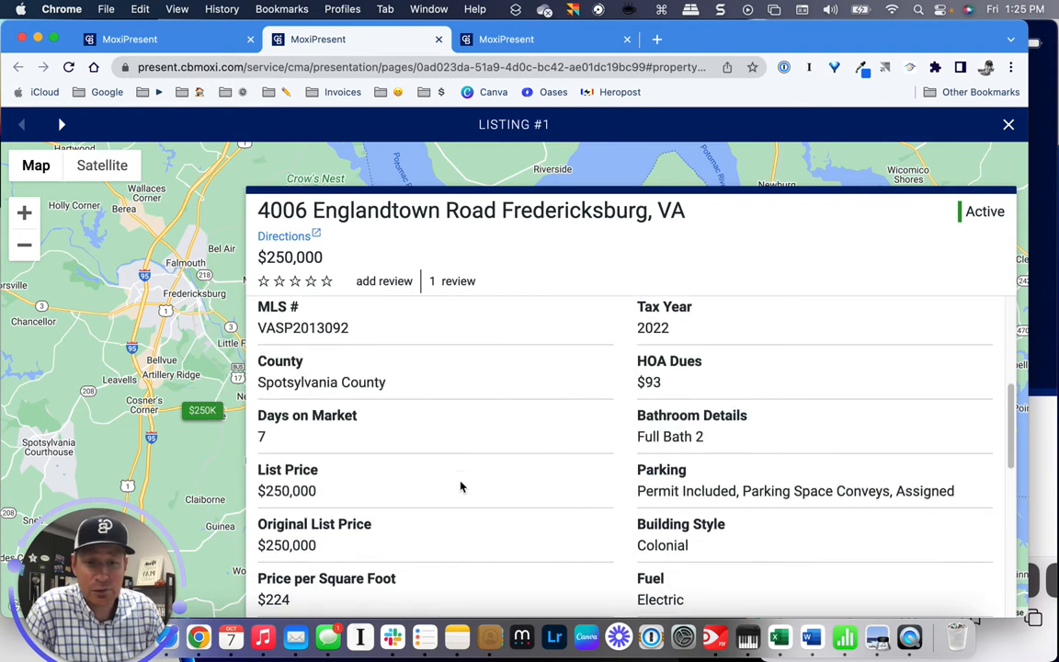
pyautogui.scroll(-3)
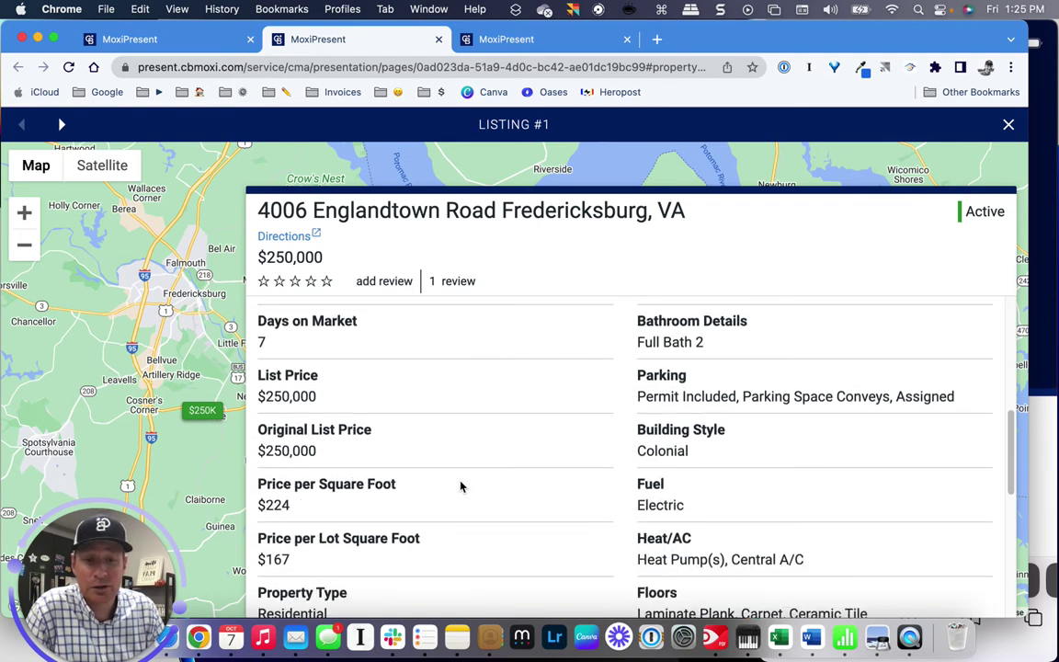
pyautogui.scroll(-3)
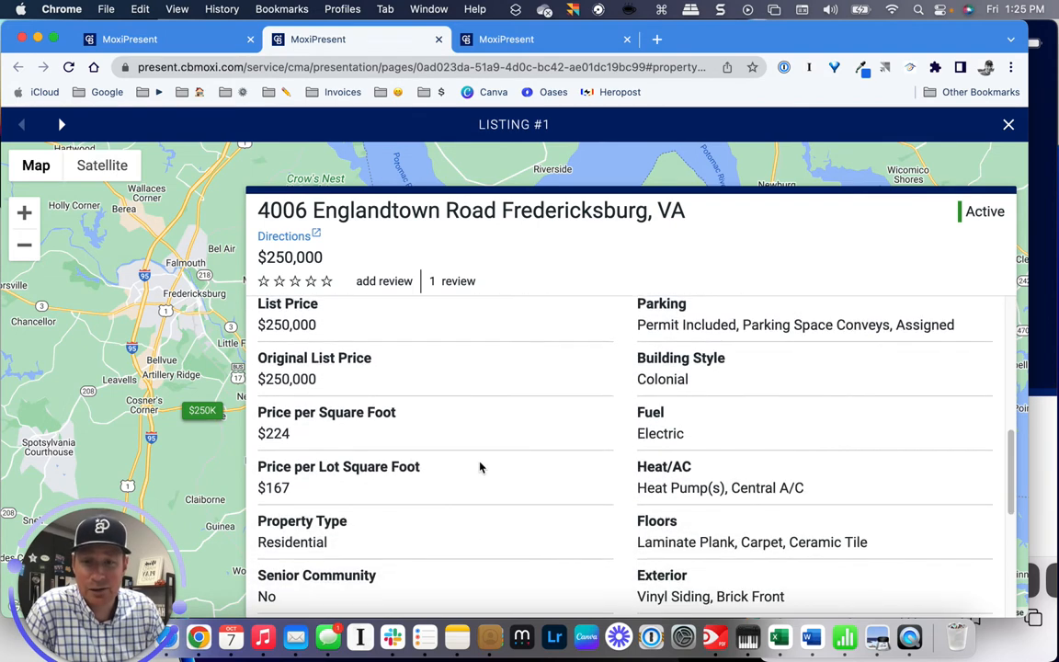
pyautogui.scroll(3)
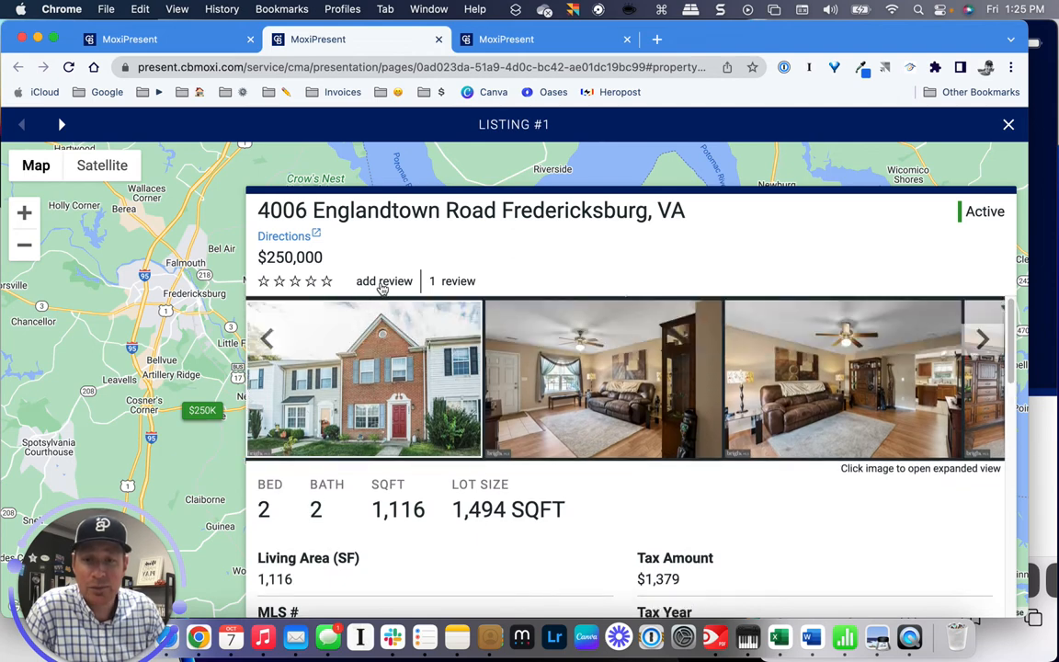
pyautogui.moveTo(452, 284)
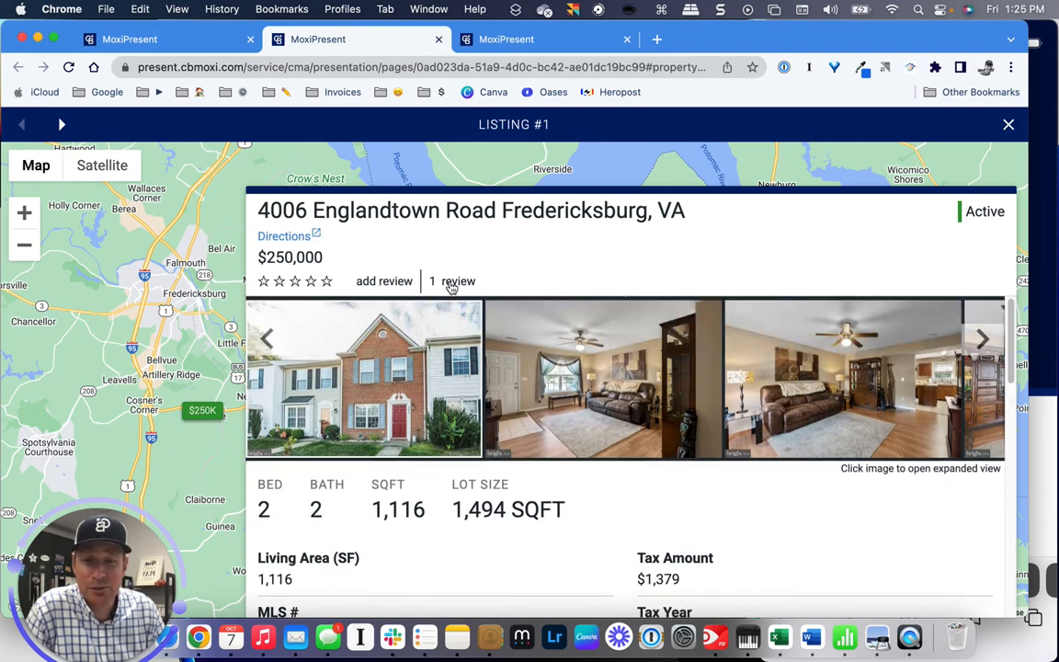
pyautogui.click(451, 282)
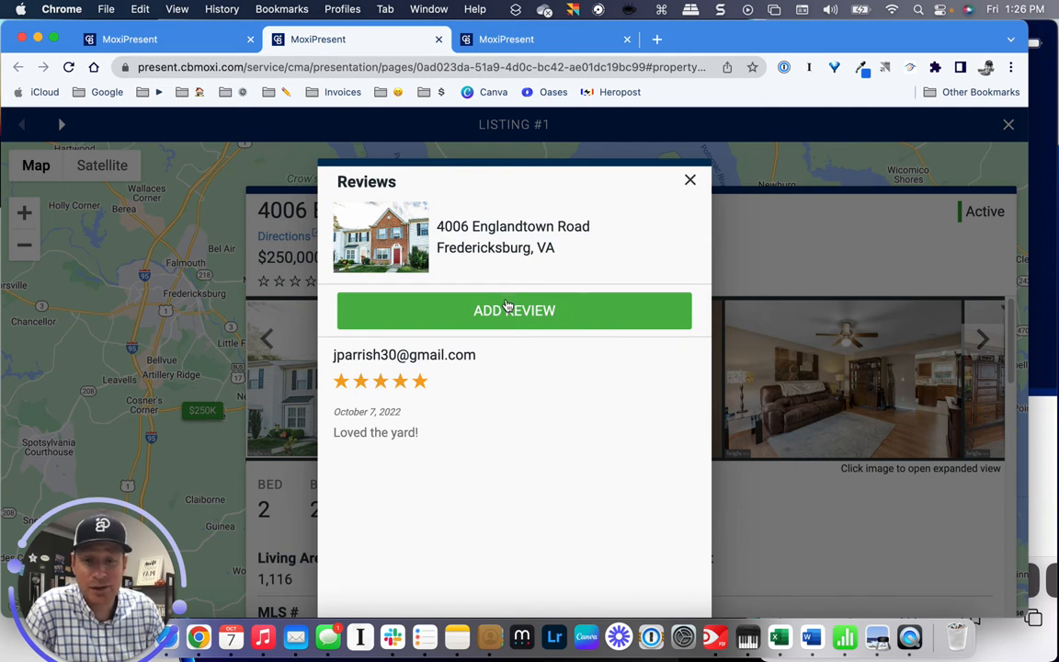
pyautogui.click(515, 310)
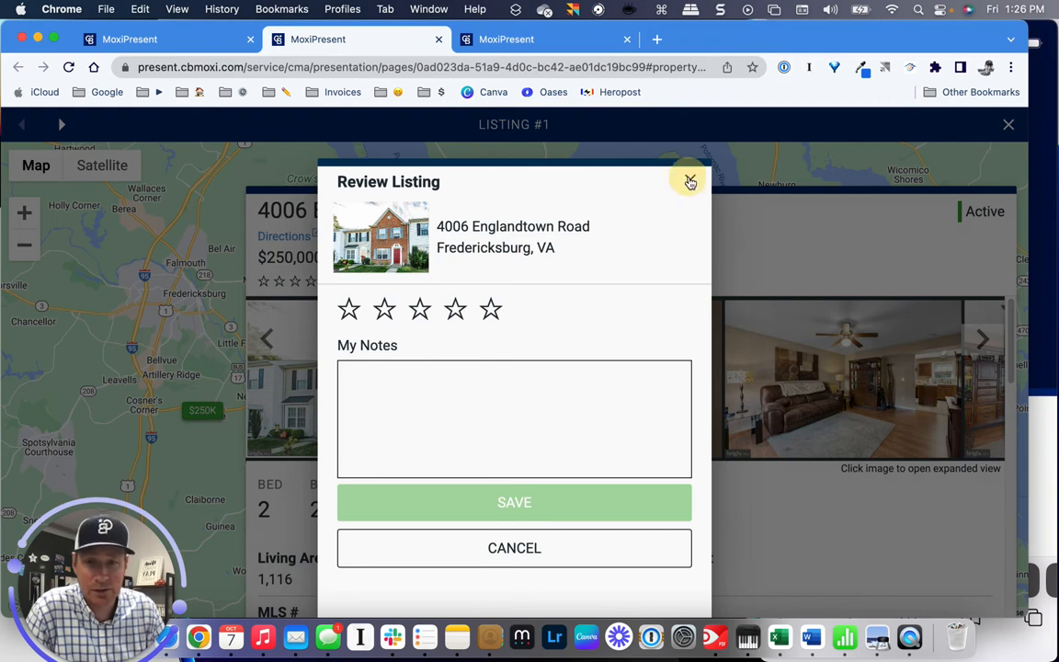
pyautogui.click(690, 180)
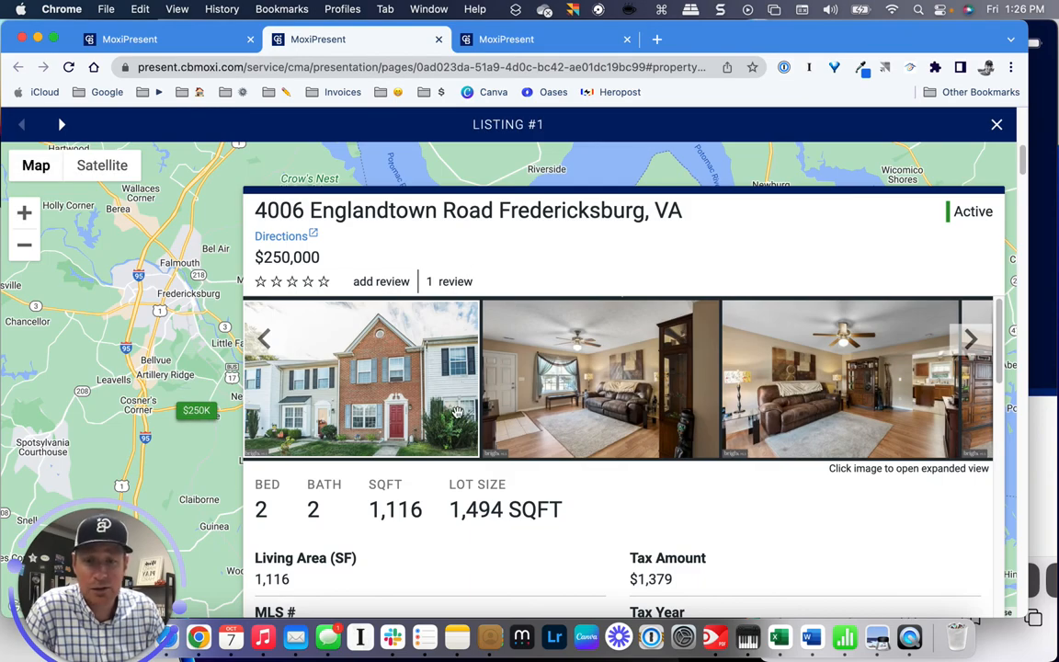
pyautogui.moveTo(418, 432)
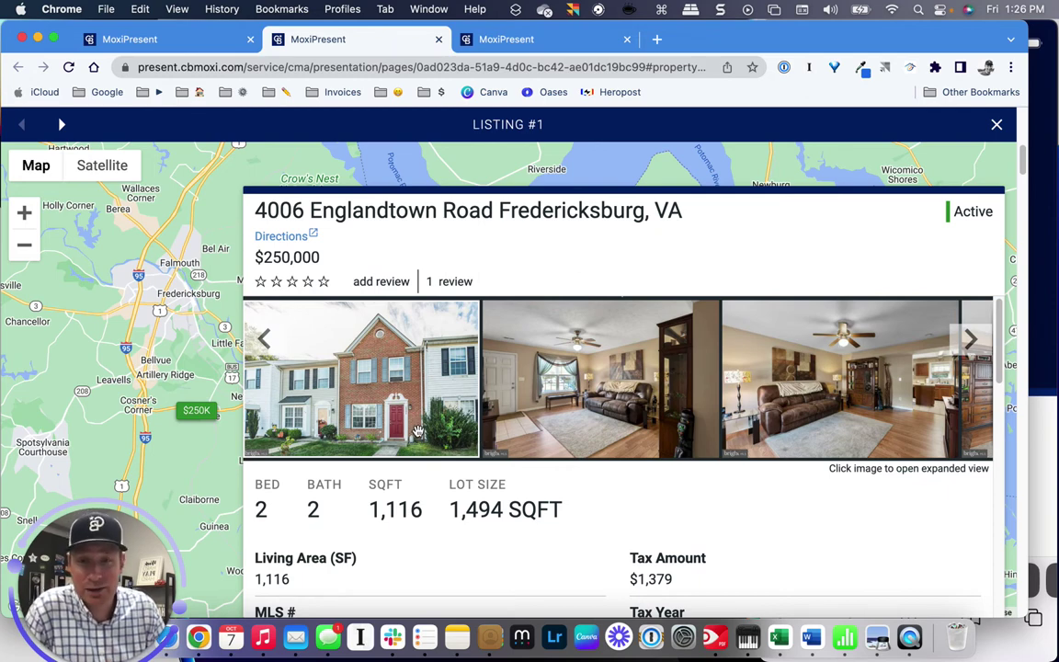
pyautogui.scroll(-3)
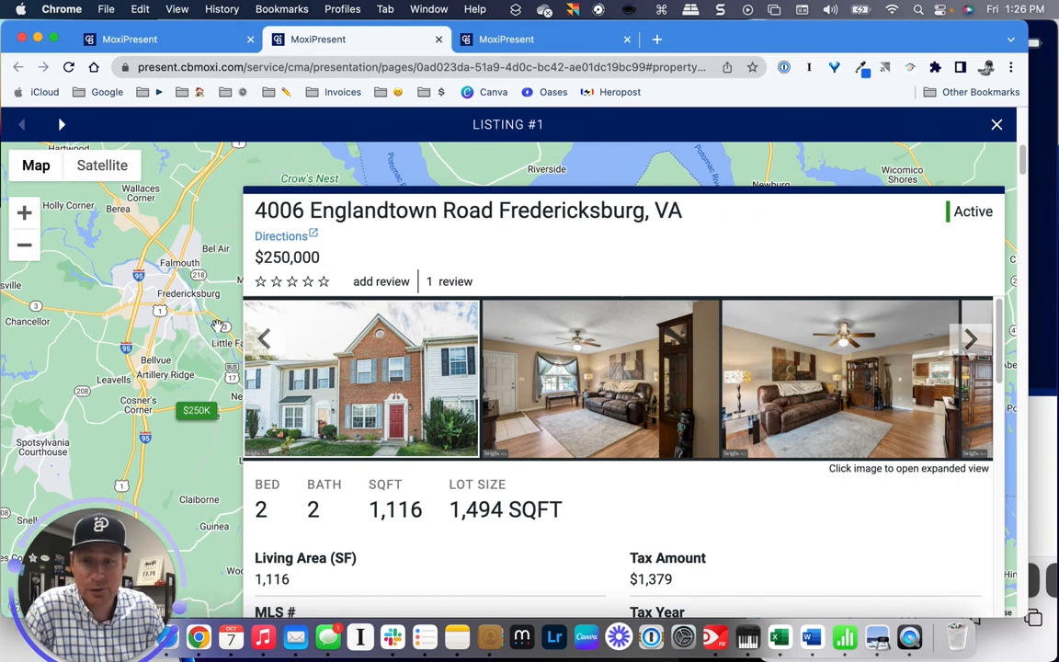
pyautogui.moveTo(909, 183)
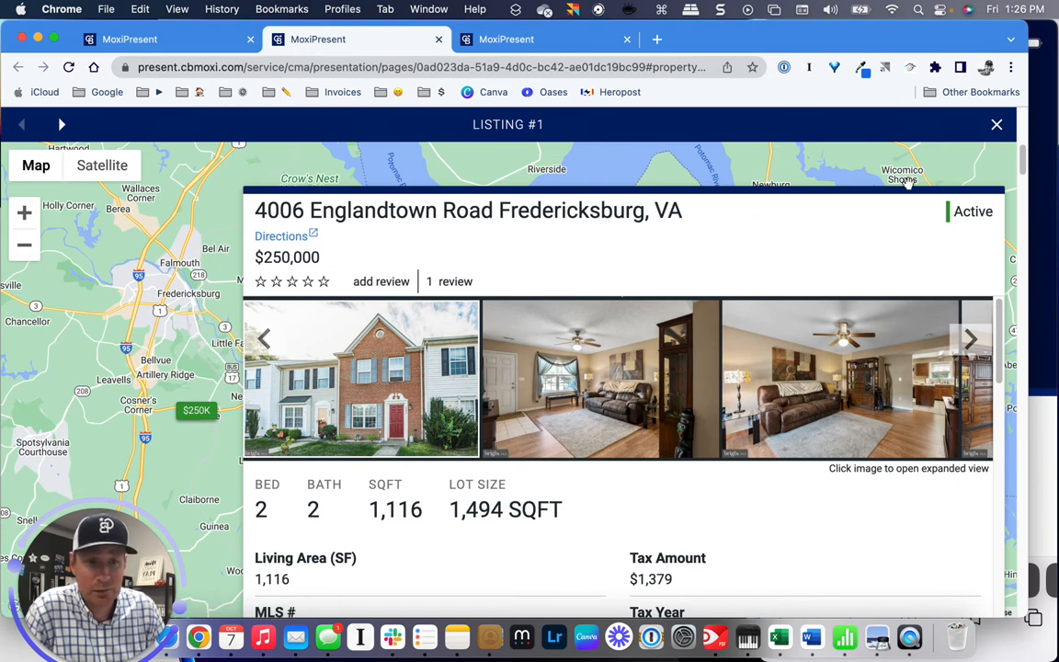
# Close Listing #1's panel and move past Listing Overview to Side by Side Comparisons.
pyautogui.click(996, 124)
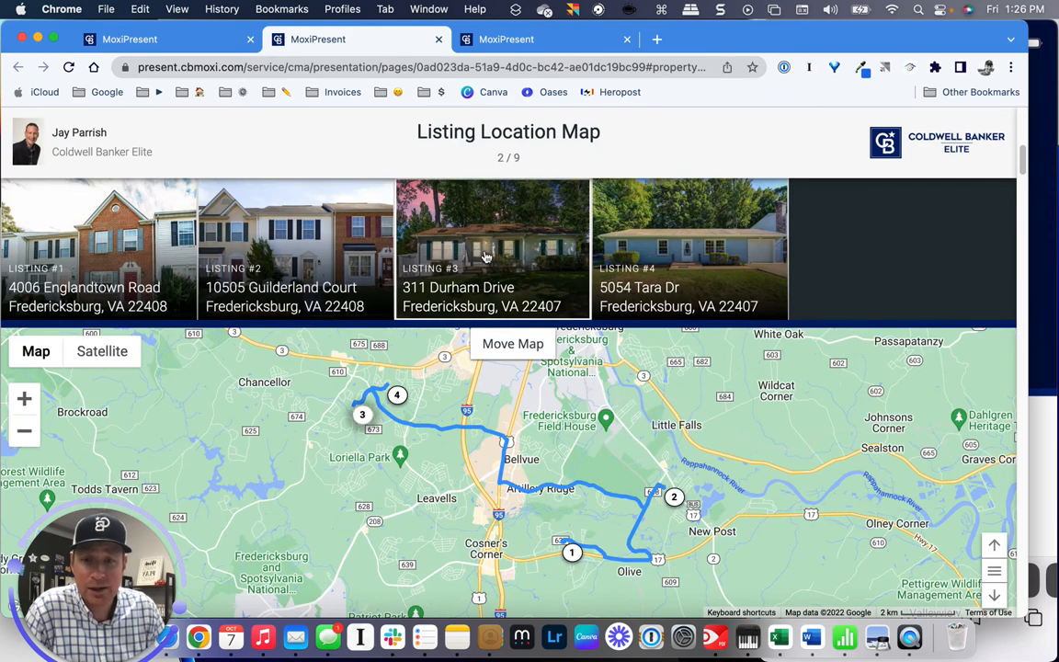
pyautogui.click(492, 248)
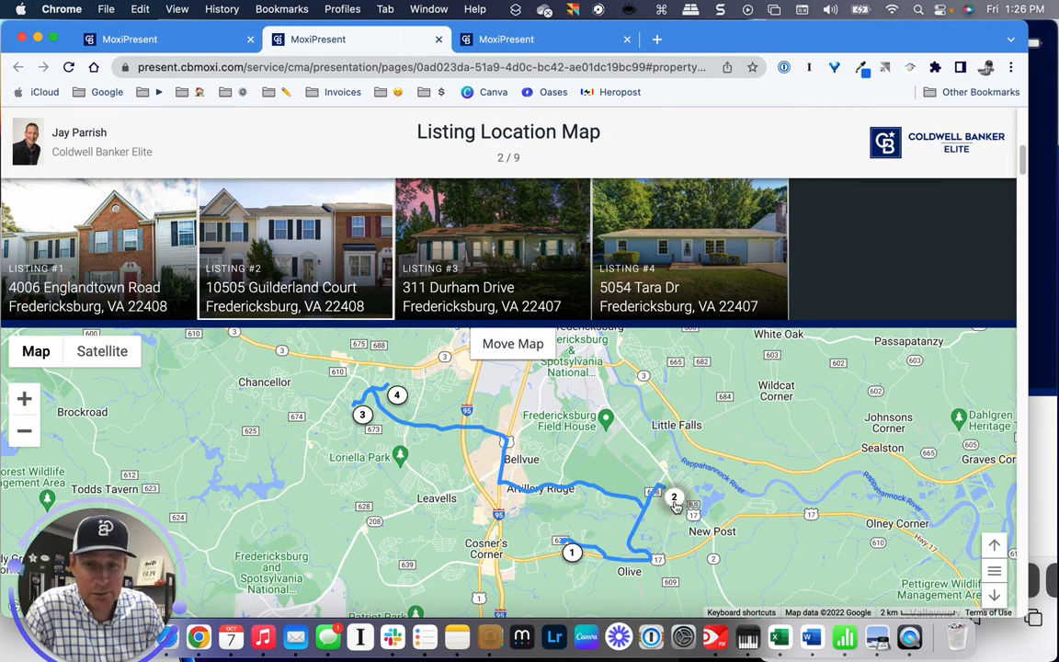
pyautogui.moveTo(317, 270)
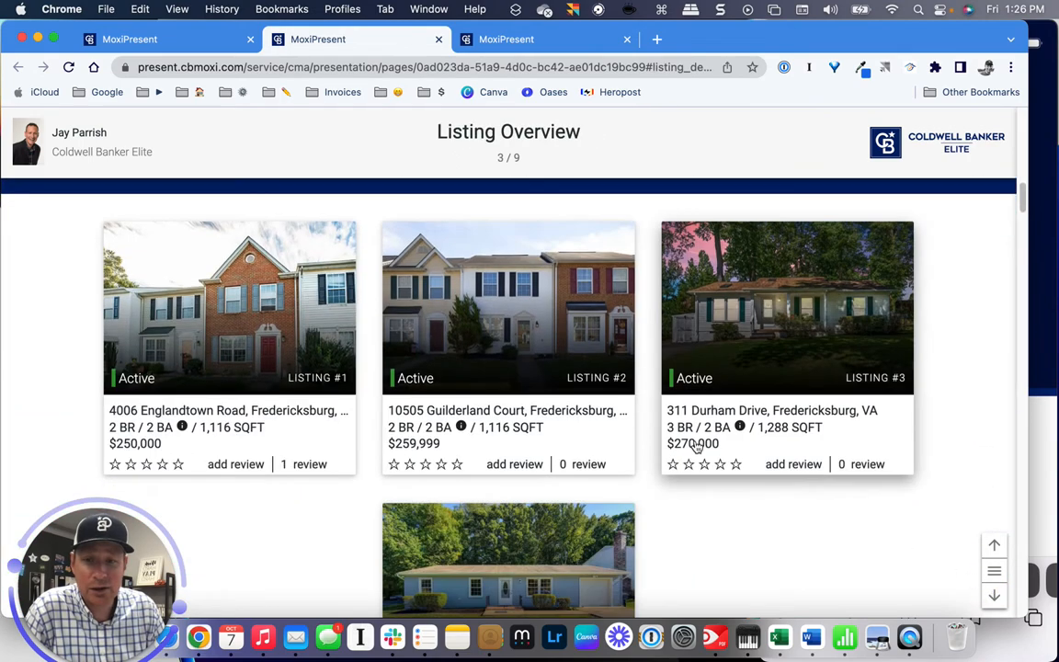
pyautogui.scroll(3)
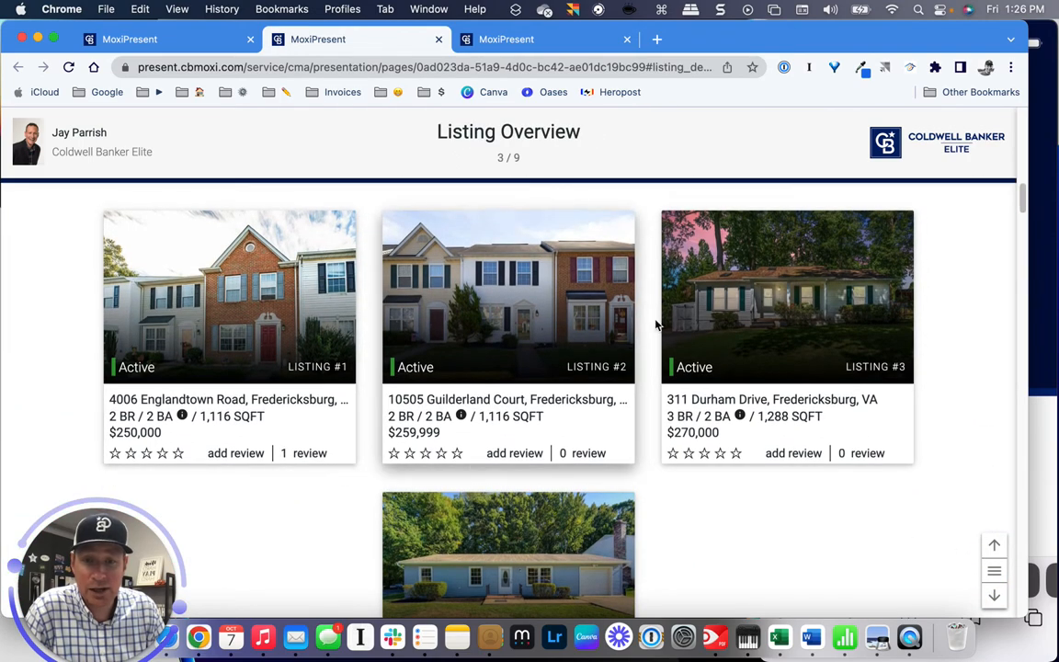
pyautogui.scroll(-3)
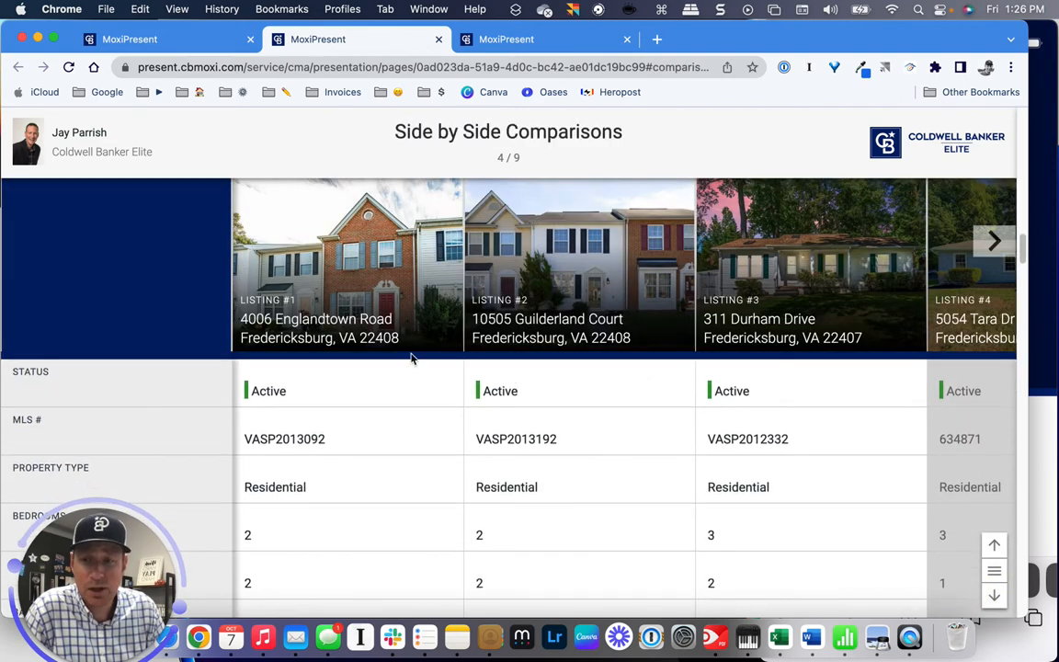
# Reveal the Listing #4 comparison column, then advance to Status Comparisons, page 5 of 9.
pyautogui.scroll(-3)
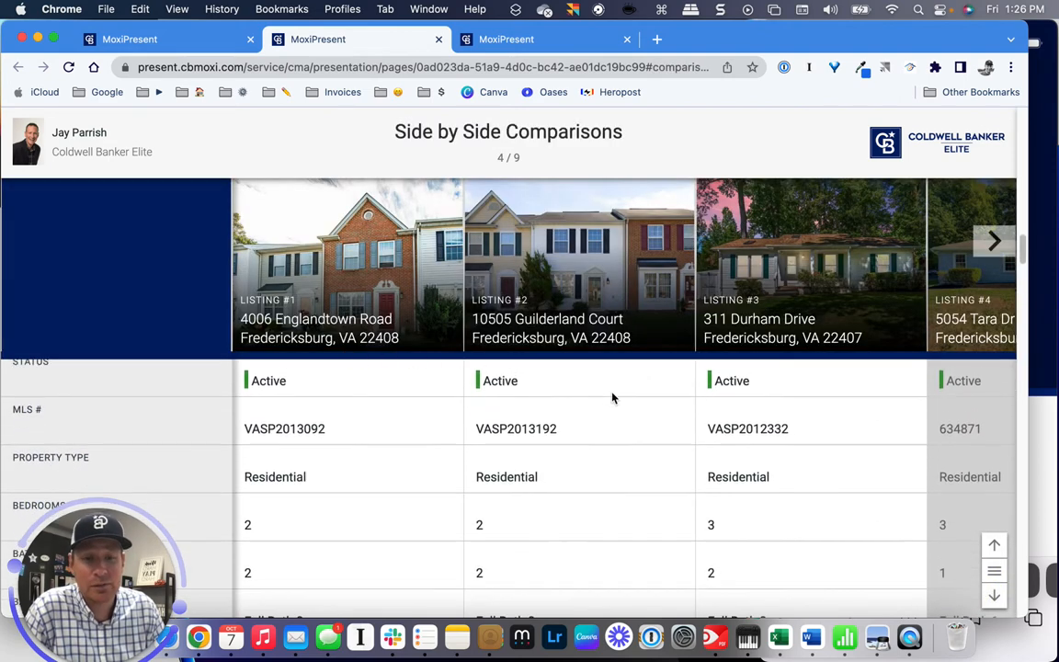
pyautogui.scroll(-3)
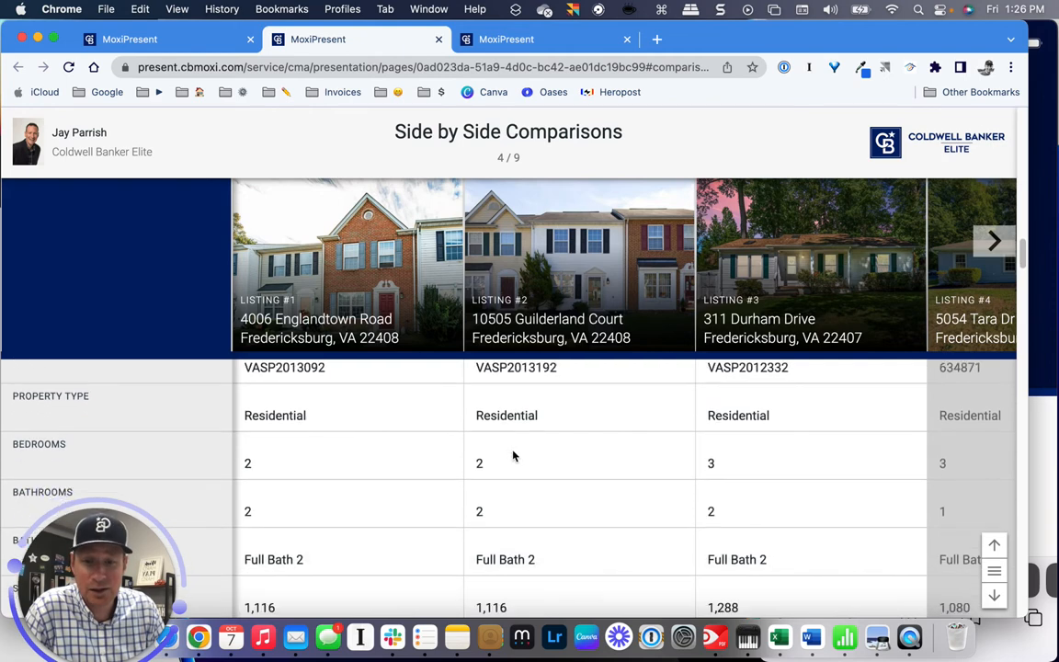
pyautogui.moveTo(747, 466)
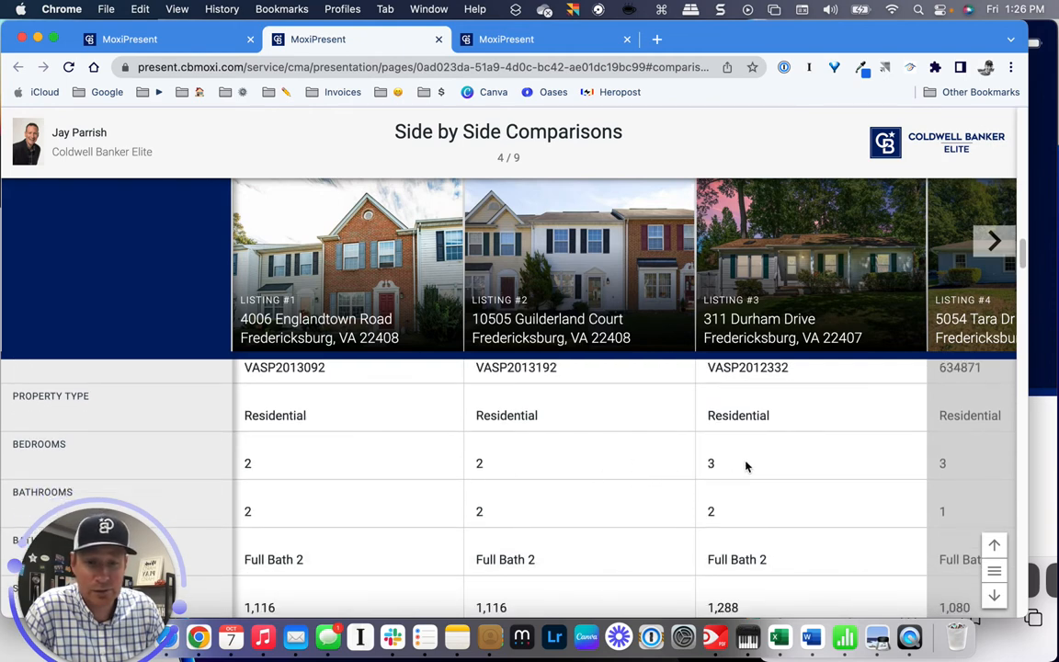
pyautogui.scroll(-3)
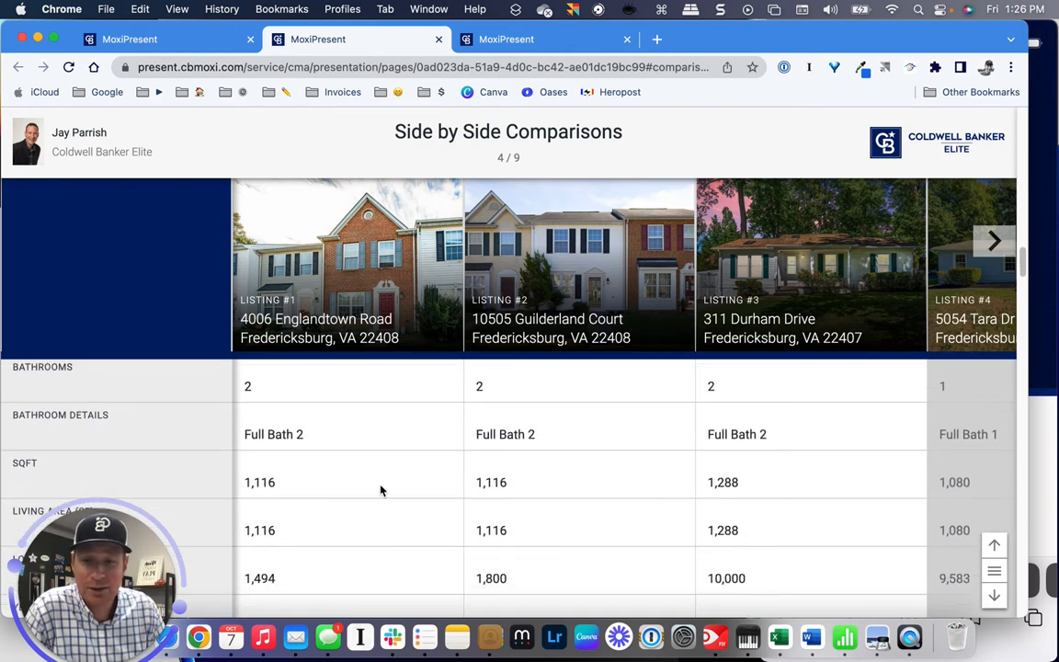
pyautogui.moveTo(963, 275)
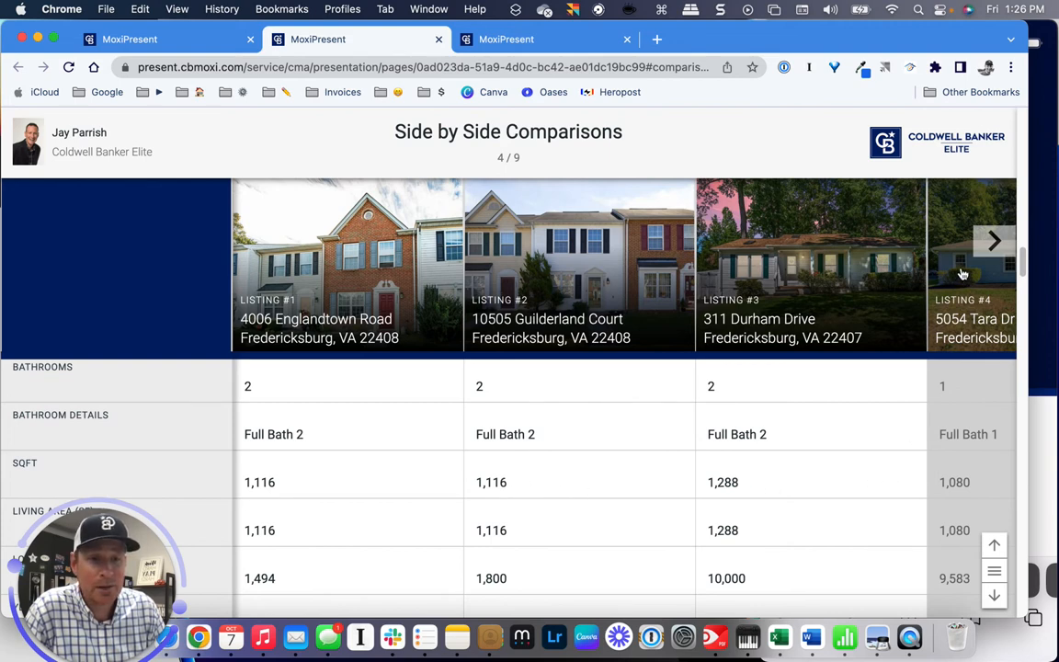
pyautogui.click(993, 240)
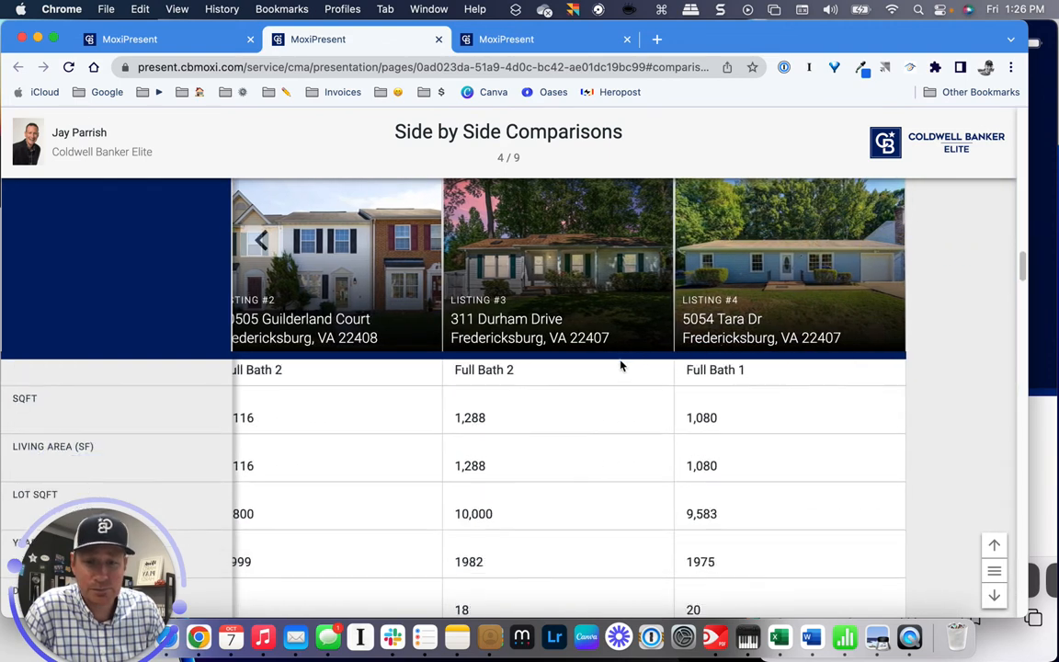
pyautogui.scroll(-3)
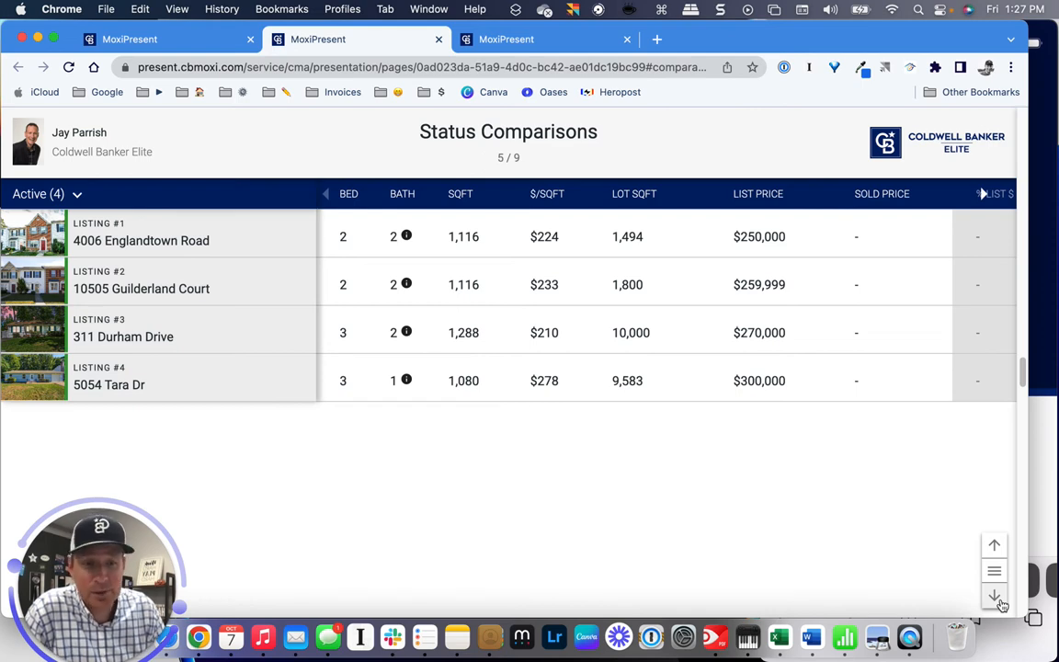
# Page through Listing Averages, Price & Days on Market and Price & Size to the agent profile.
pyautogui.click(995, 596)
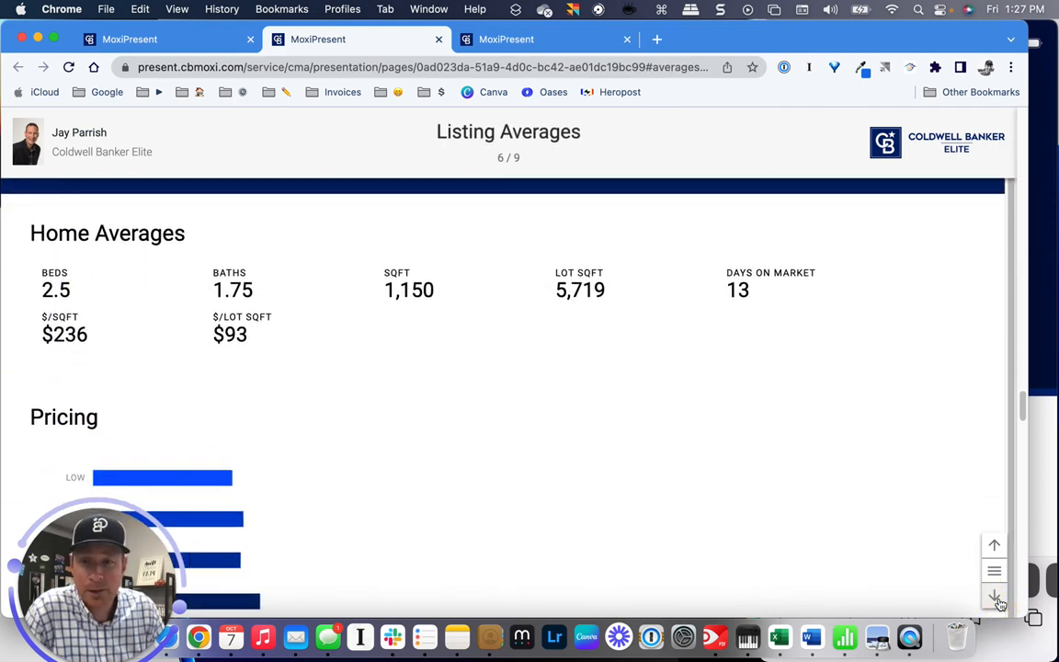
pyautogui.click(994, 598)
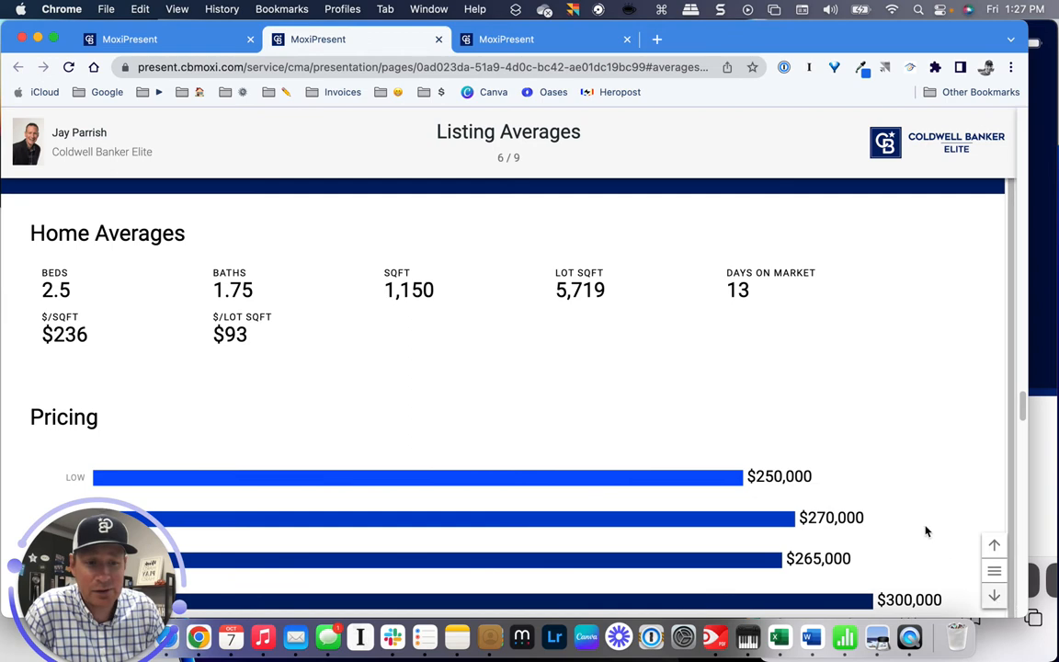
pyautogui.click(994, 596)
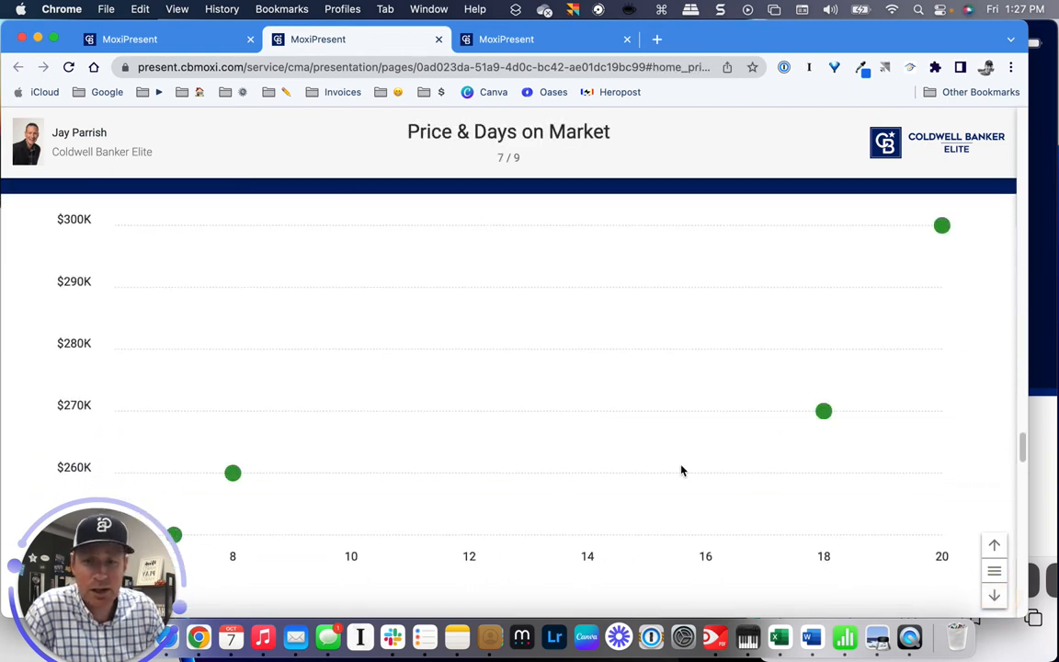
pyautogui.moveTo(669, 377)
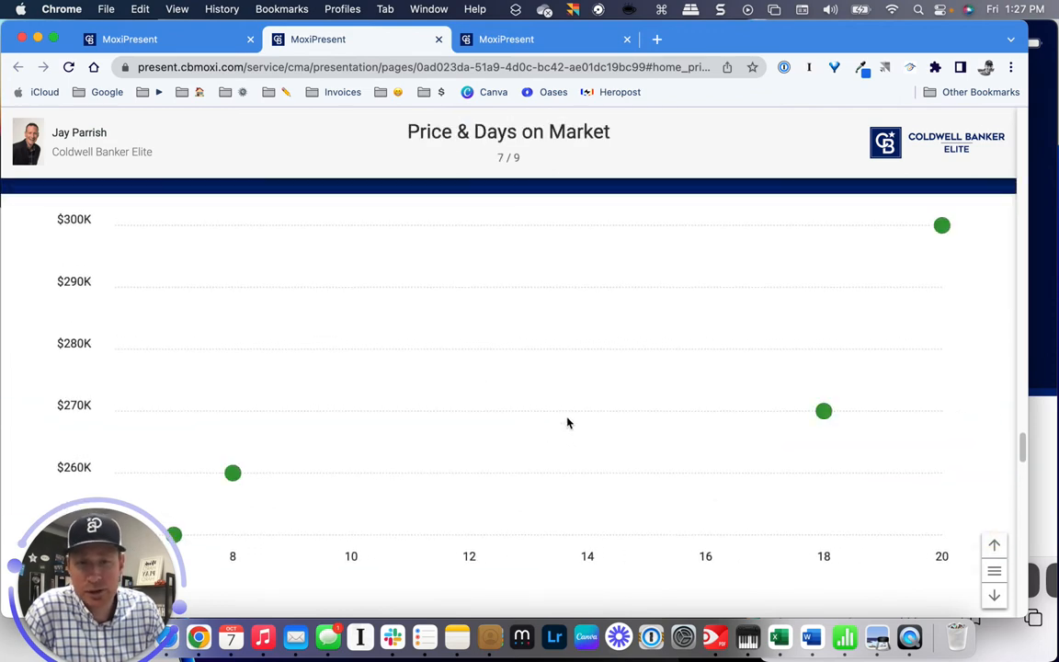
pyautogui.click(994, 595)
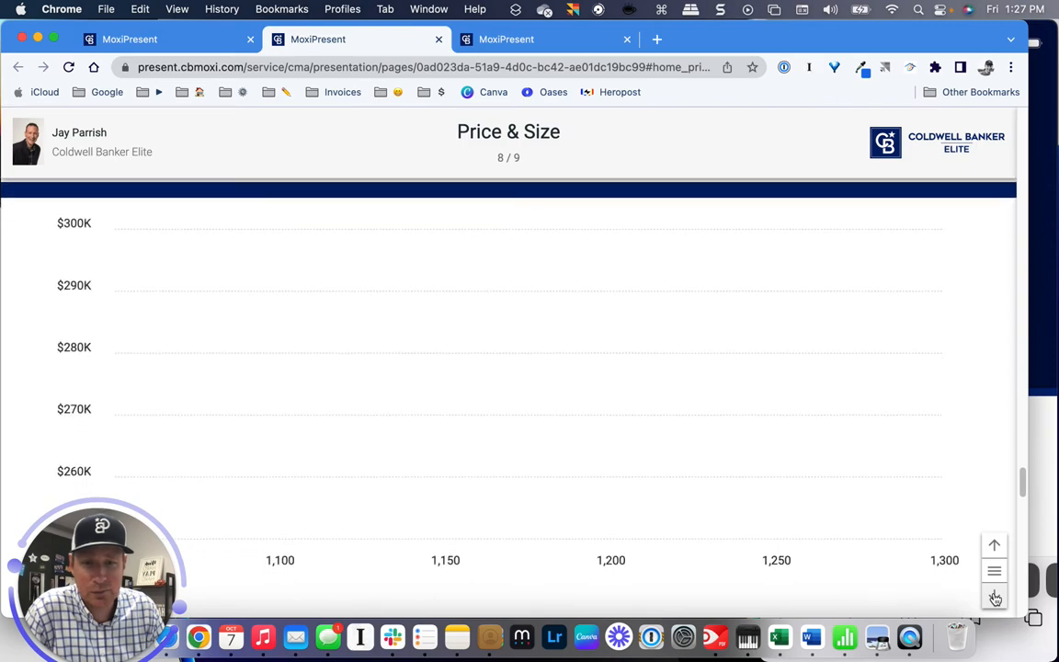
pyautogui.click(994, 596)
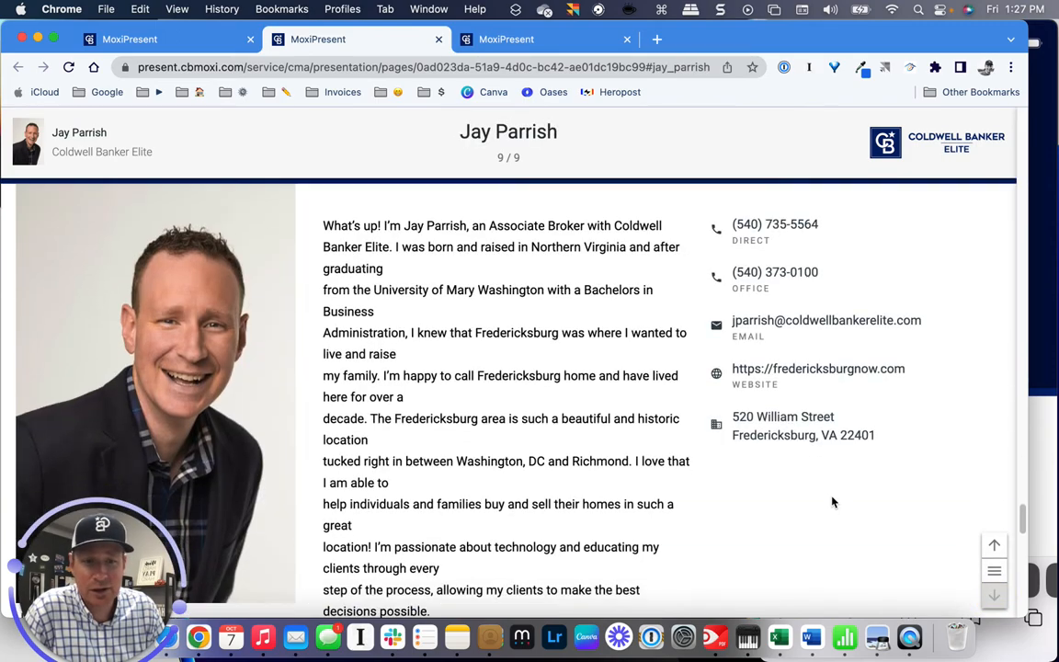
pyautogui.click(994, 545)
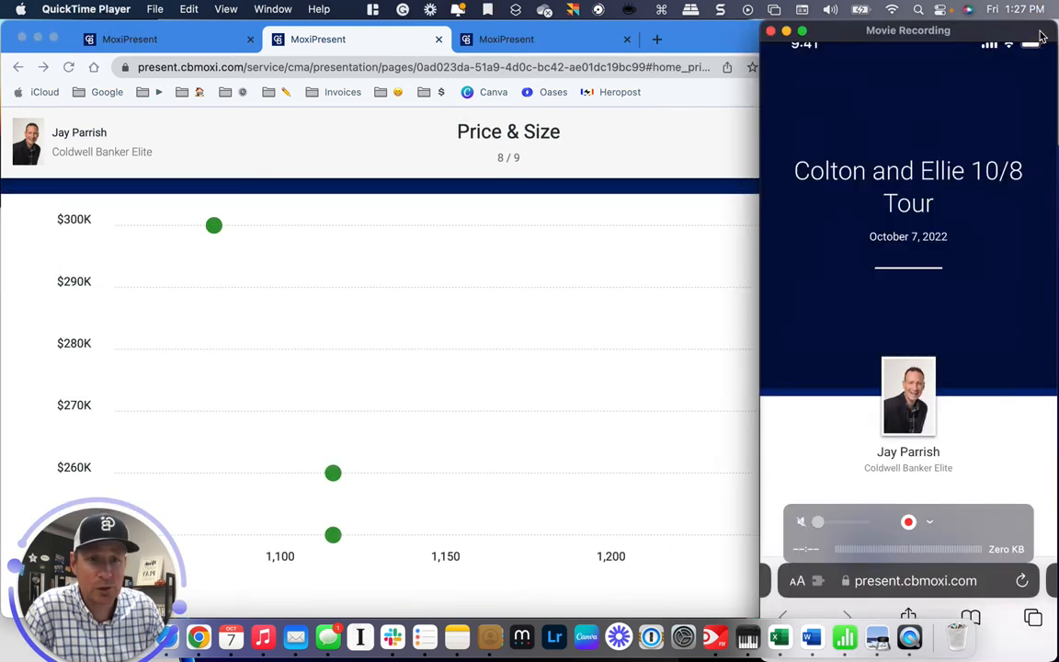
pyautogui.moveTo(909, 262)
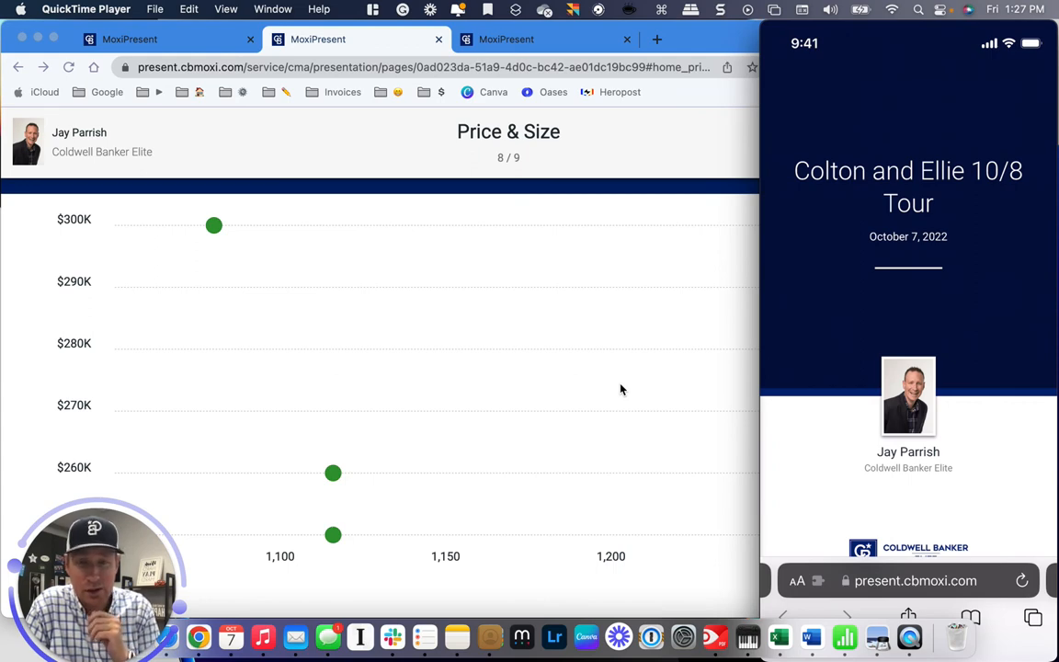
pyautogui.scroll(-3)
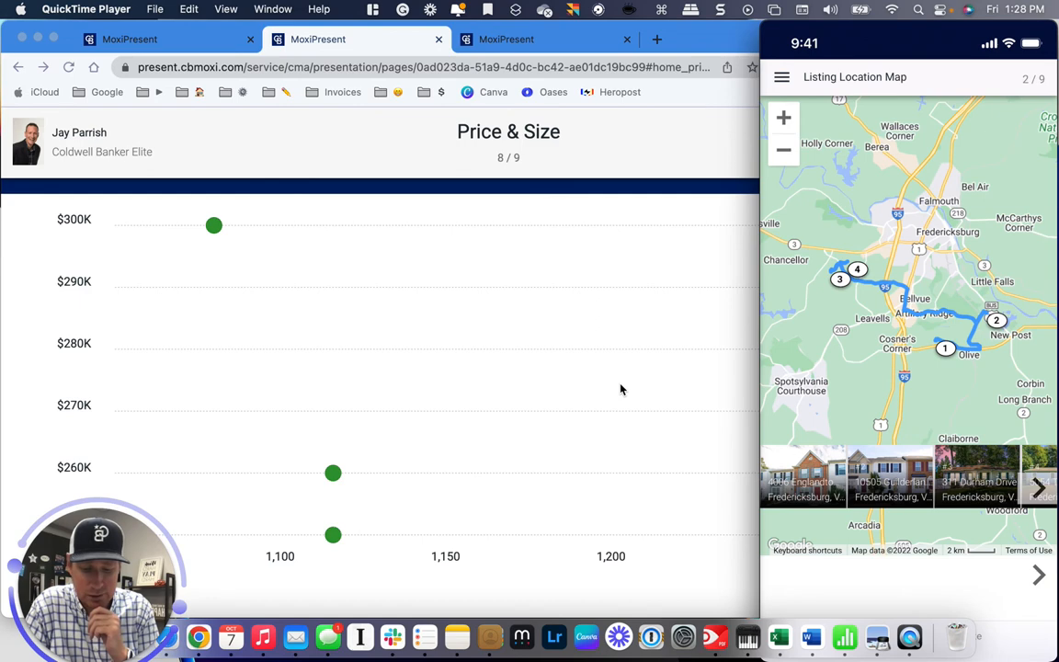
pyautogui.scroll(-3)
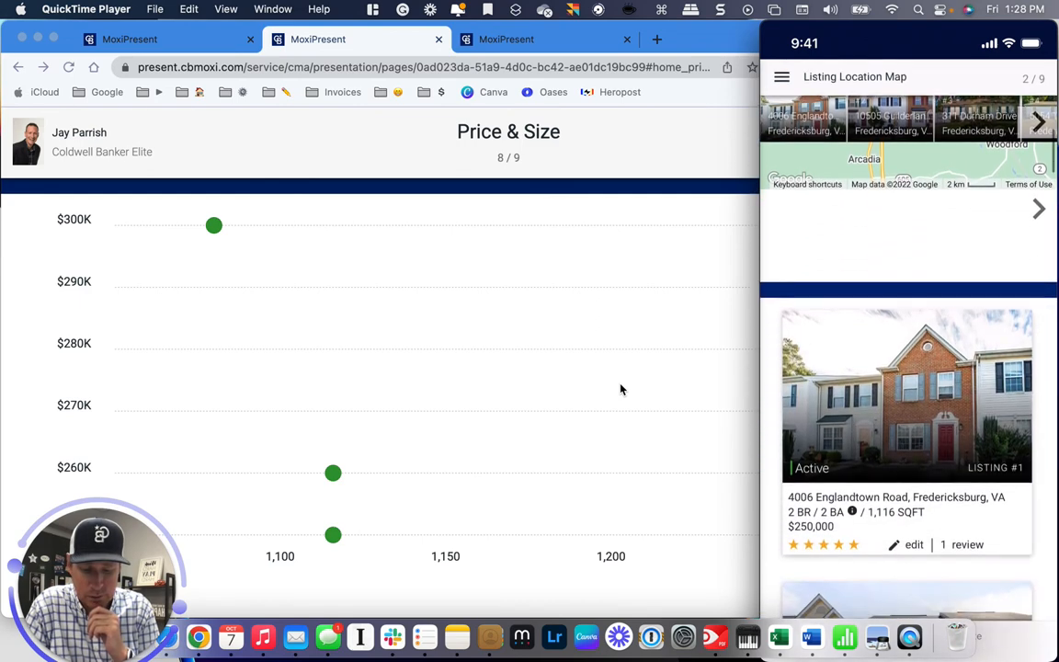
pyautogui.click(1039, 209)
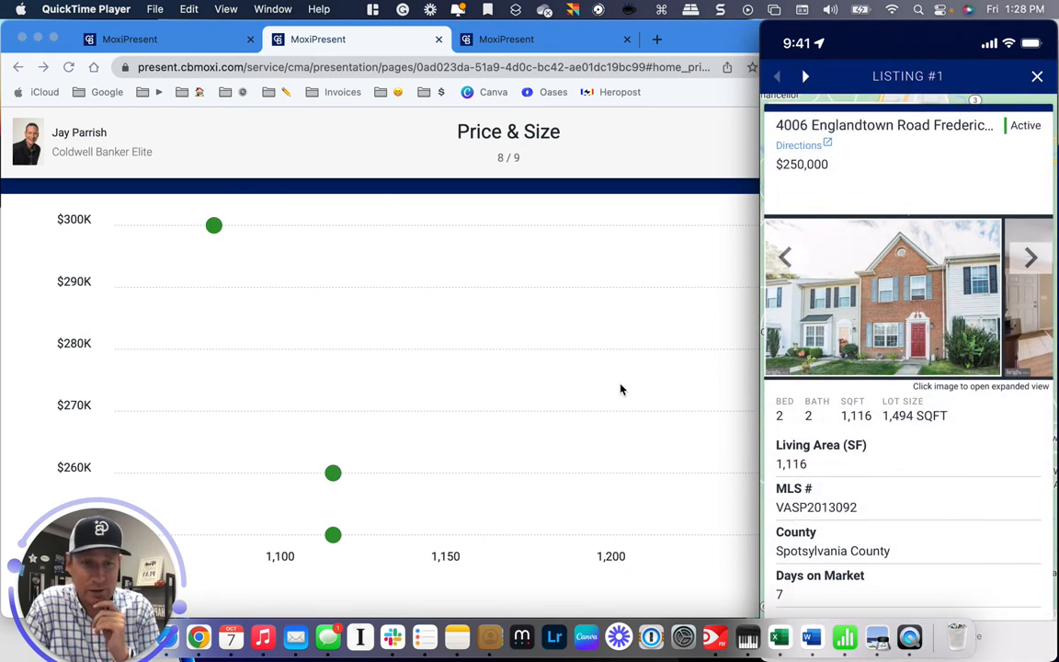
pyautogui.scroll(-3)
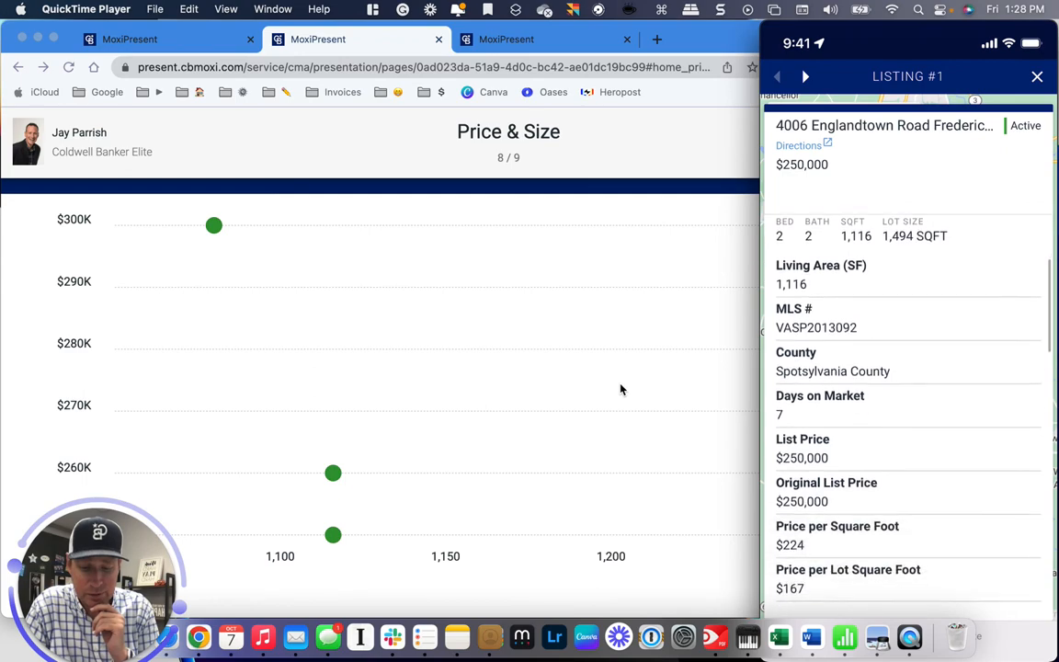
pyautogui.scroll(-3)
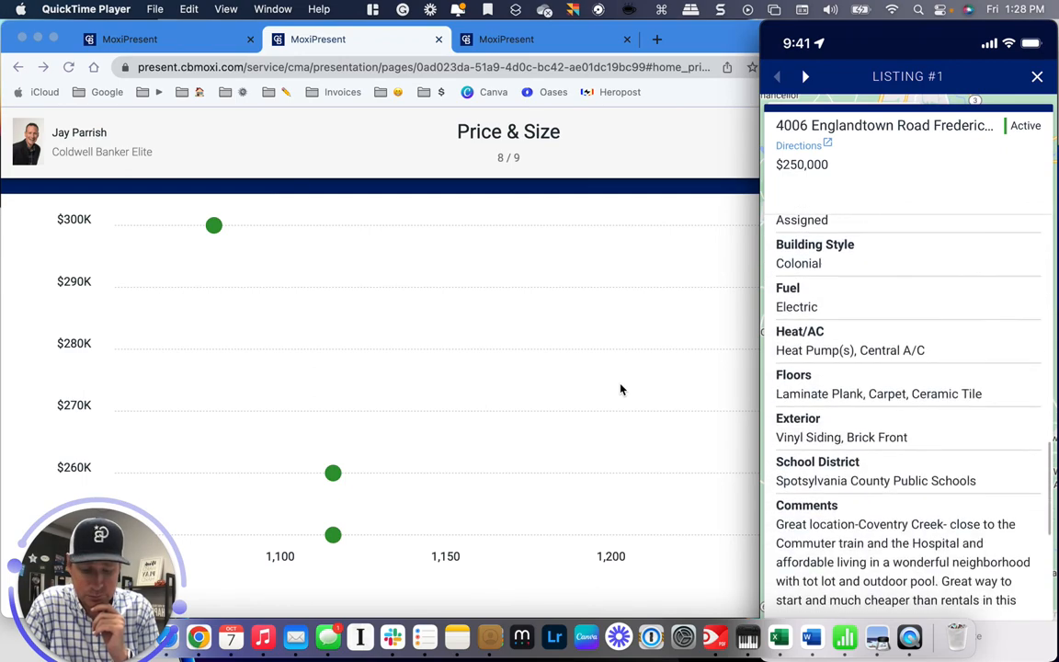
pyautogui.scroll(3)
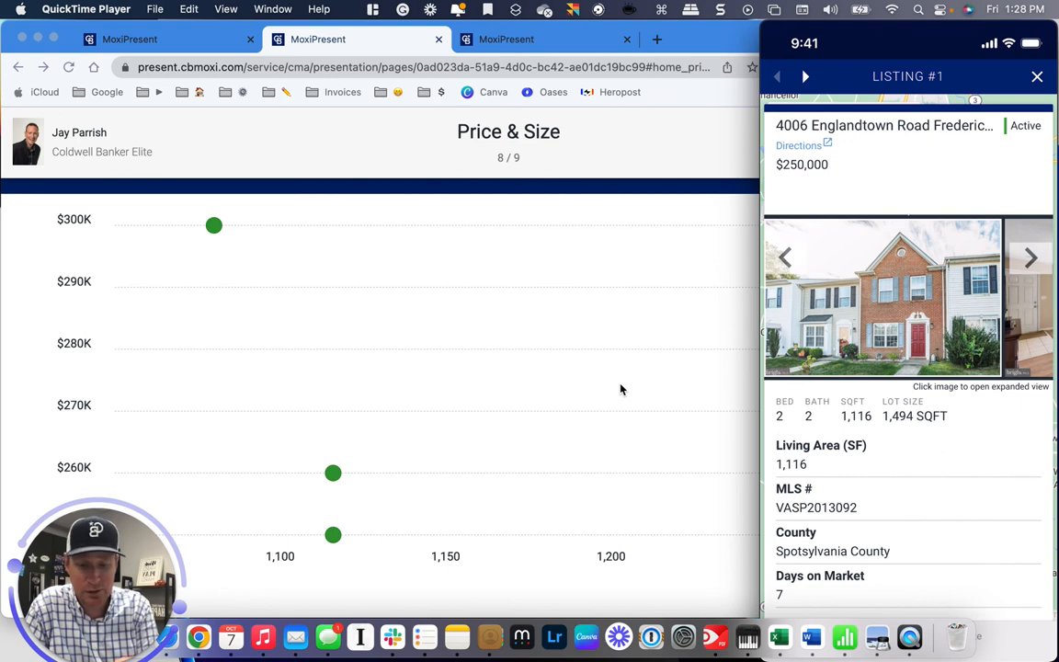
pyautogui.click(804, 77)
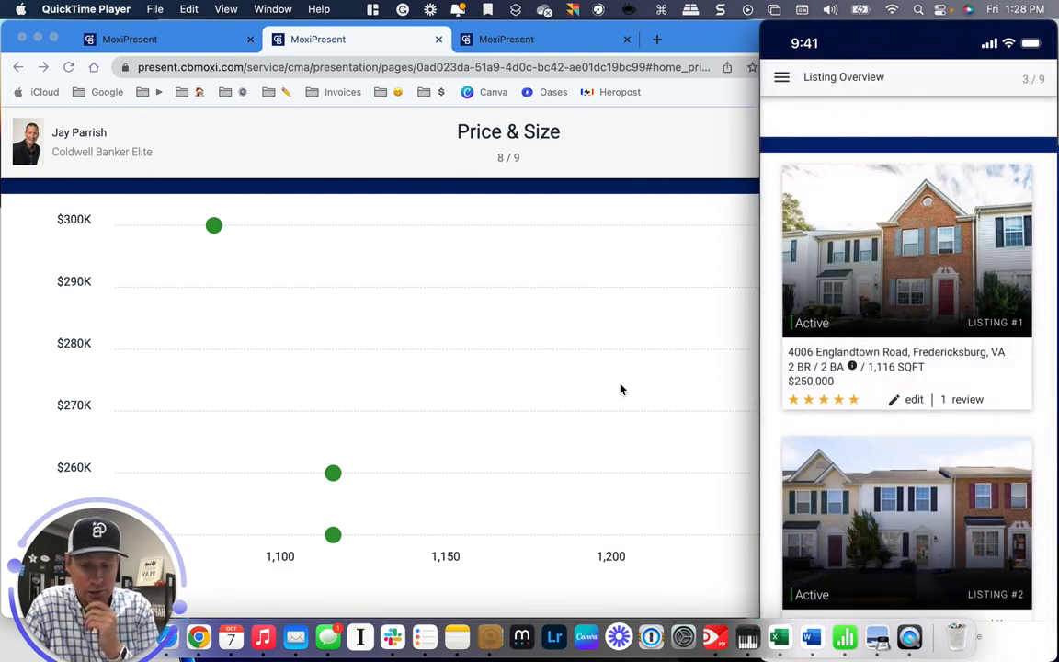
pyautogui.scroll(-3)
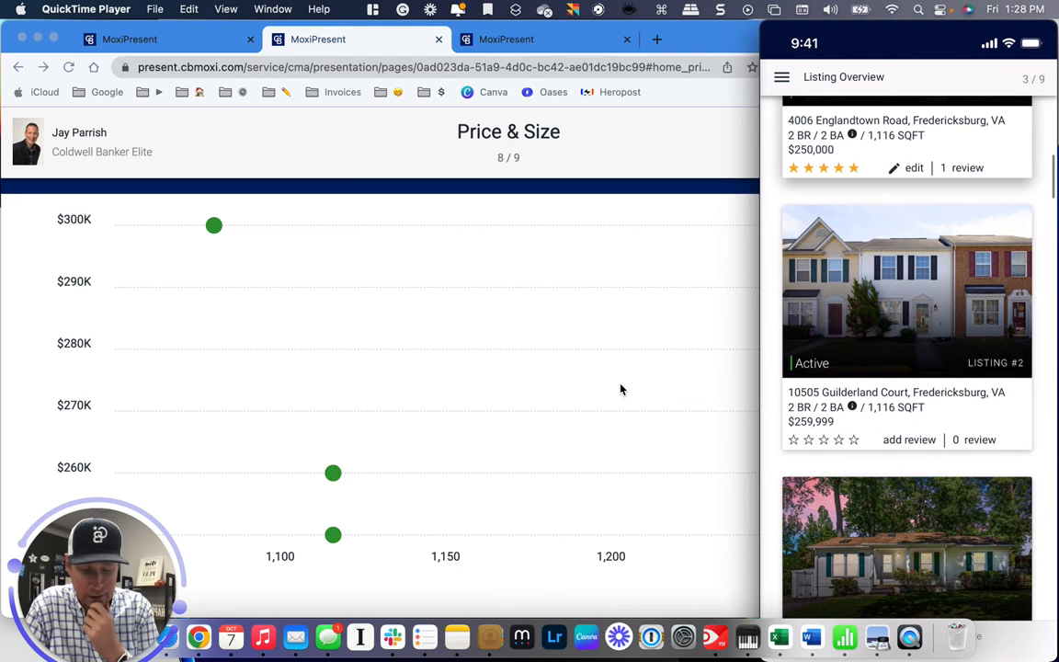
pyautogui.click(909, 439)
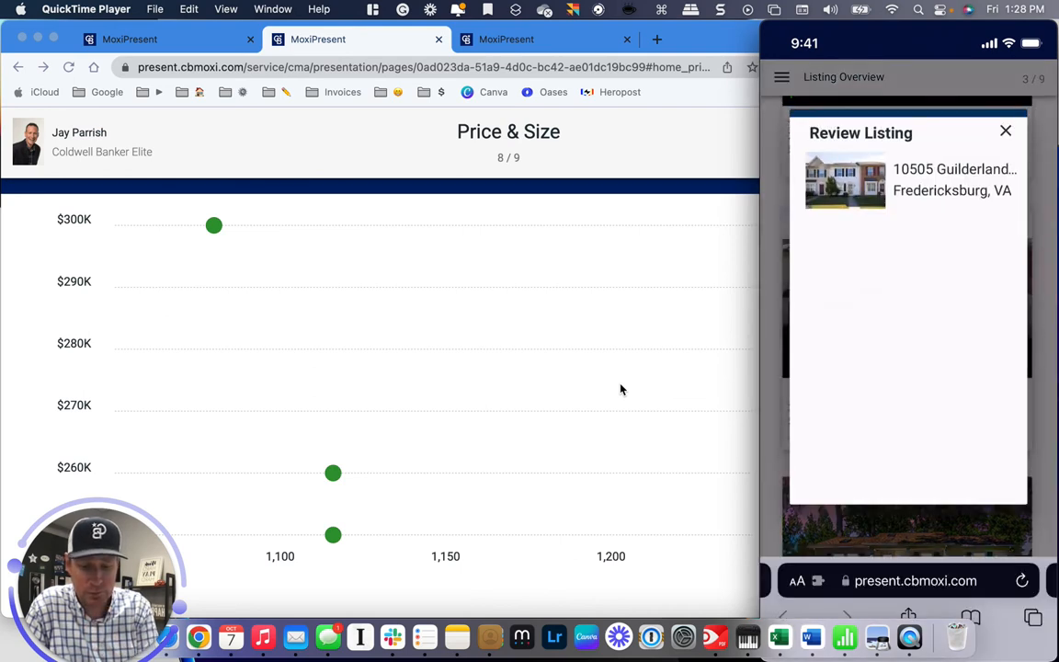
pyautogui.click(1005, 131)
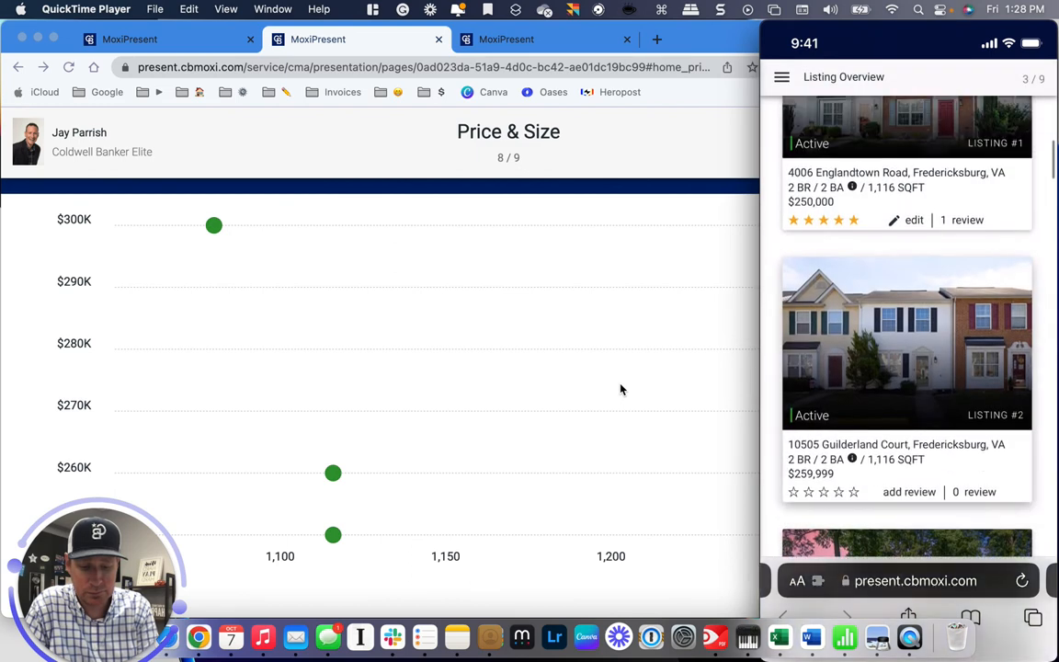
pyautogui.click(967, 219)
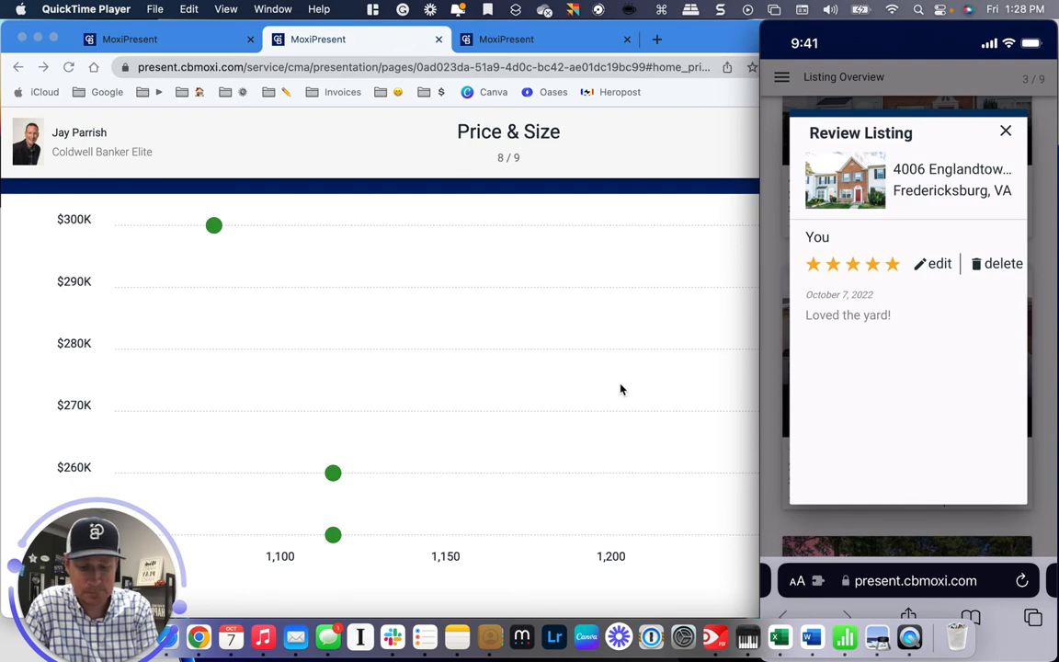
pyautogui.click(1006, 130)
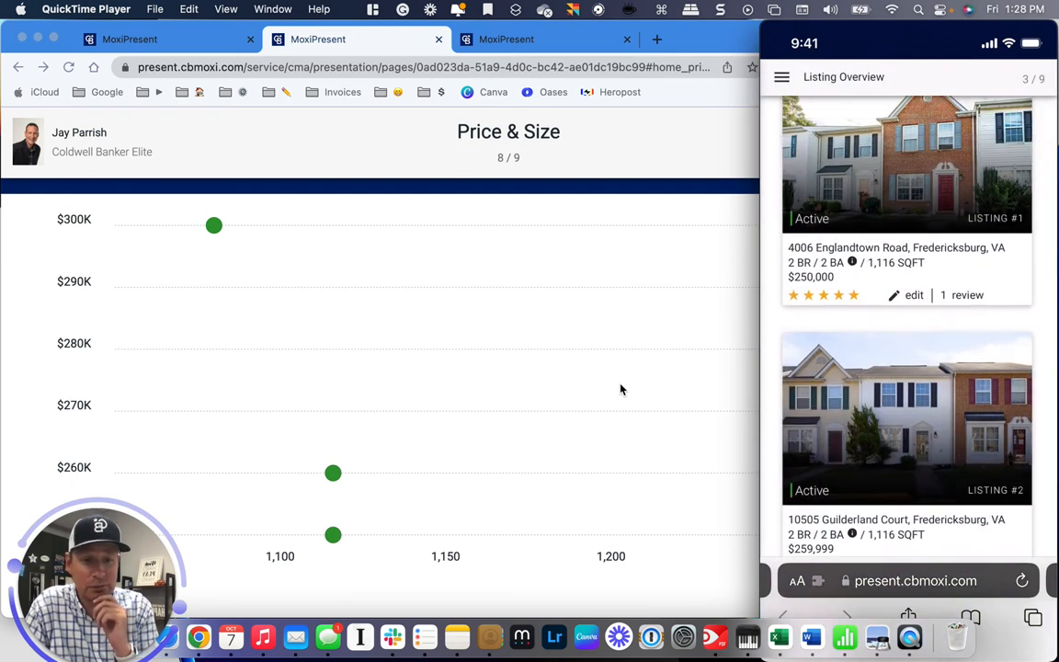
pyautogui.scroll(-3)
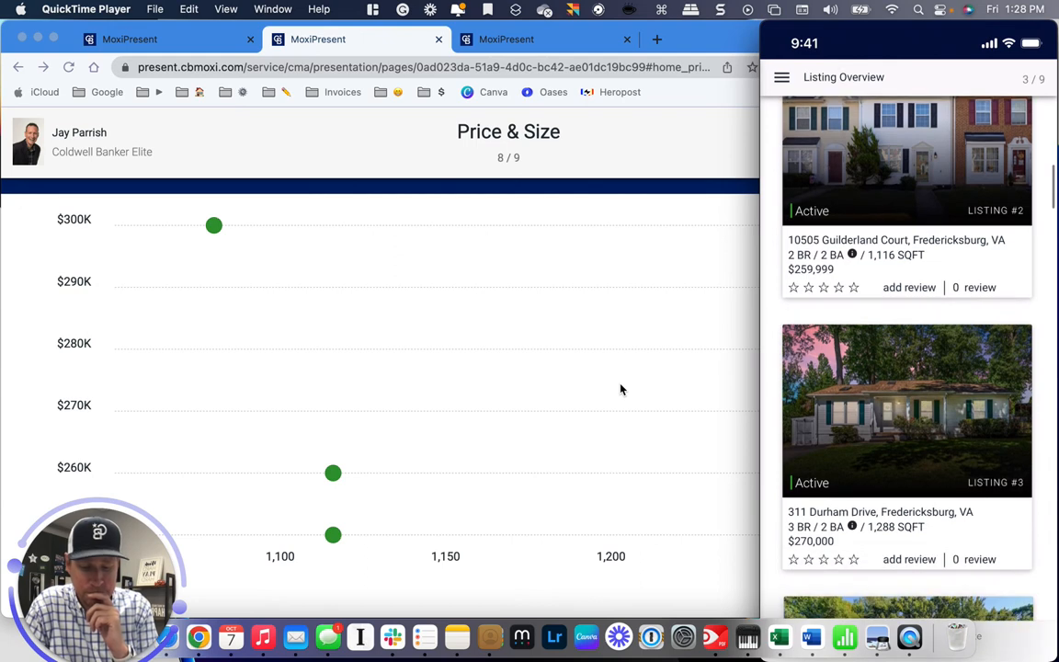
pyautogui.scroll(-3)
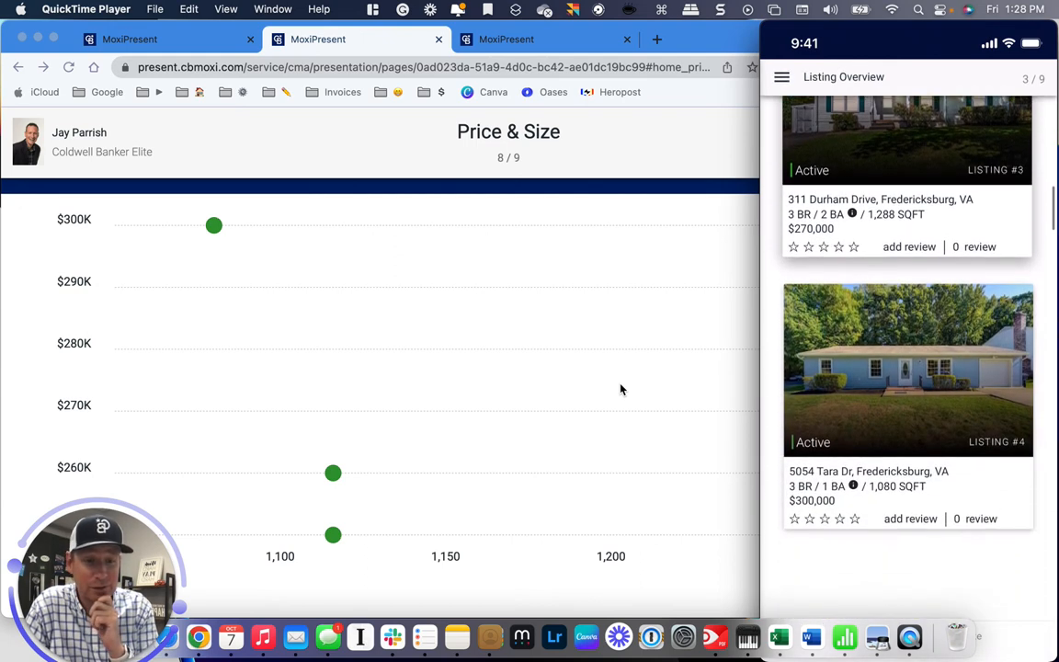